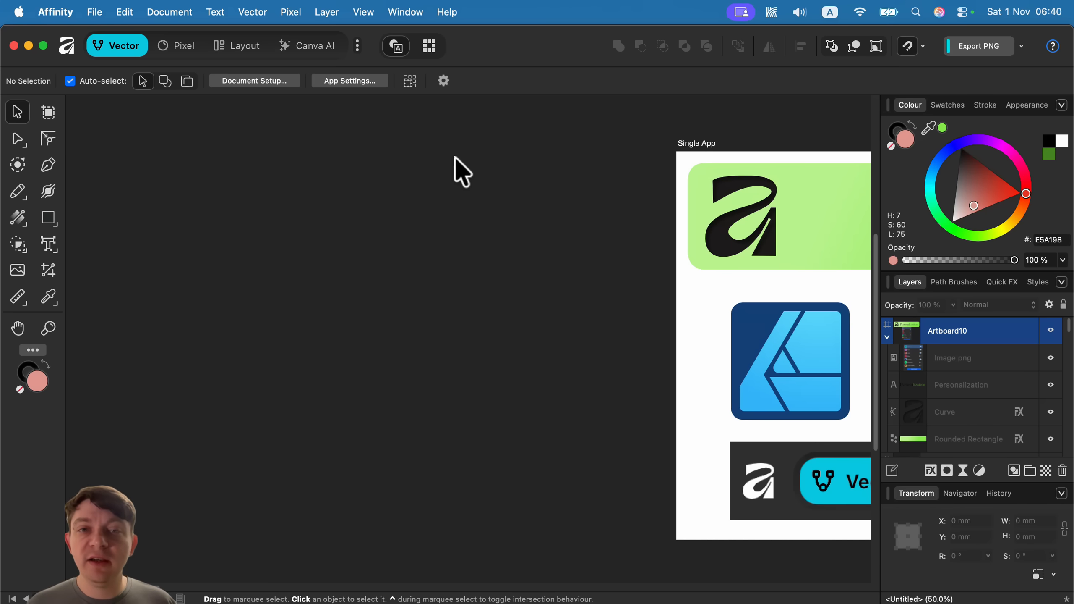
mouse_move(494, 471)
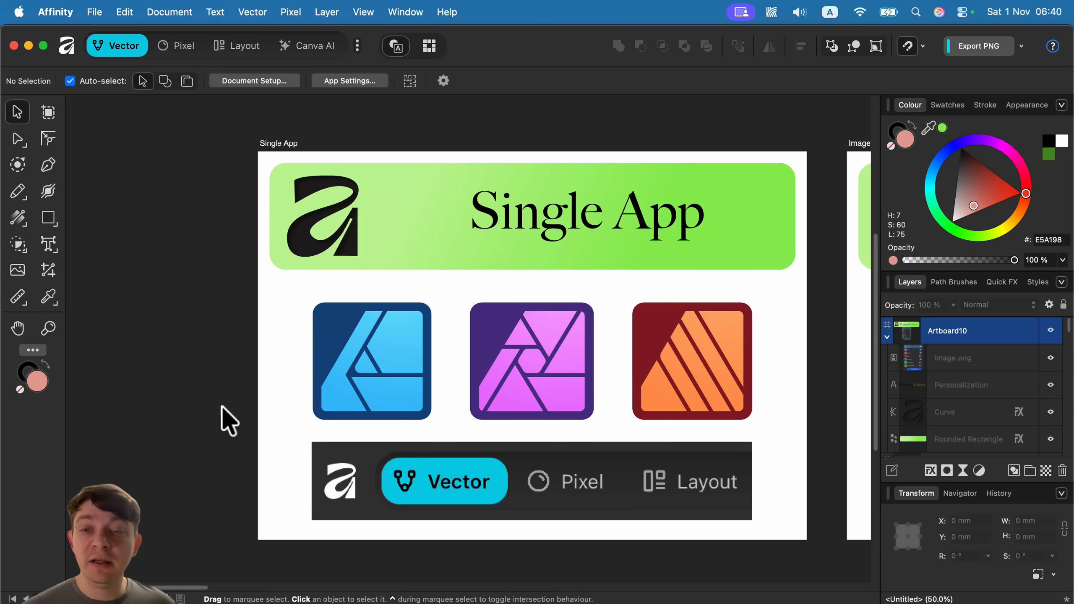
mouse_move(380, 408)
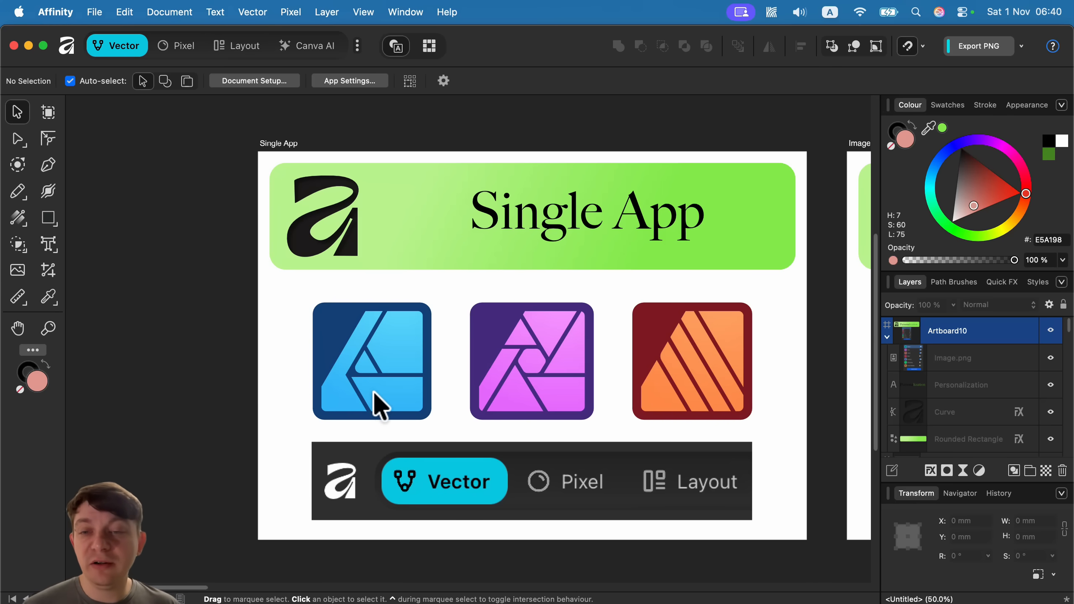
mouse_move(531, 361)
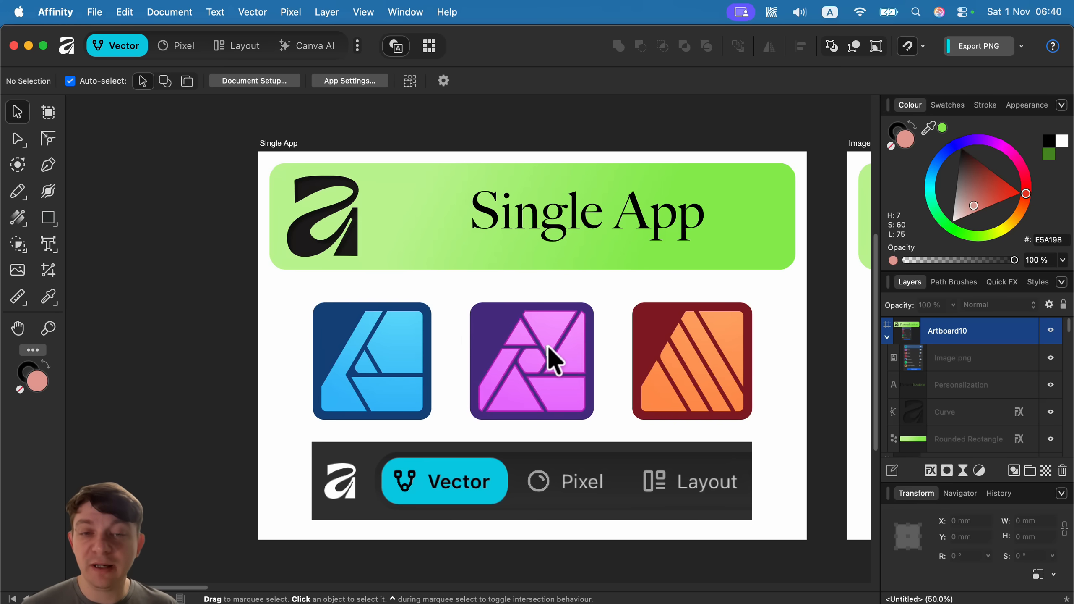
mouse_move(675, 361)
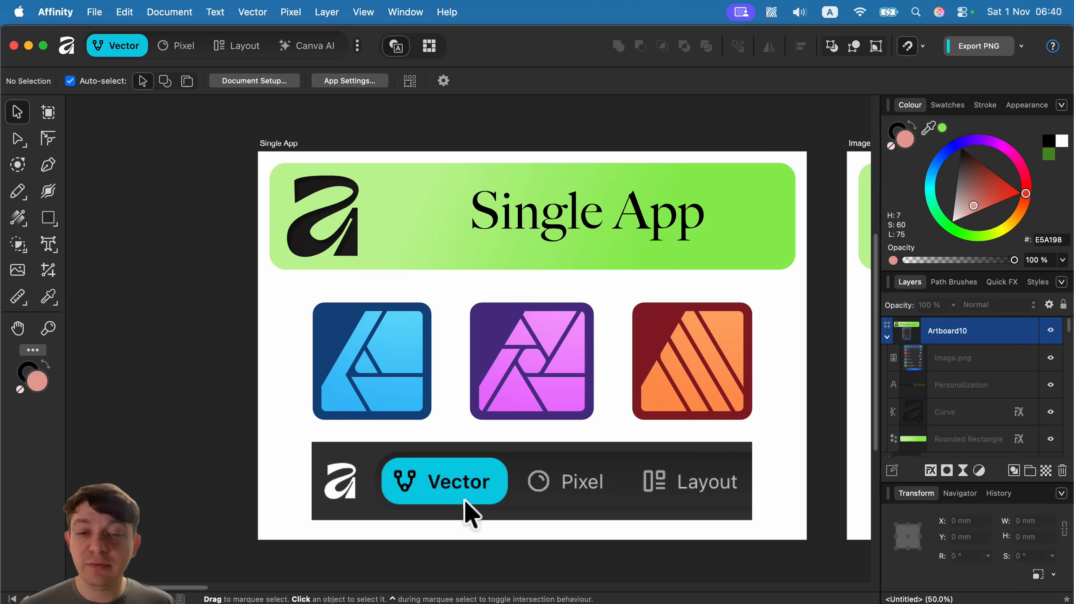
mouse_move(681, 485)
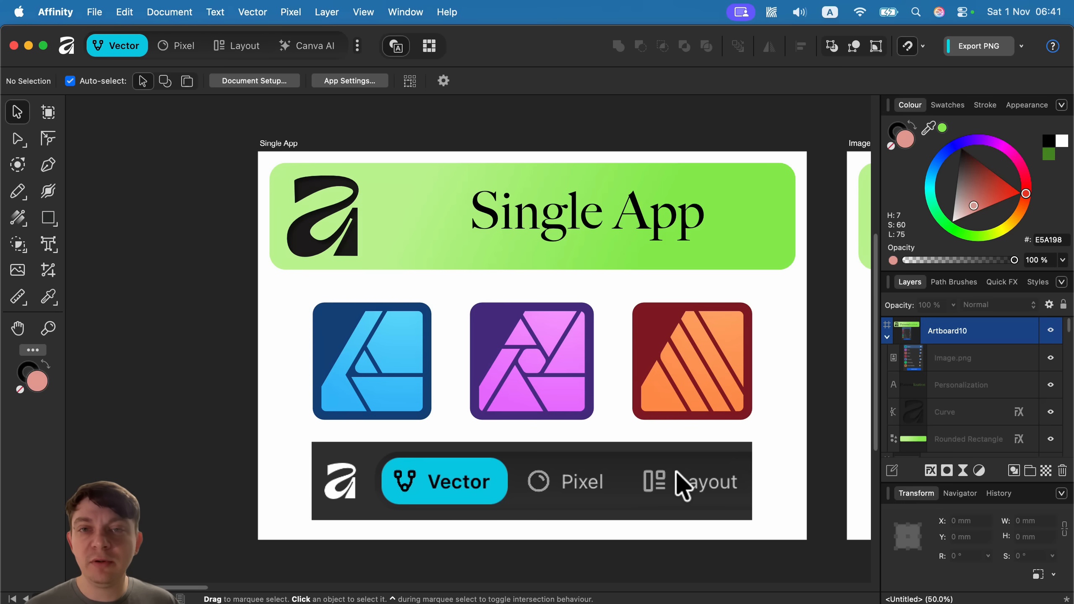
mouse_move(520, 370)
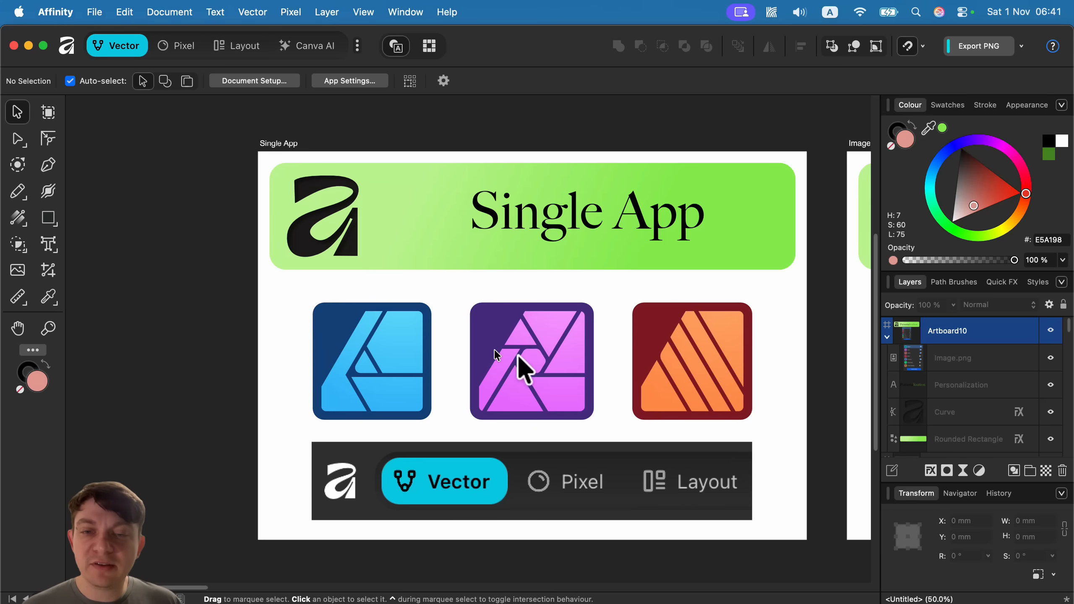
mouse_move(533, 379)
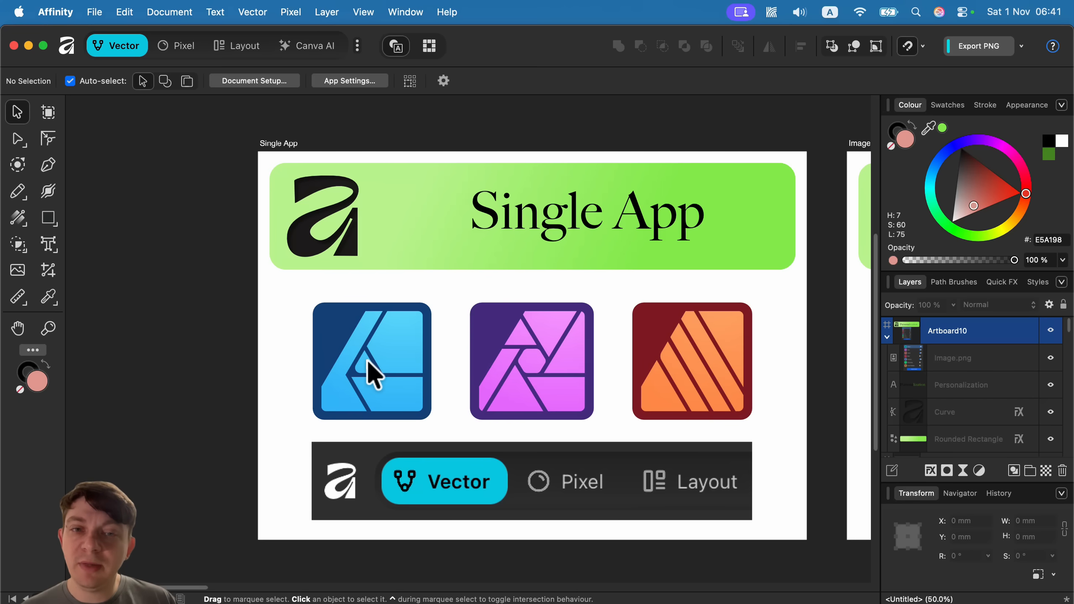
mouse_move(697, 391)
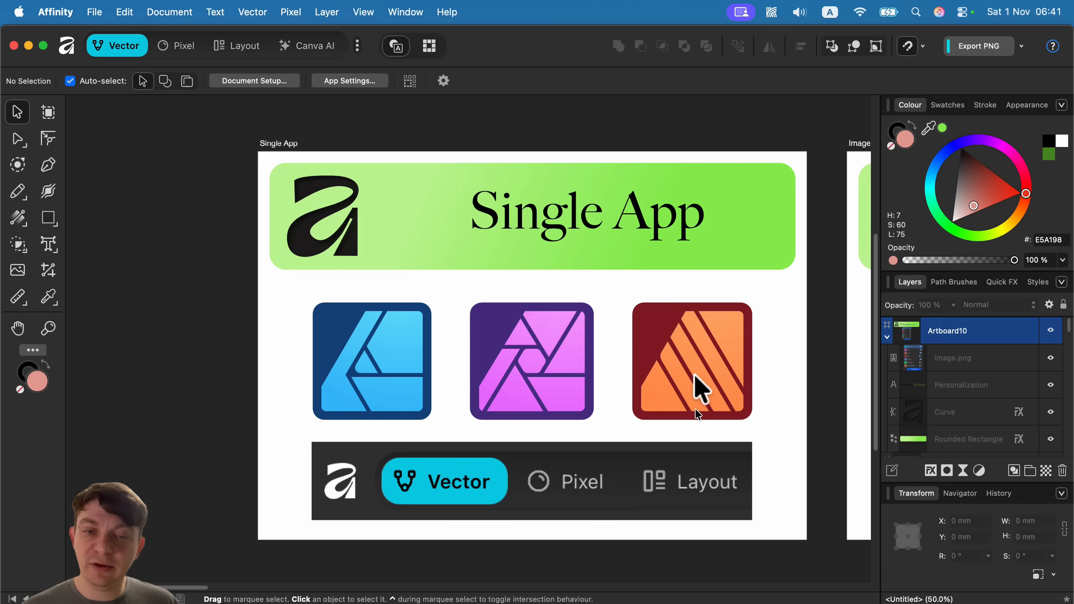
mouse_move(402, 370)
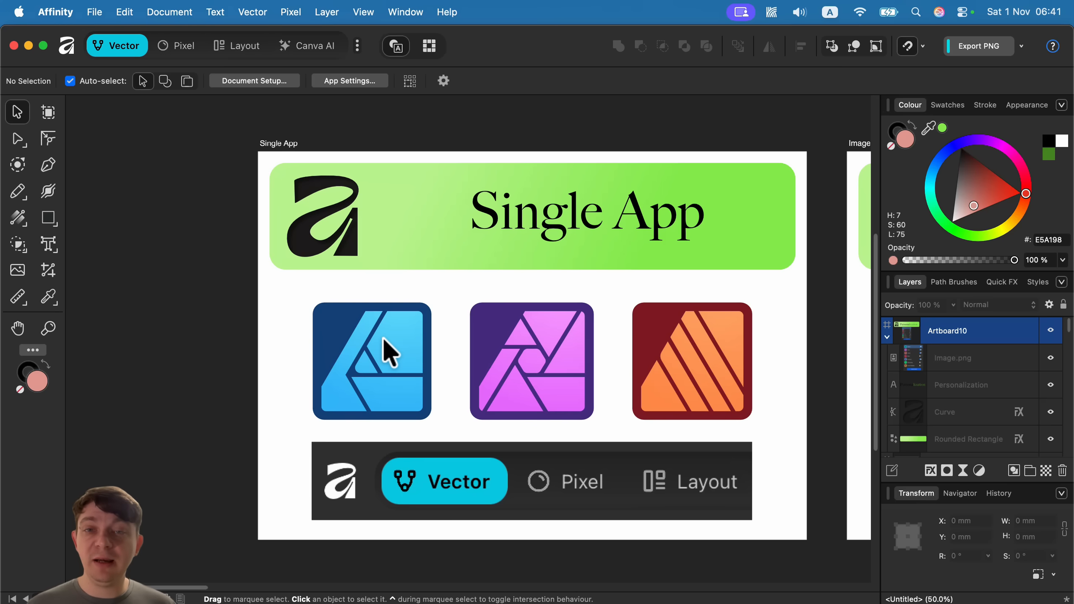
mouse_move(603, 144)
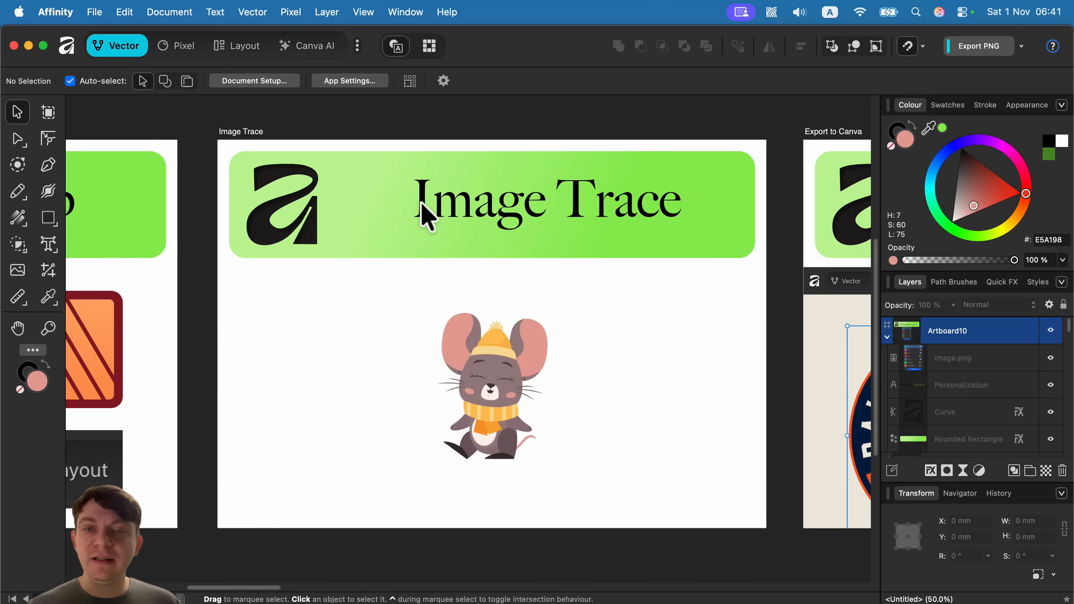
mouse_move(476, 258)
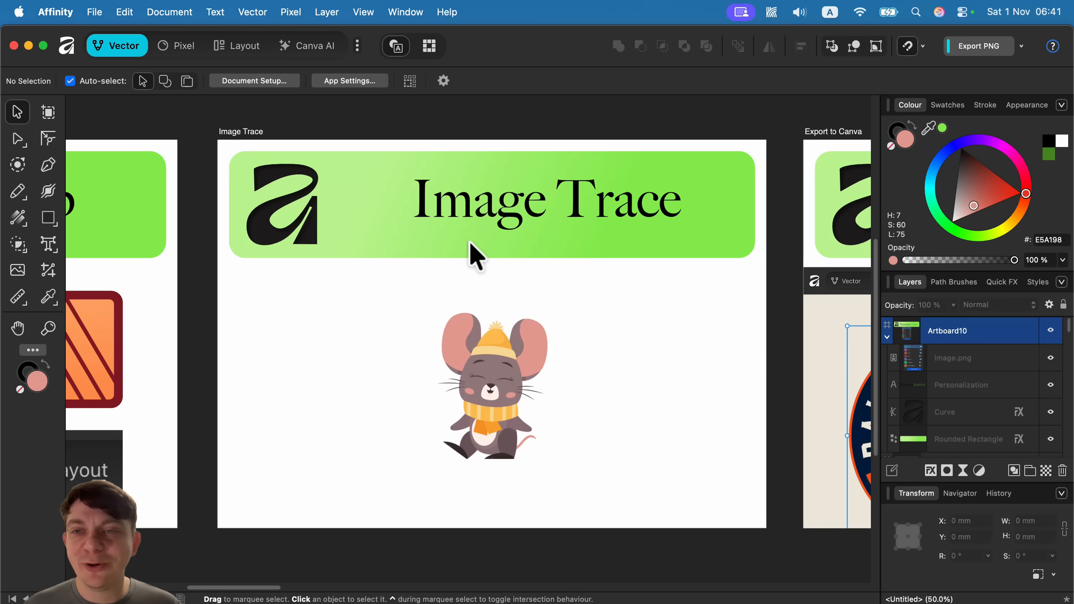
mouse_move(490, 253)
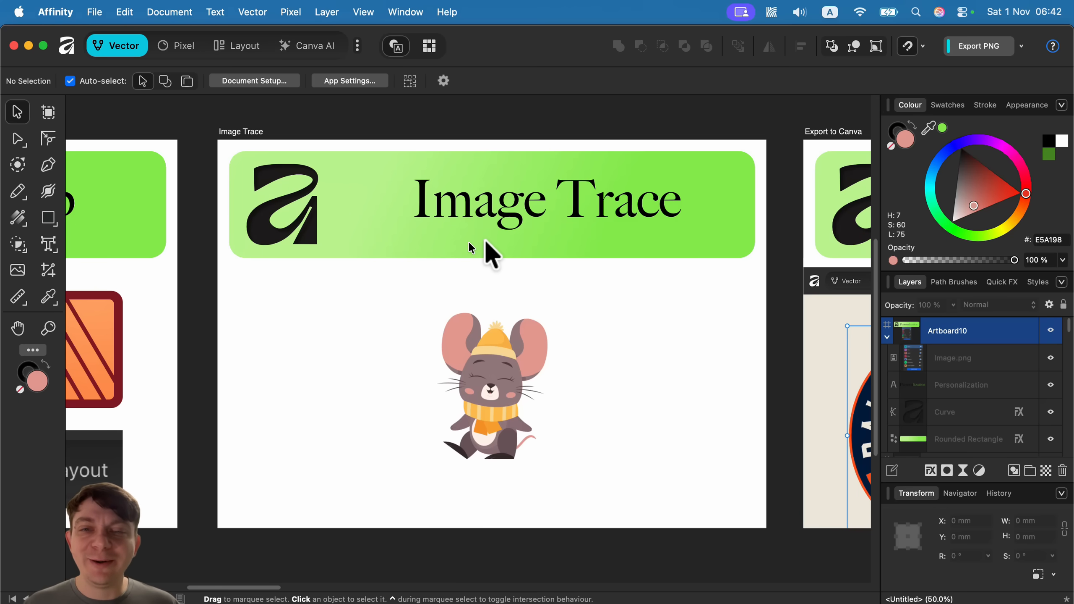
mouse_move(491, 257)
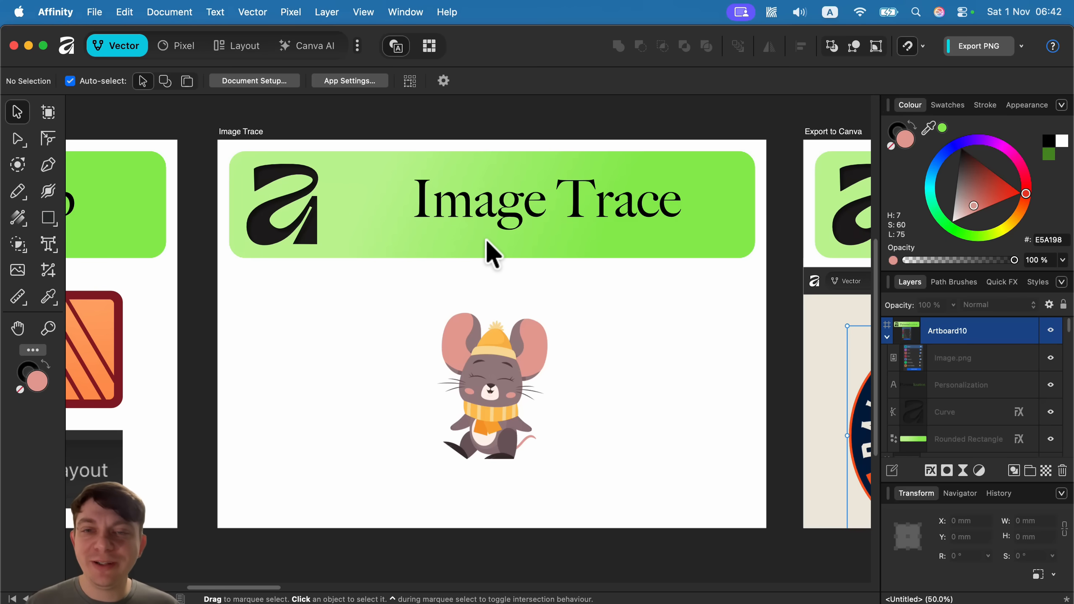
mouse_move(500, 359)
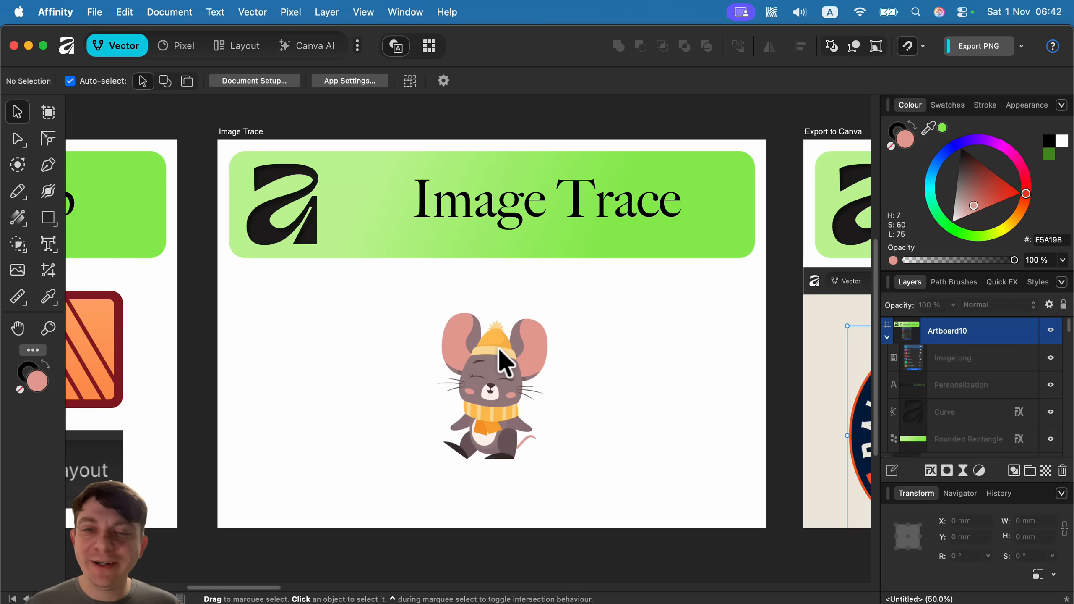
Step: Select the cartoon mouse picture and launch Image Trace from the Vector menu
click(492, 383)
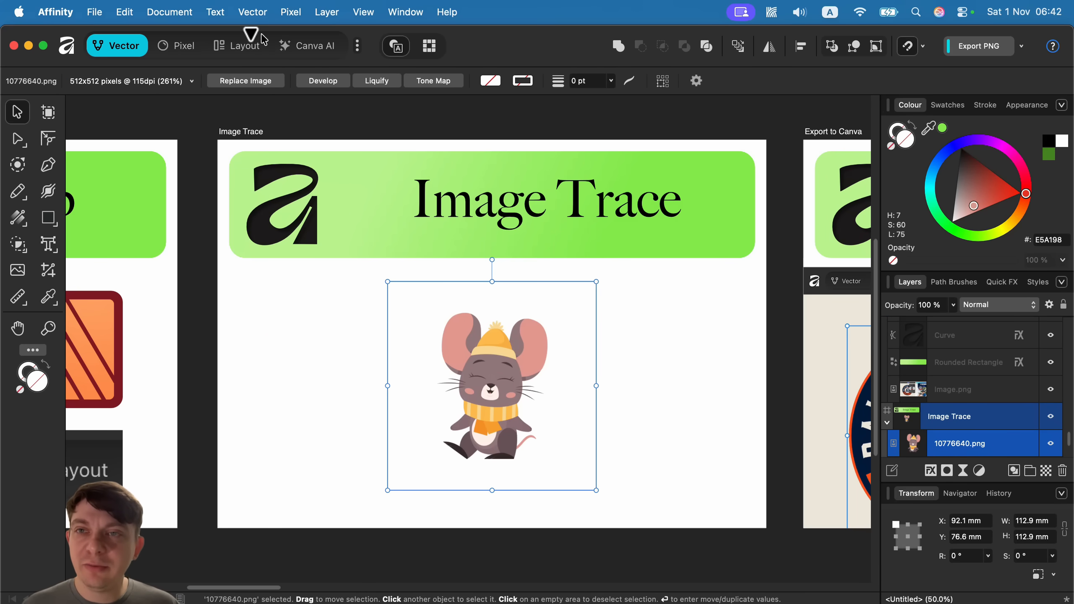
click(252, 12)
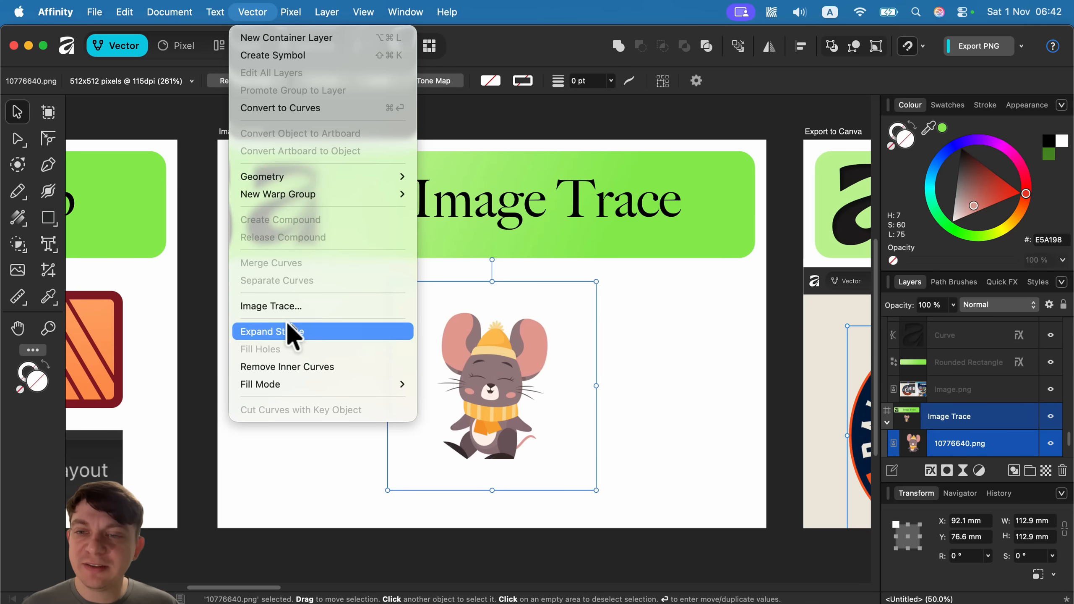
click(270, 305)
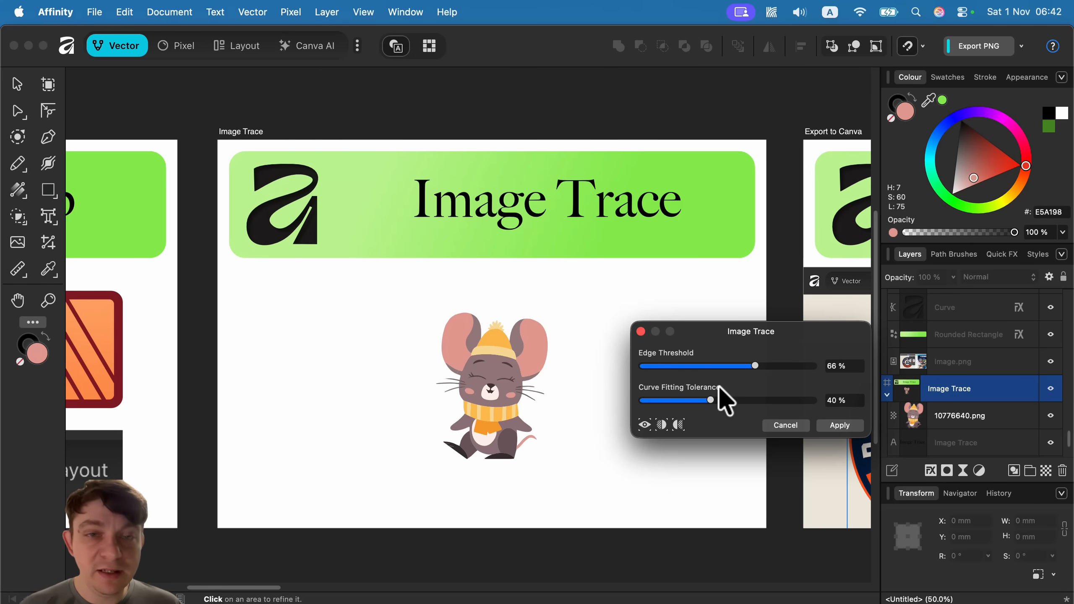
mouse_move(867, 452)
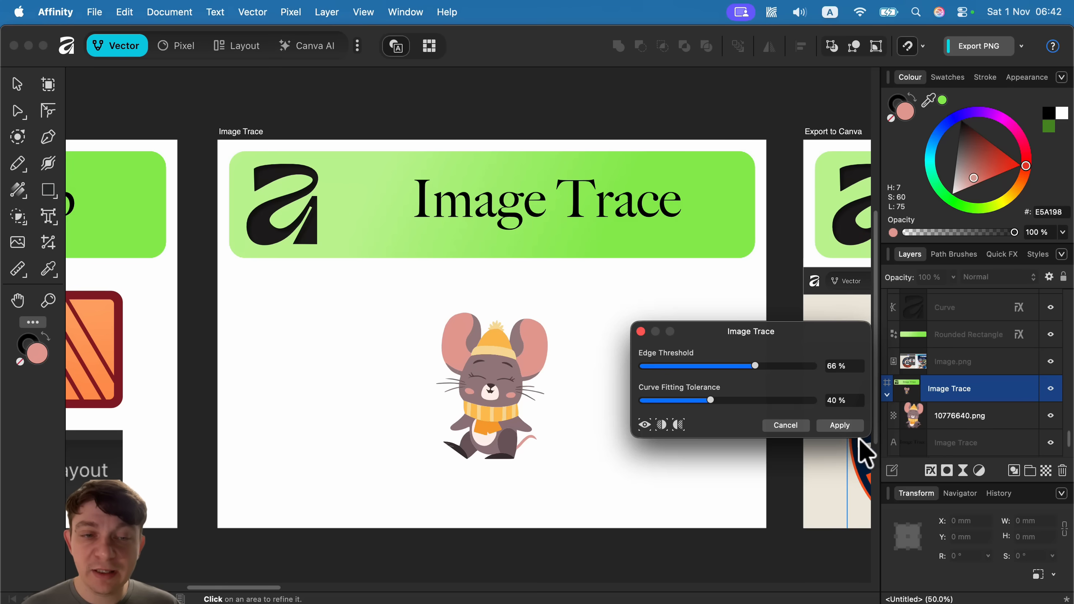
Step: Apply the trace, then expand the traced mouse group in Layers and select one curve shape
click(840, 425)
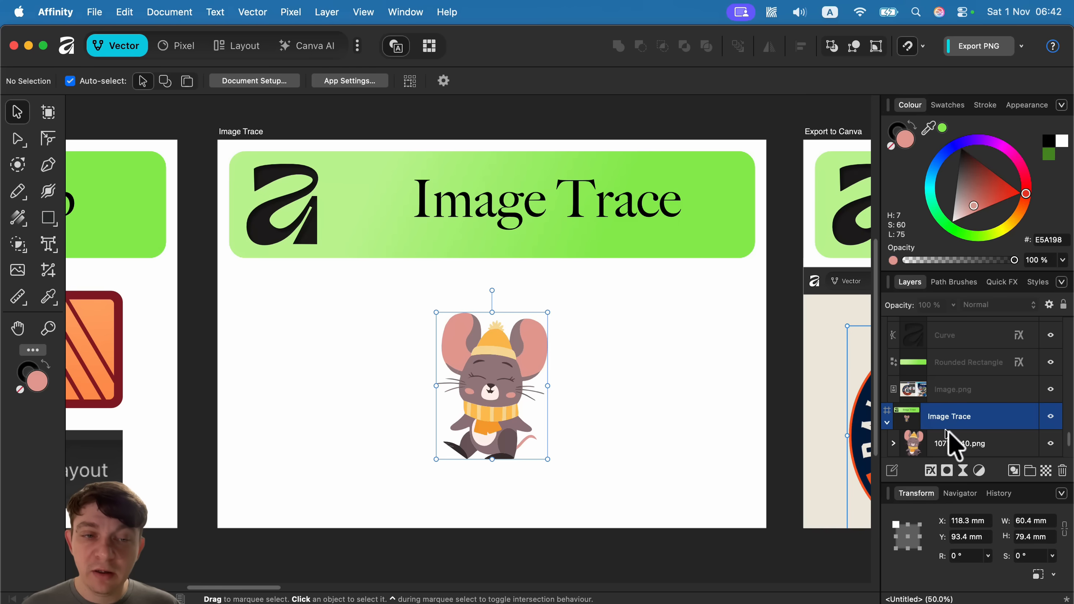
click(967, 442)
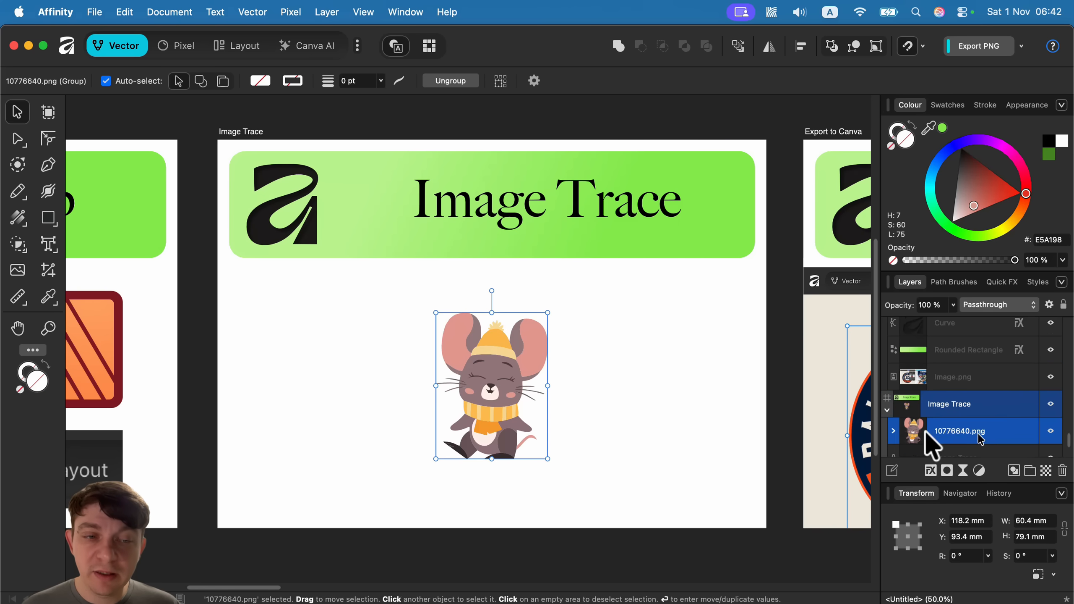
click(893, 431)
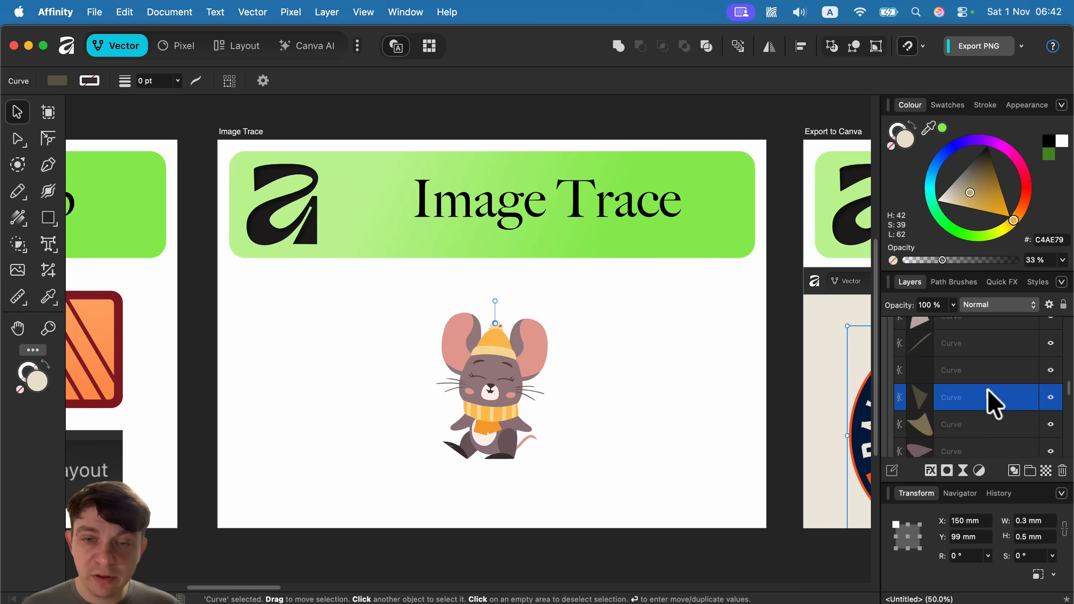
click(973, 431)
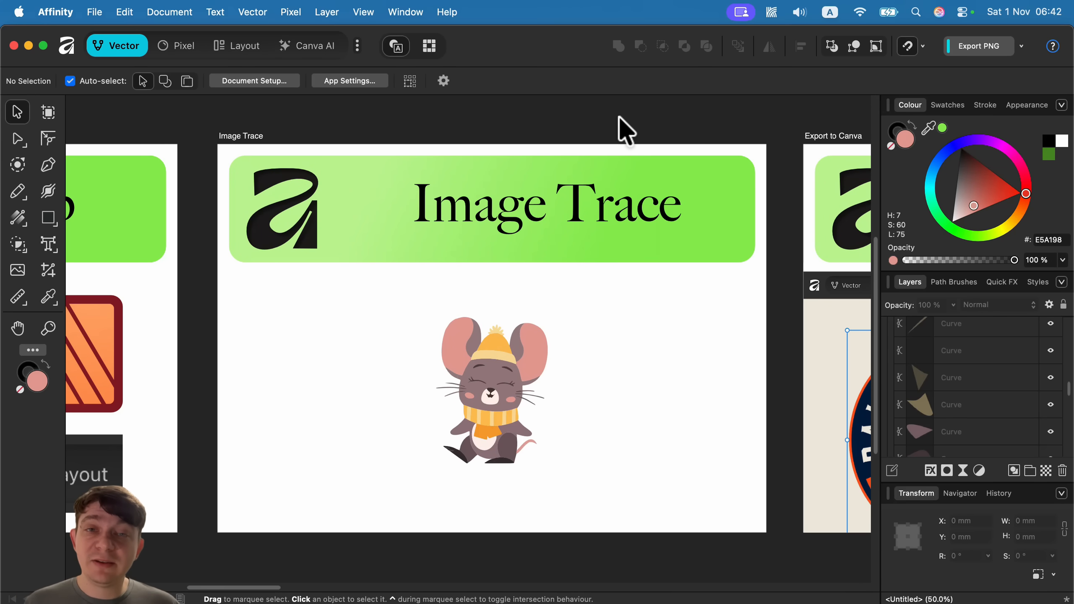
mouse_move(636, 134)
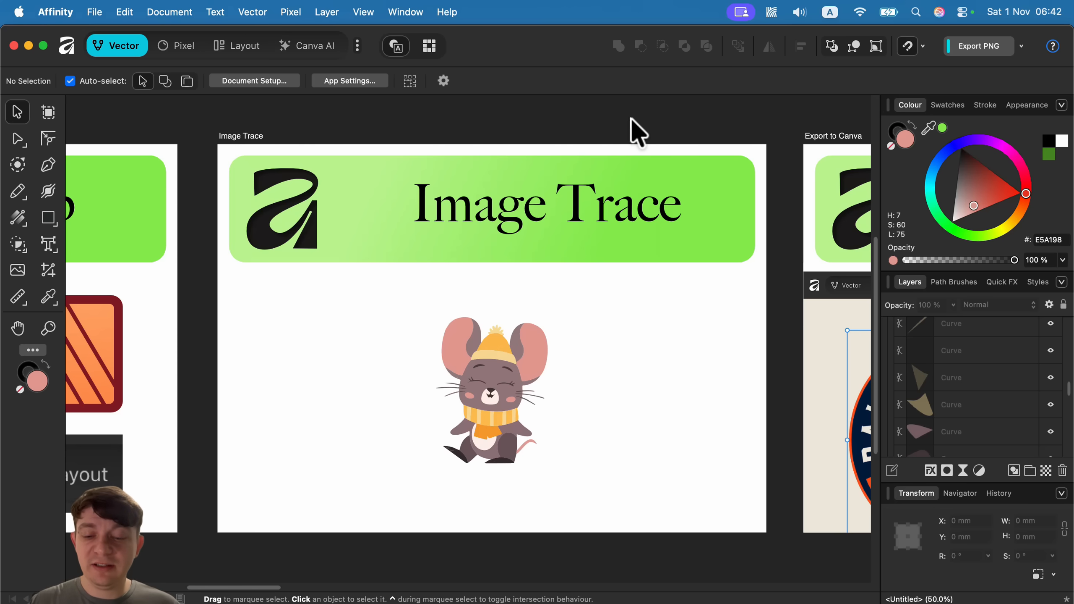
mouse_move(752, 130)
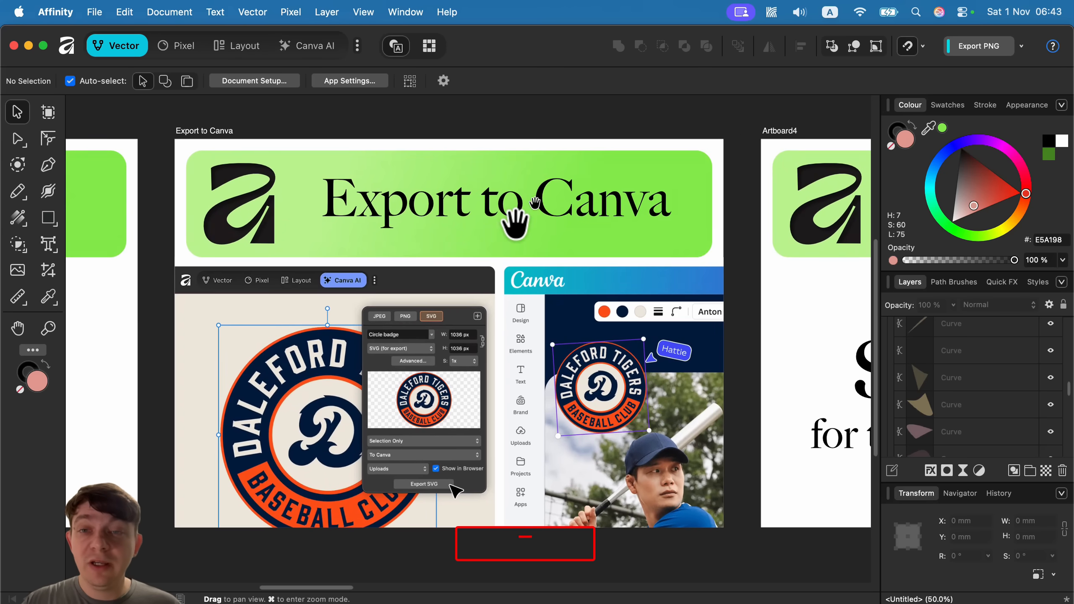
mouse_move(603, 240)
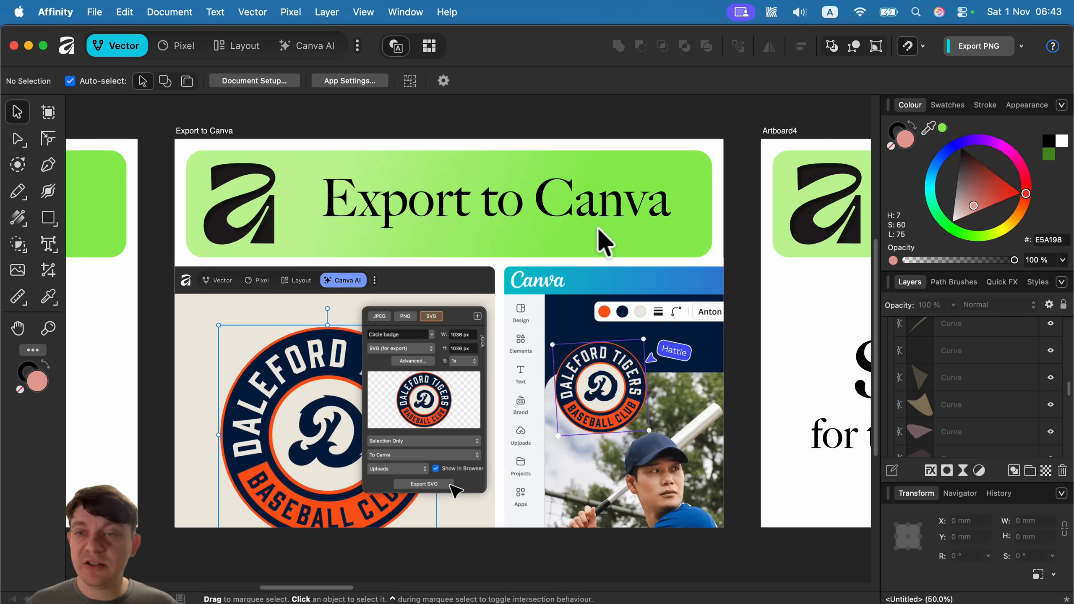
mouse_move(528, 140)
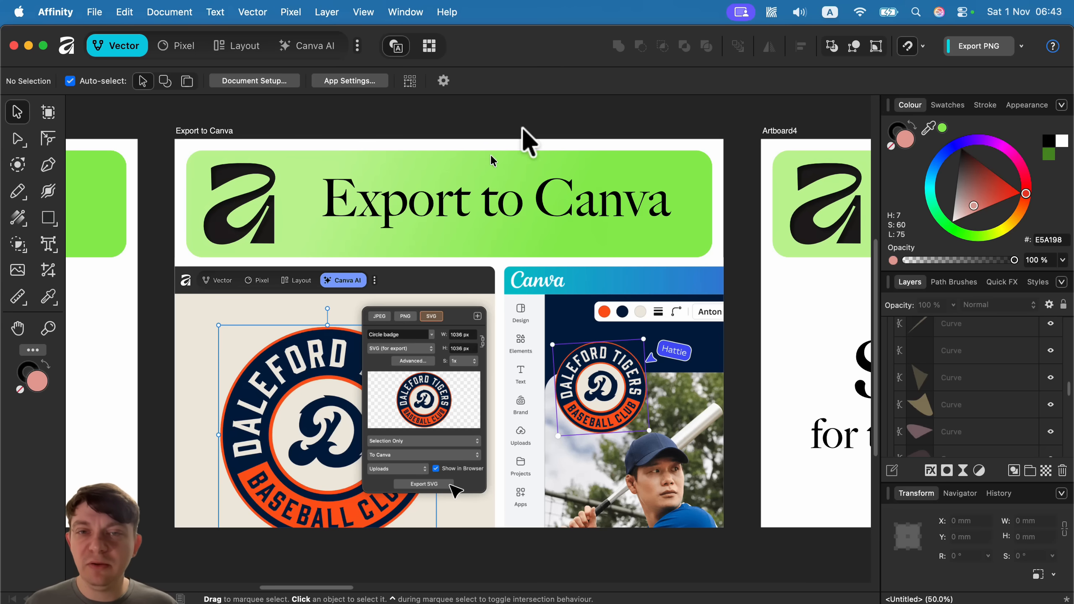
mouse_move(501, 233)
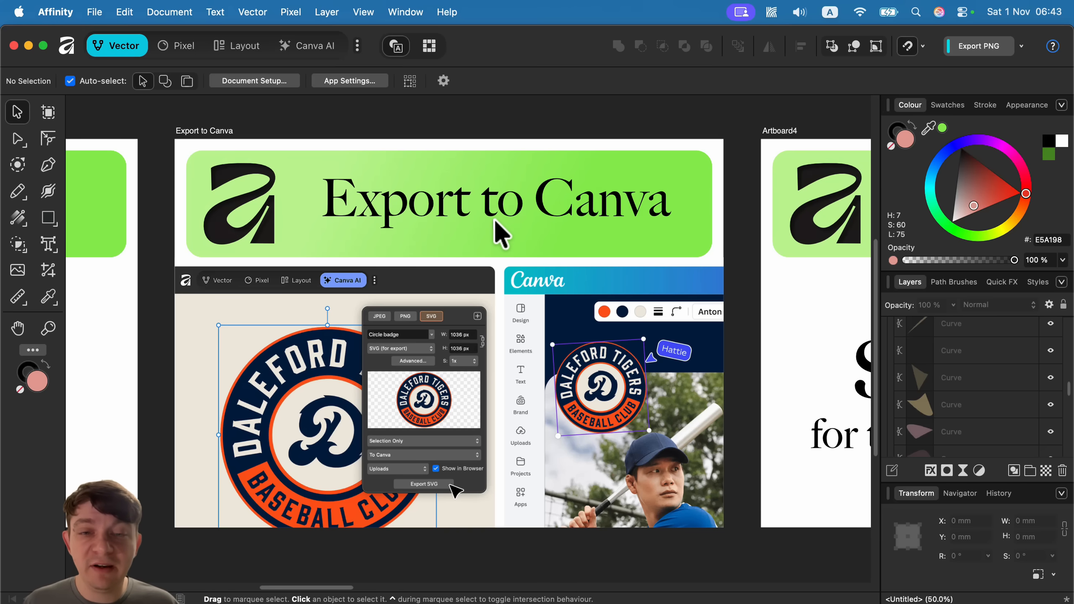
mouse_move(611, 123)
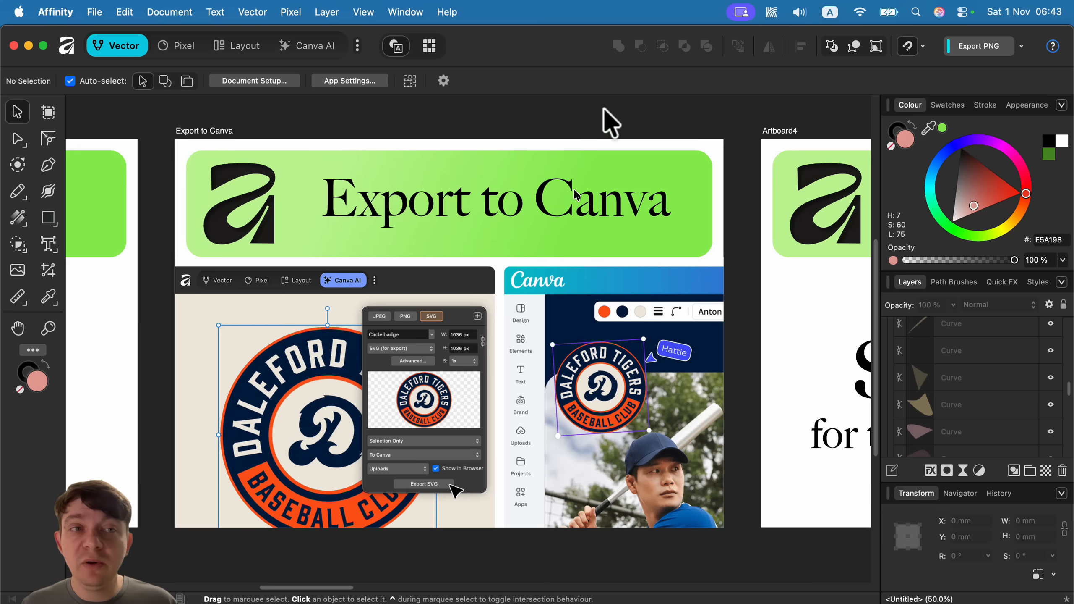
click(1022, 46)
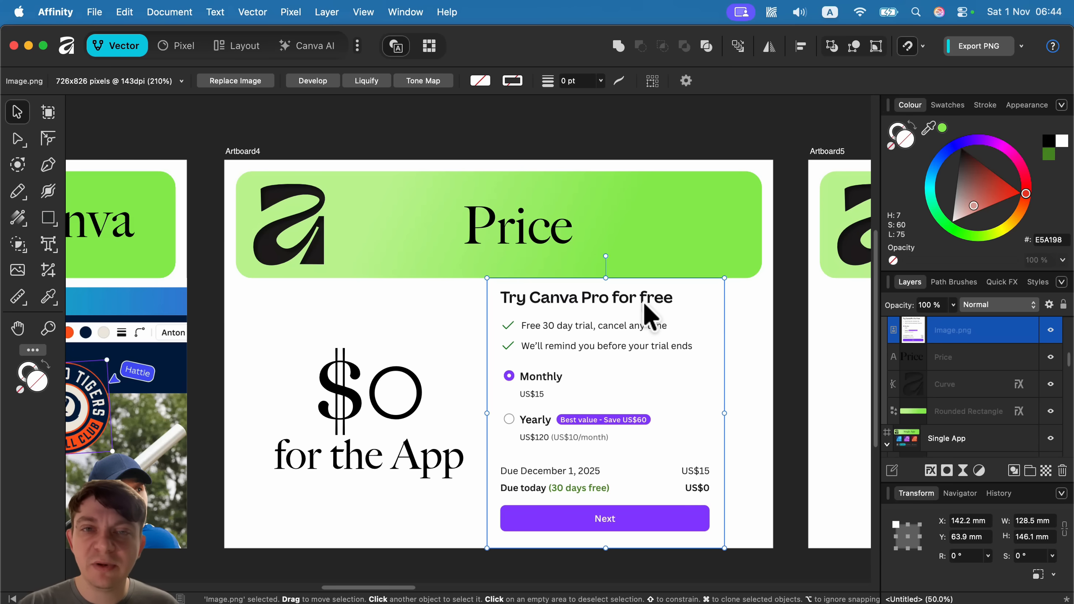
mouse_move(466, 362)
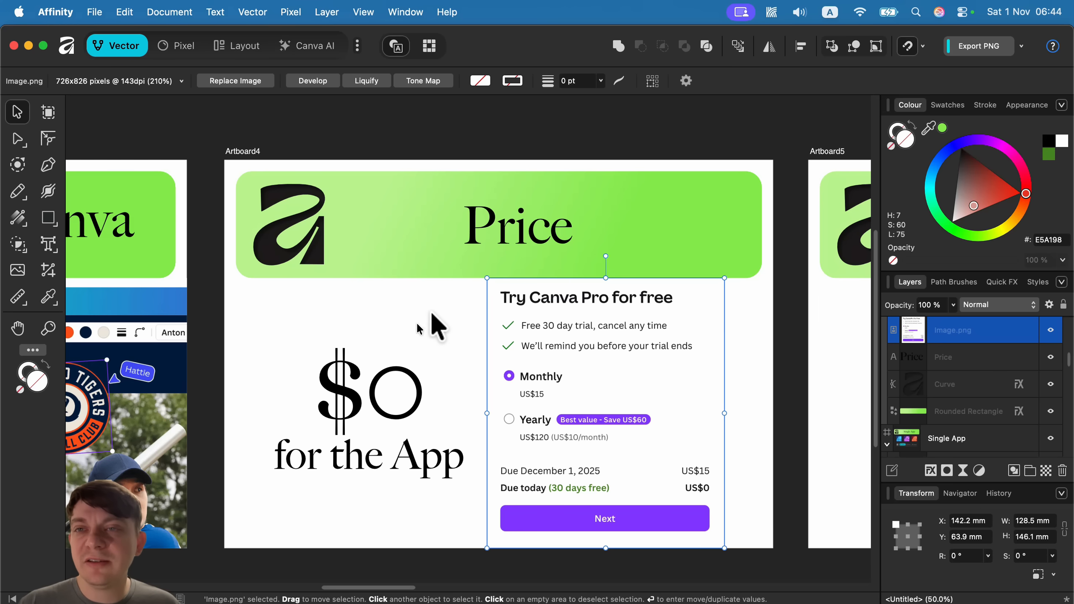
mouse_move(453, 308)
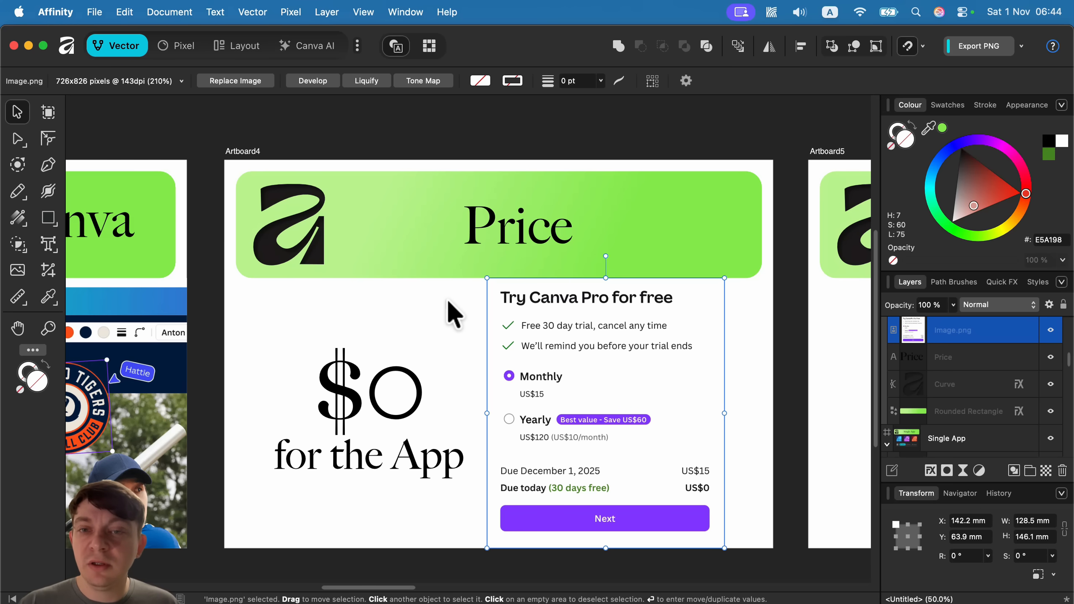
mouse_move(412, 275)
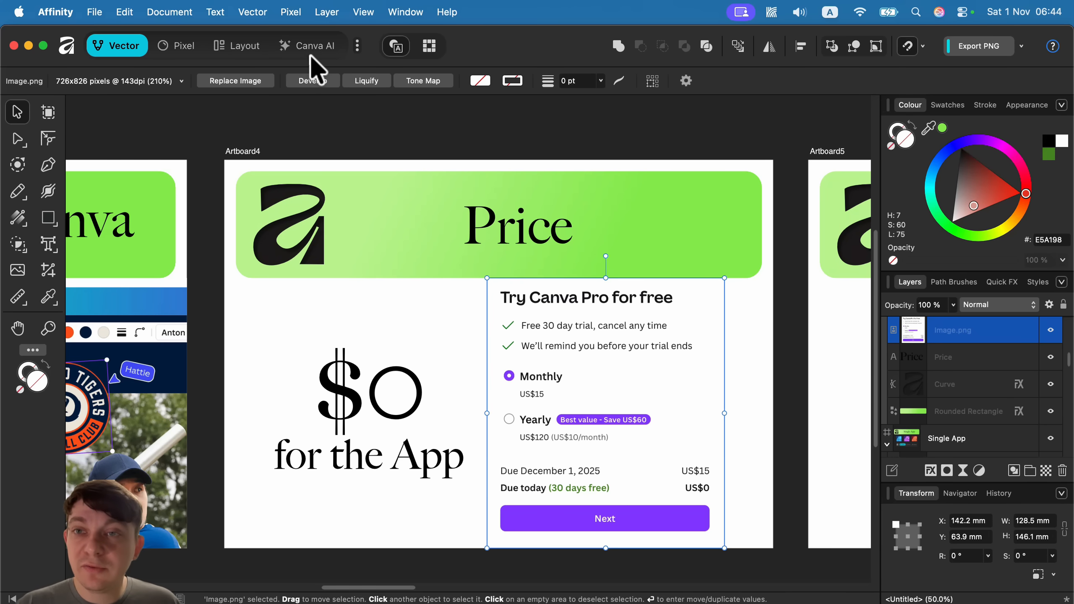
mouse_move(634, 284)
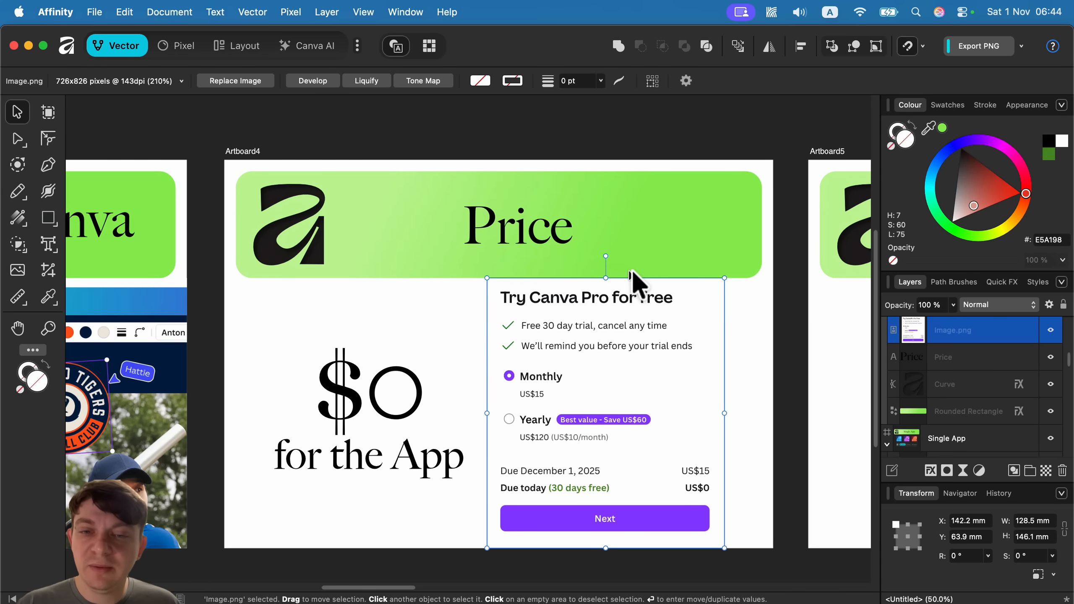
mouse_move(643, 281)
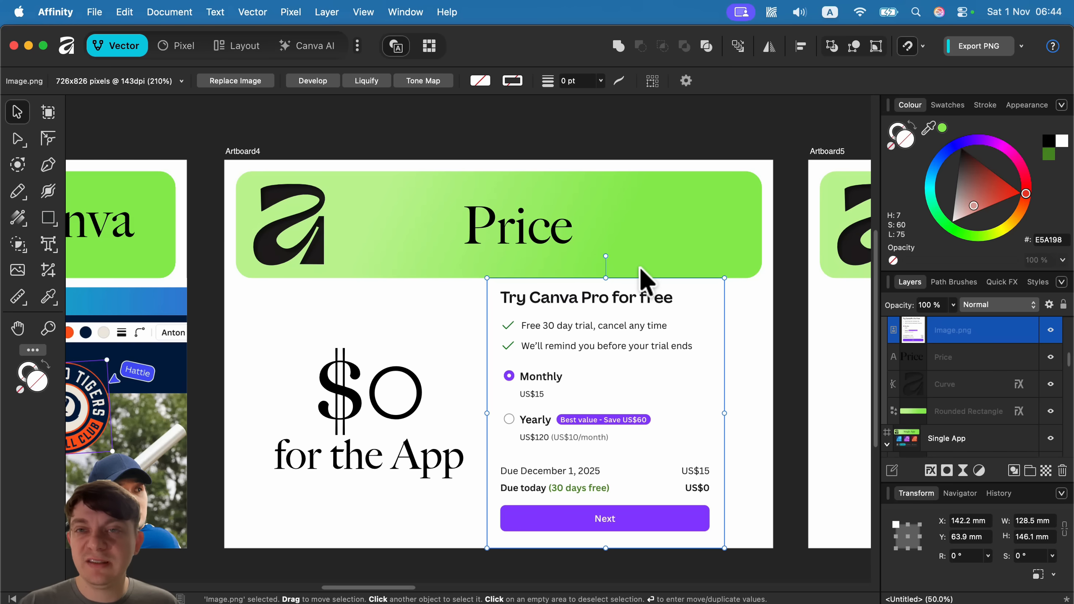
mouse_move(641, 284)
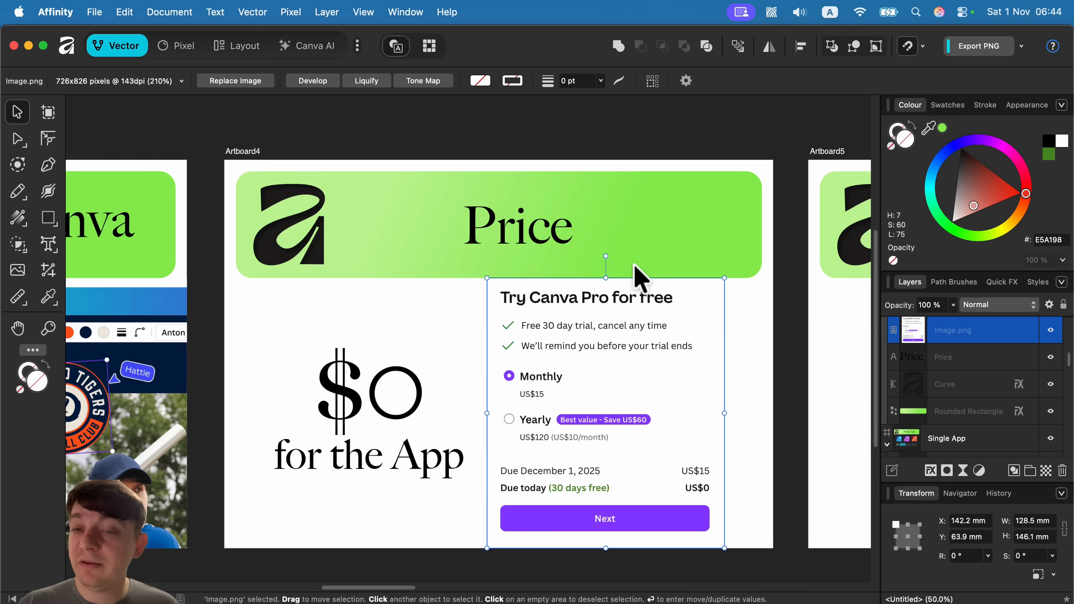
mouse_move(789, 347)
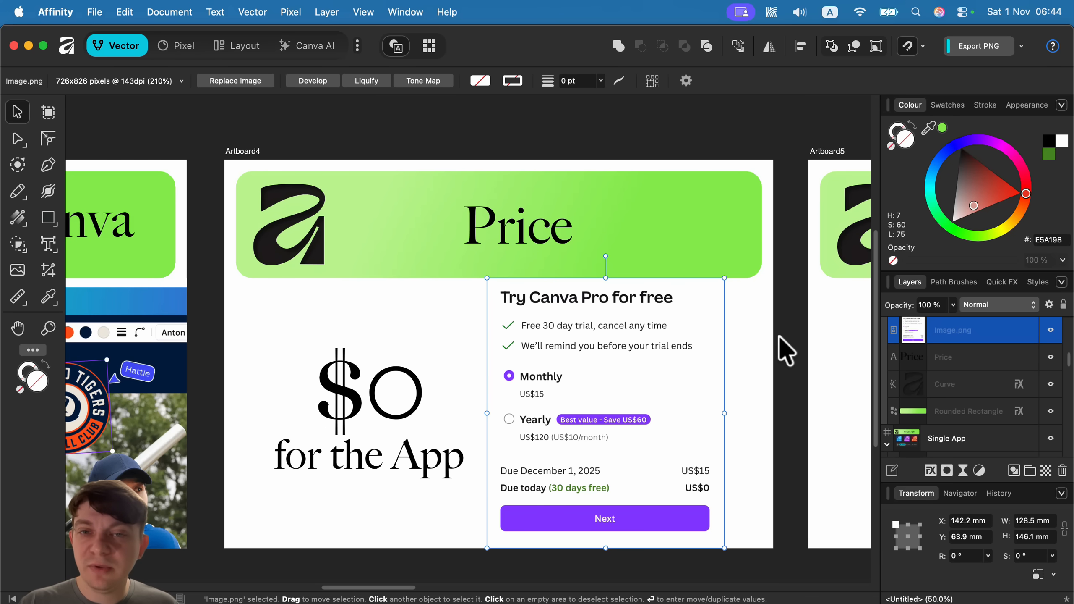
mouse_move(780, 336)
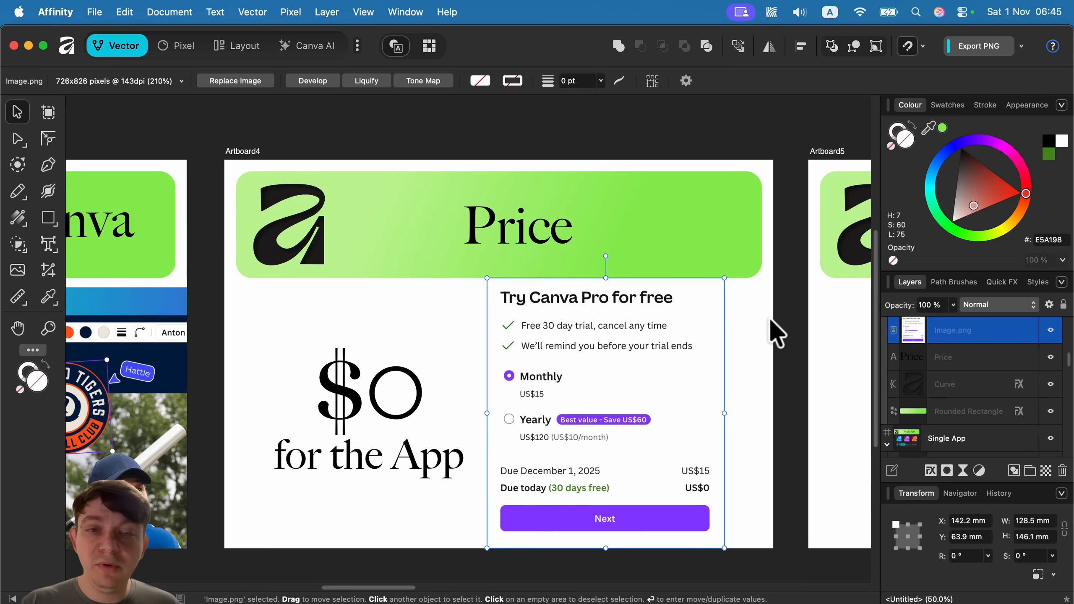
mouse_move(416, 404)
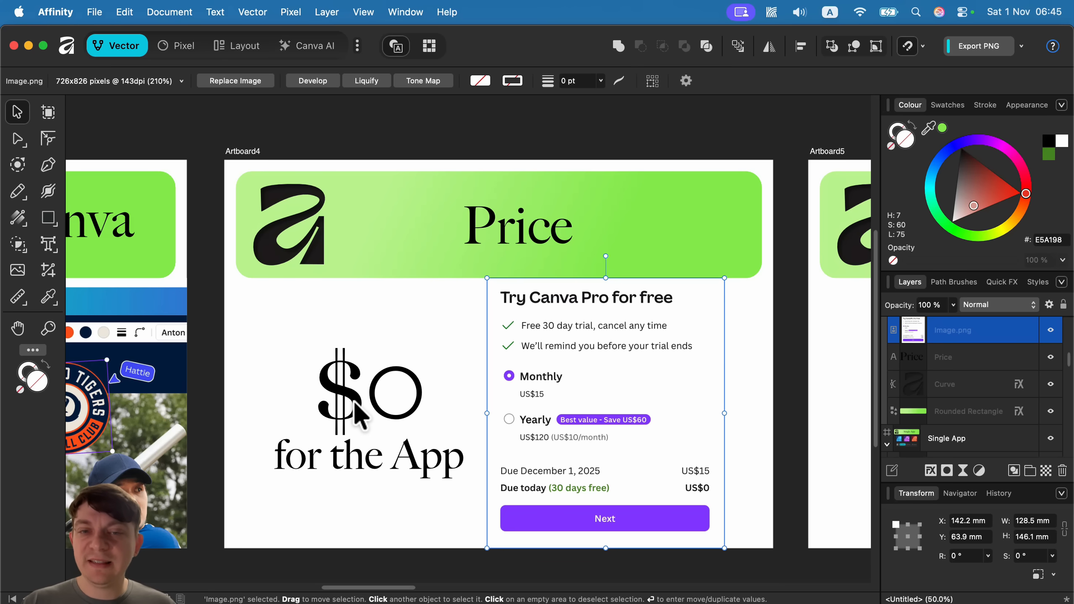
mouse_move(312, 72)
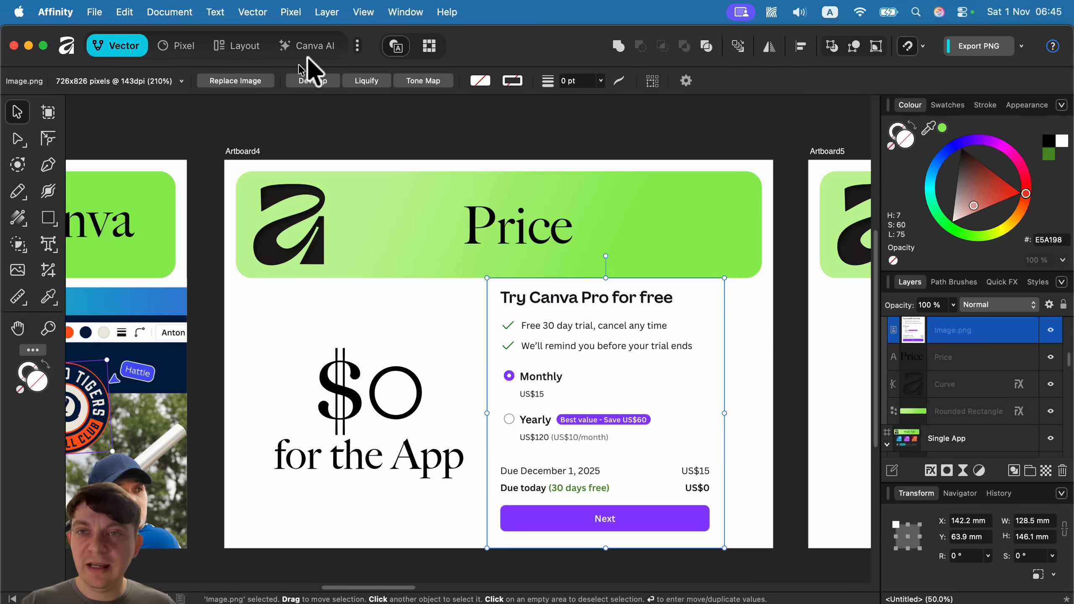
mouse_move(456, 229)
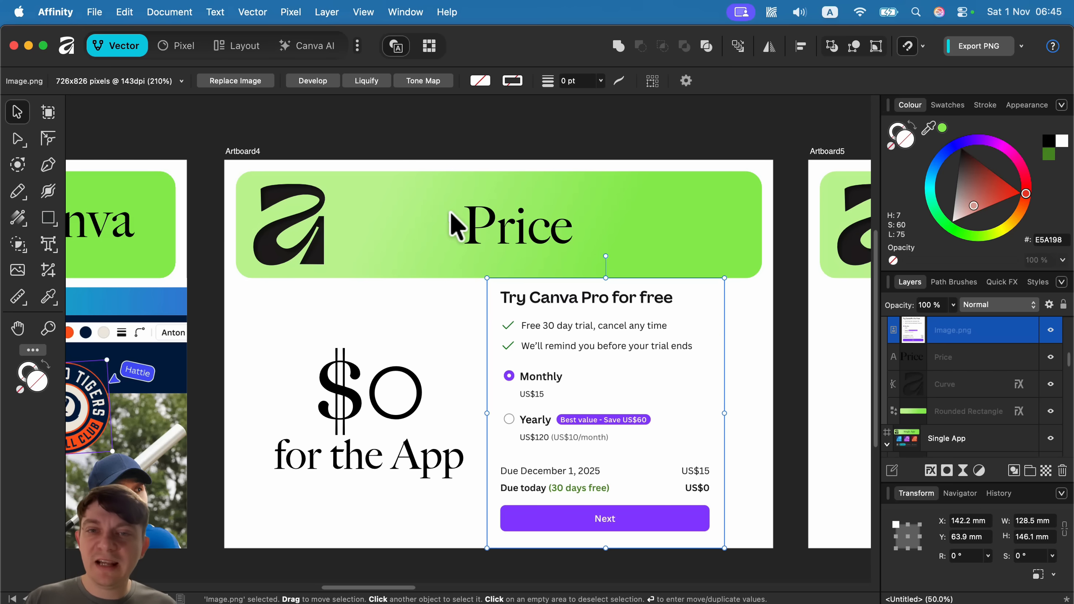
mouse_move(503, 213)
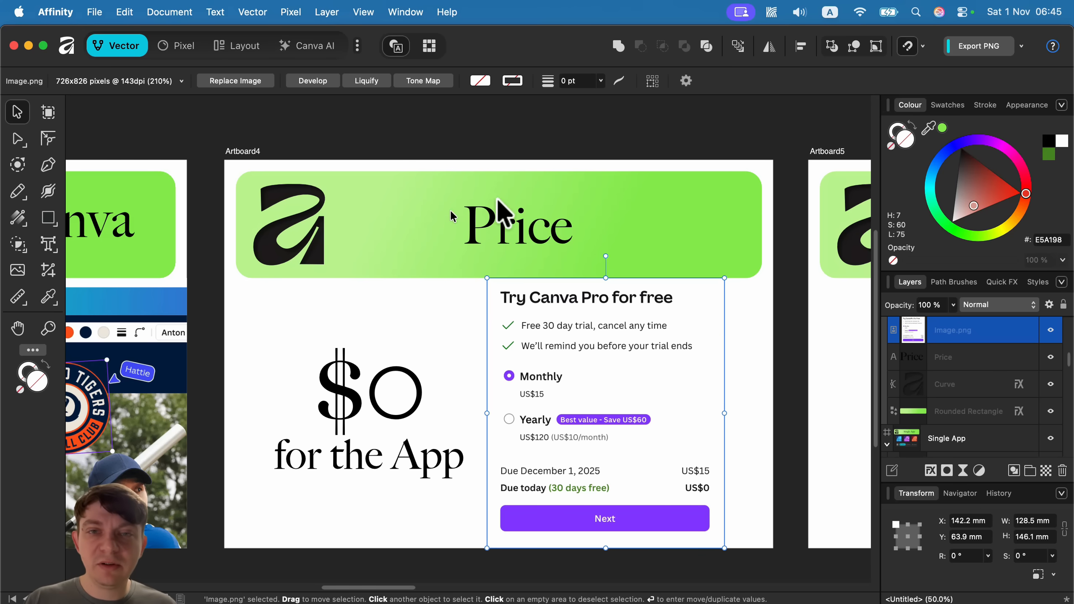
mouse_move(749, 133)
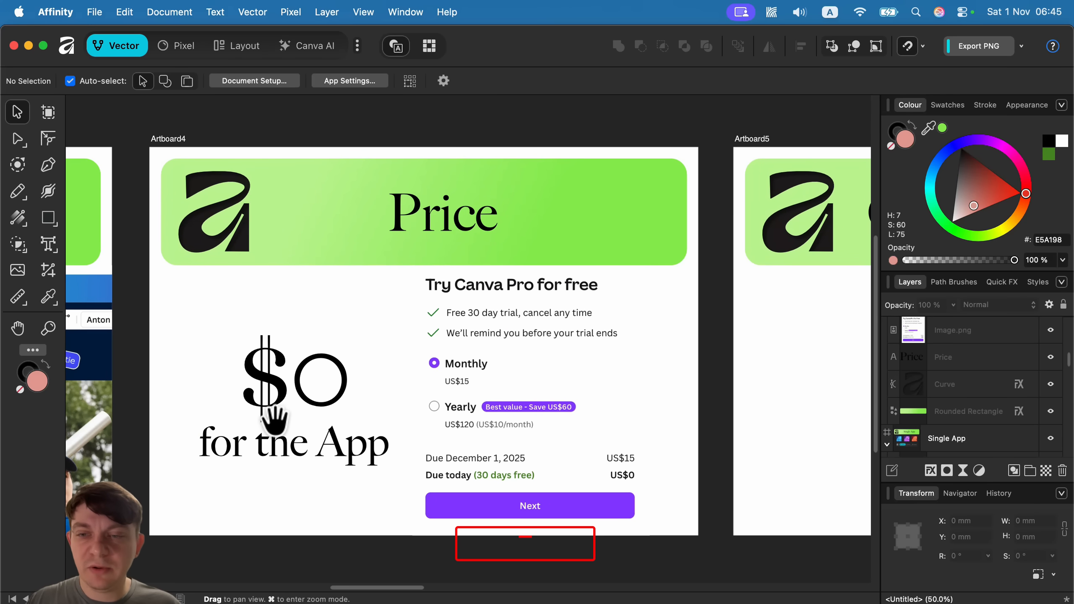
mouse_move(728, 249)
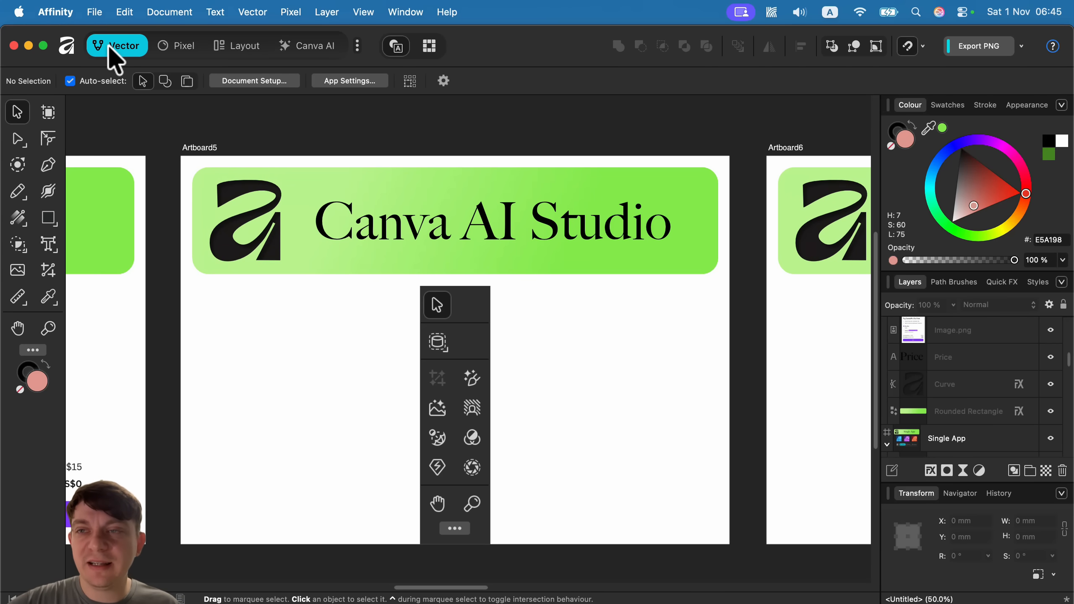
mouse_move(206, 52)
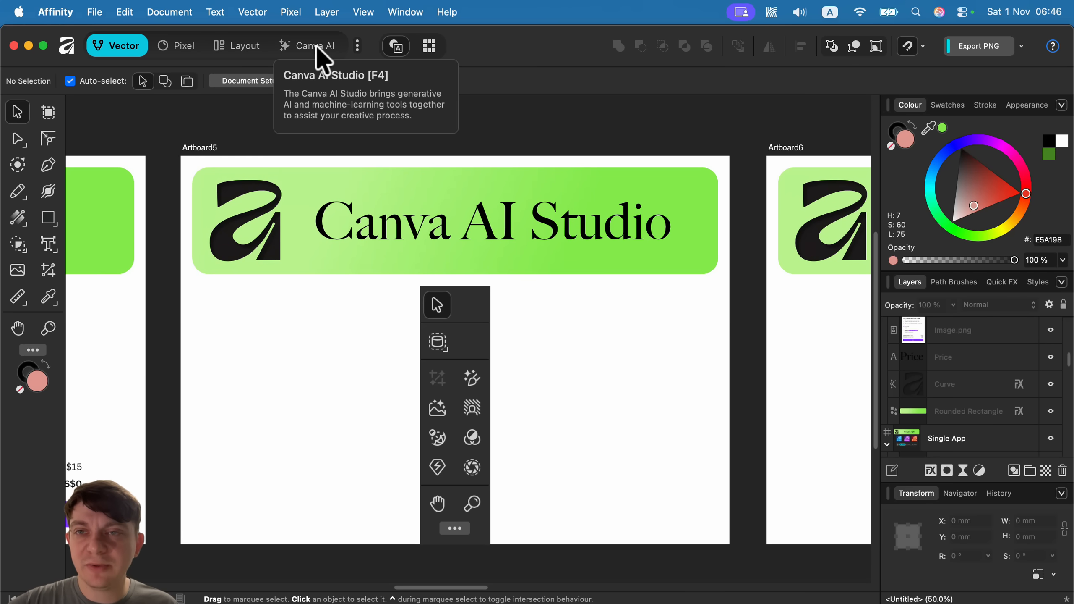
Step: Switch to the Canva AI studio, try Generative Fill and dismiss the upgrade prompt
click(315, 45)
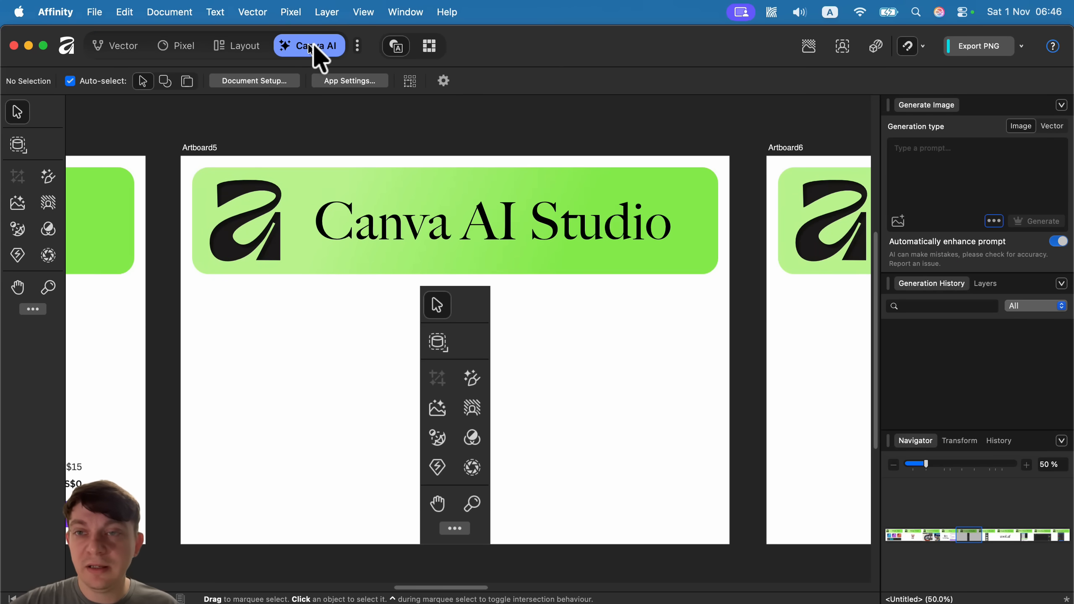
mouse_move(14, 219)
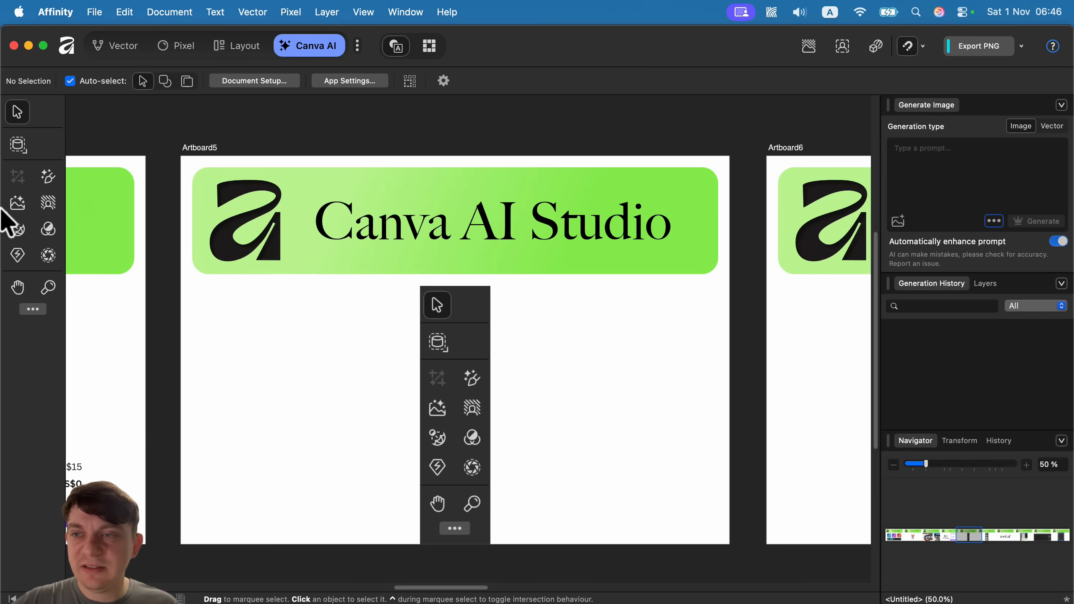
mouse_move(48, 201)
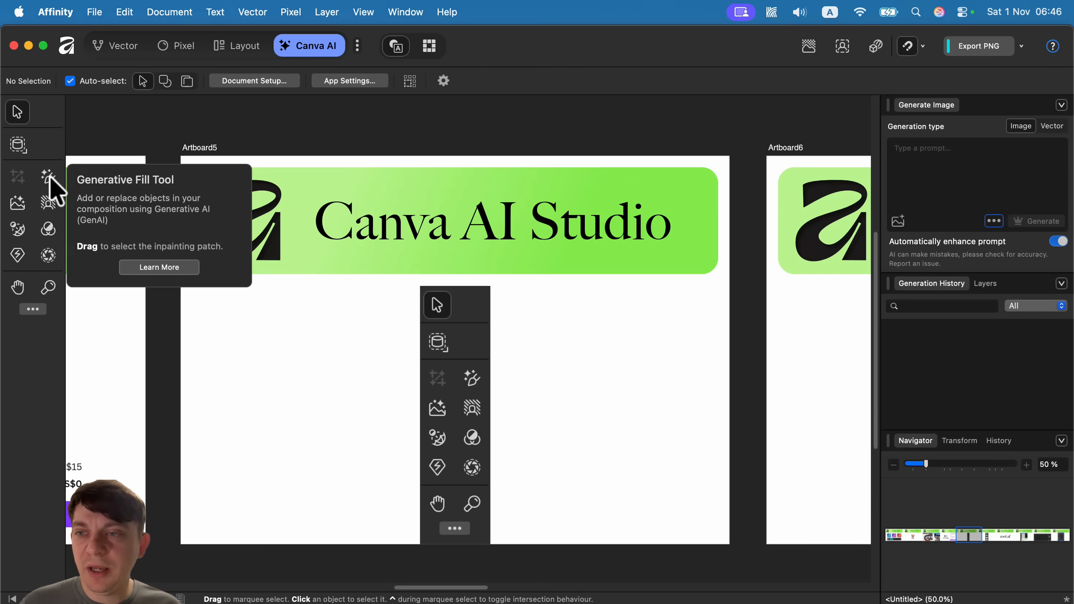
click(47, 175)
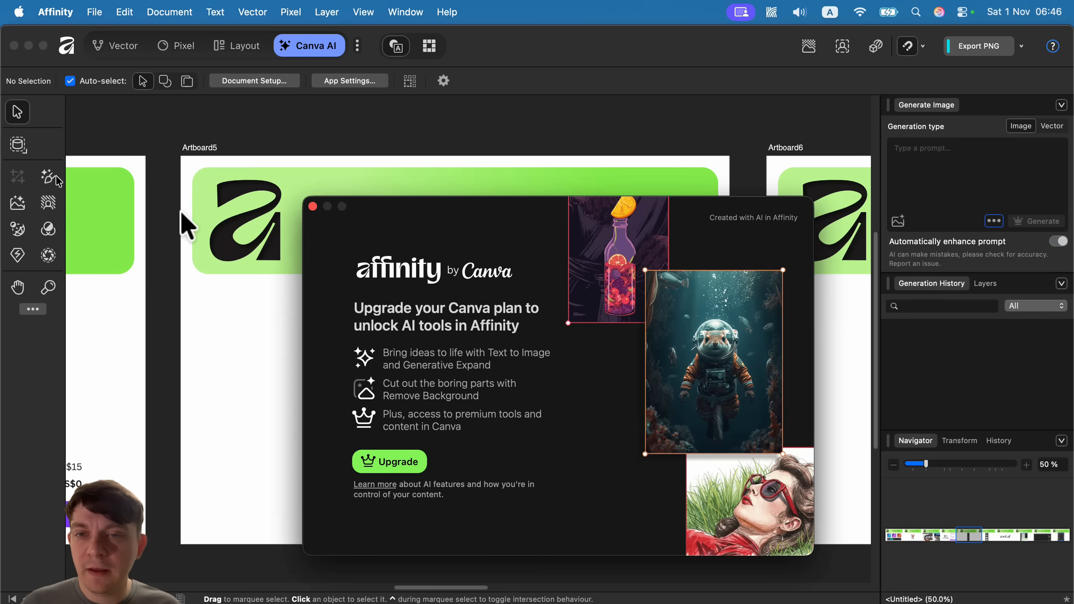
mouse_move(381, 473)
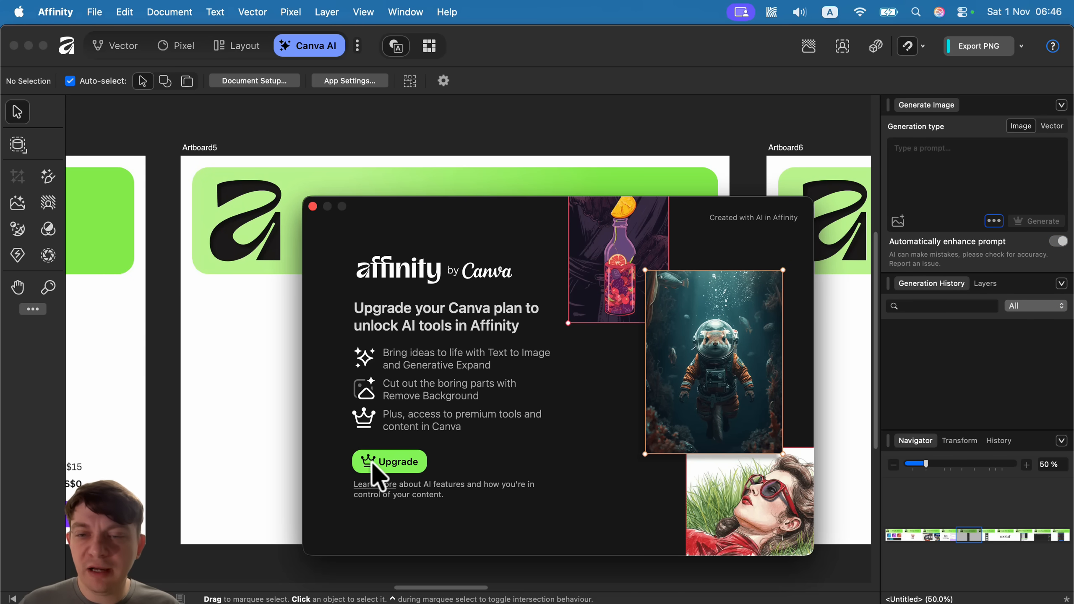
mouse_move(319, 220)
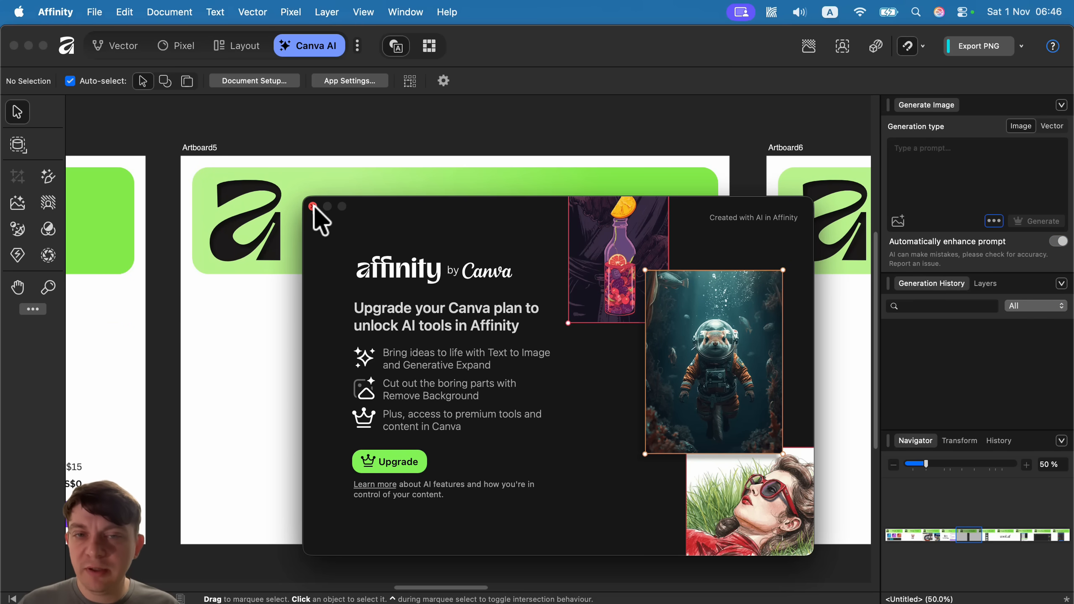
click(311, 206)
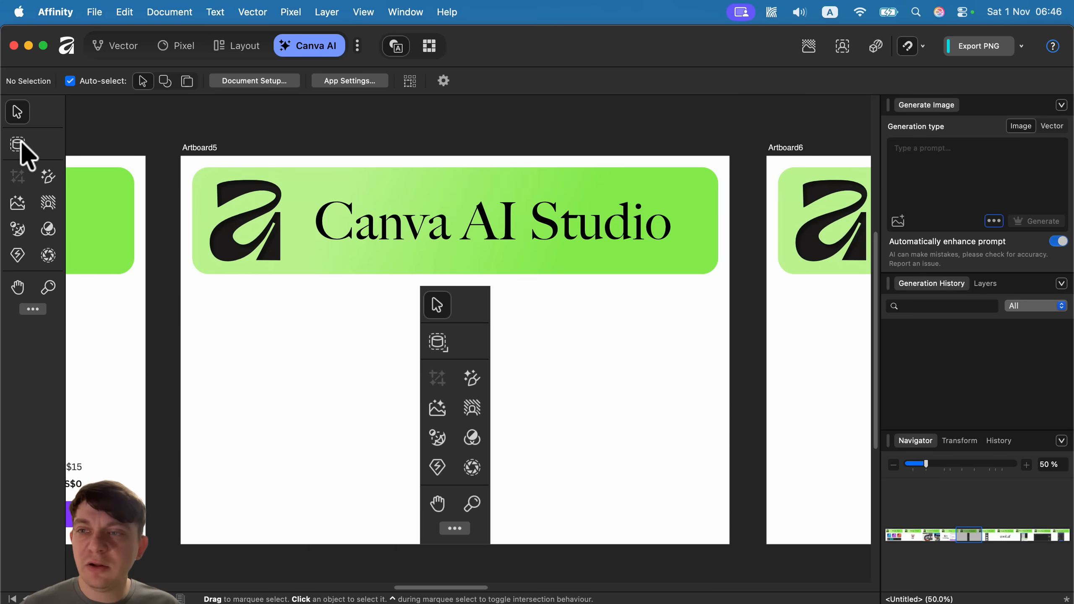
mouse_move(18, 143)
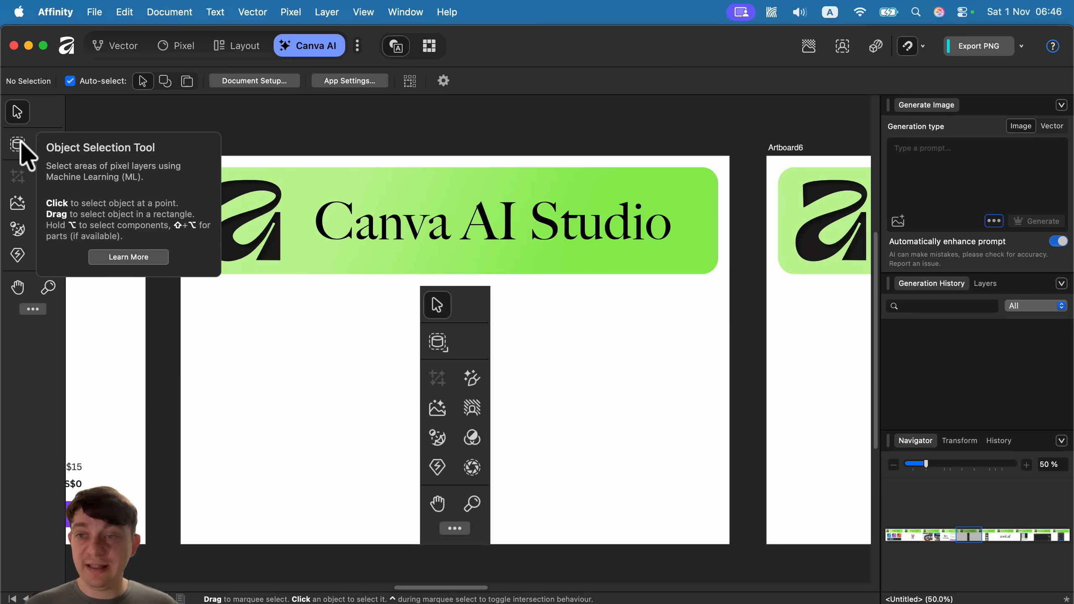
Step: Pick Object Selection and follow its notice to the Machine Learning Models settings
click(17, 143)
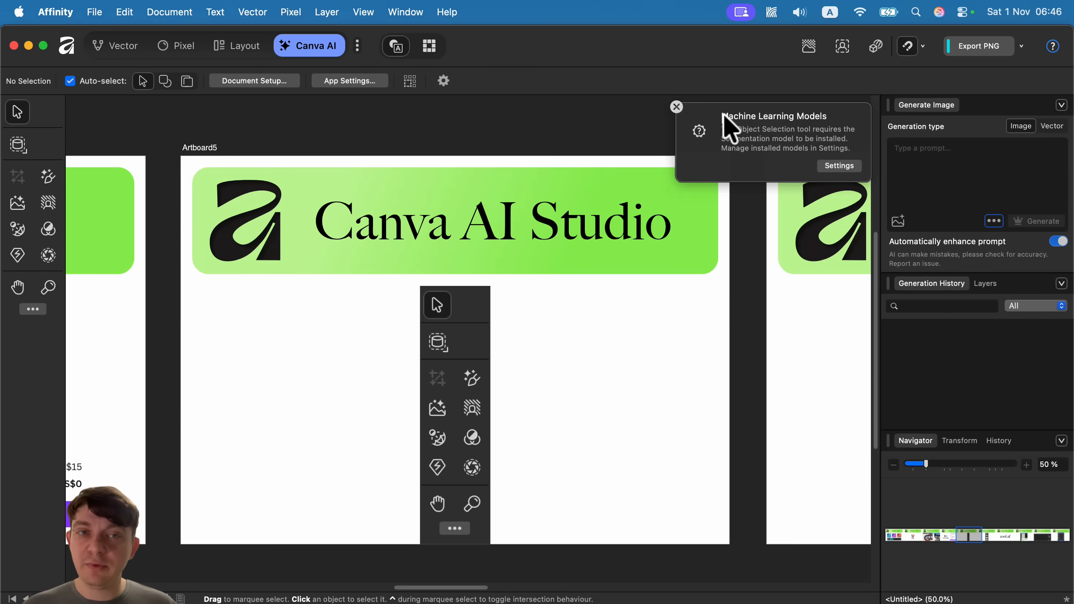
mouse_move(809, 151)
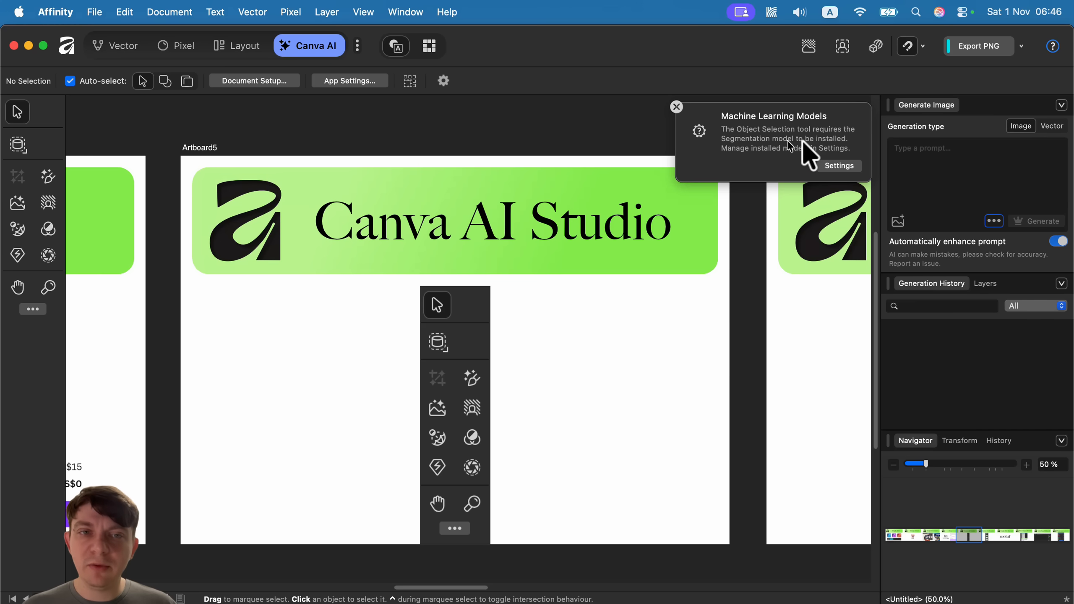
mouse_move(830, 166)
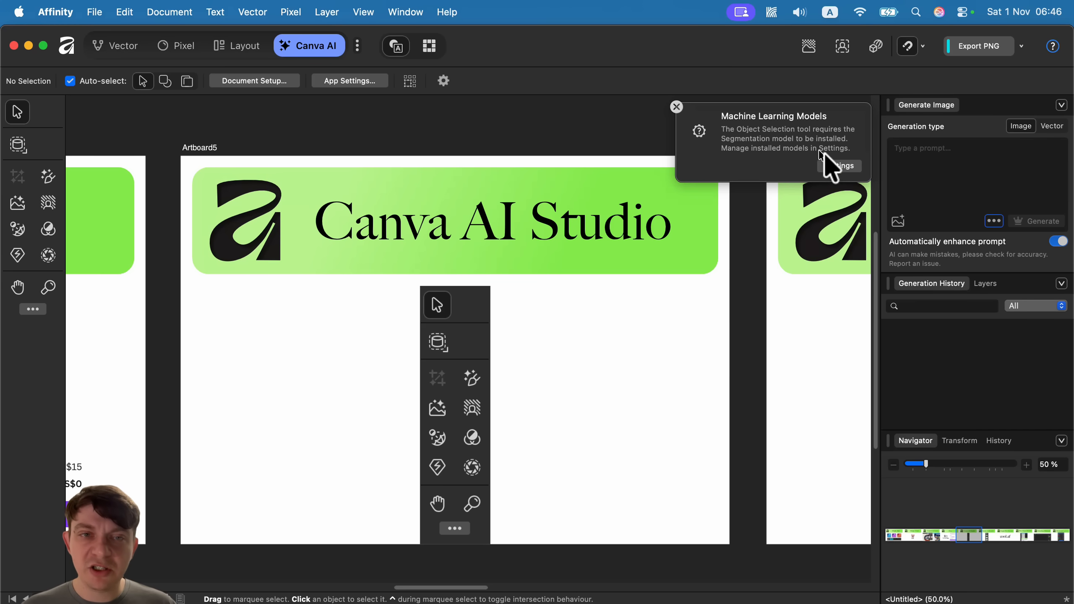
click(838, 165)
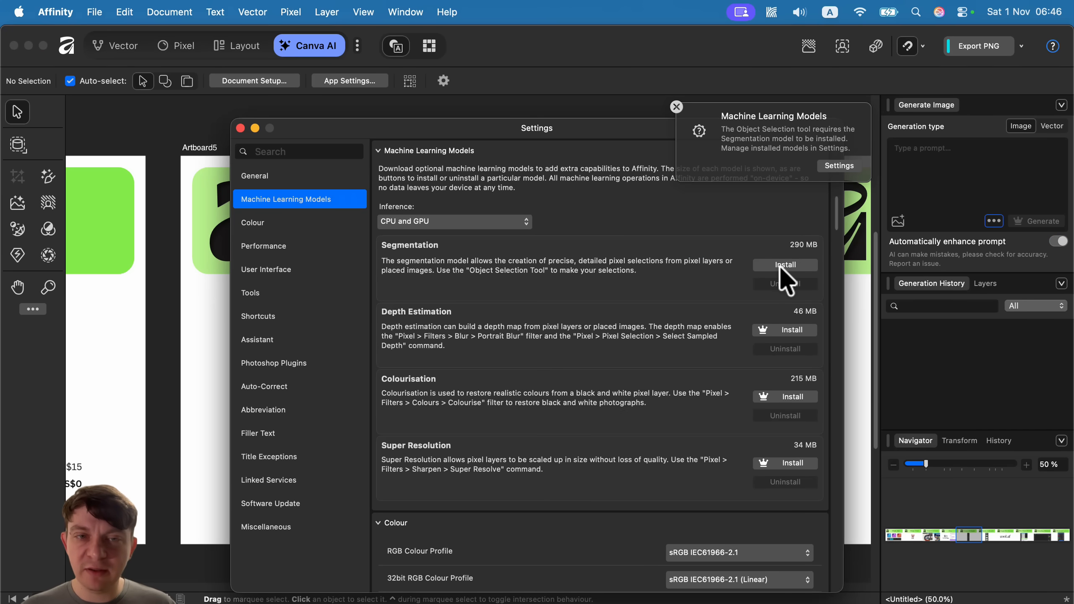
Step: Install the Segmentation model and close Settings while it downloads
click(786, 264)
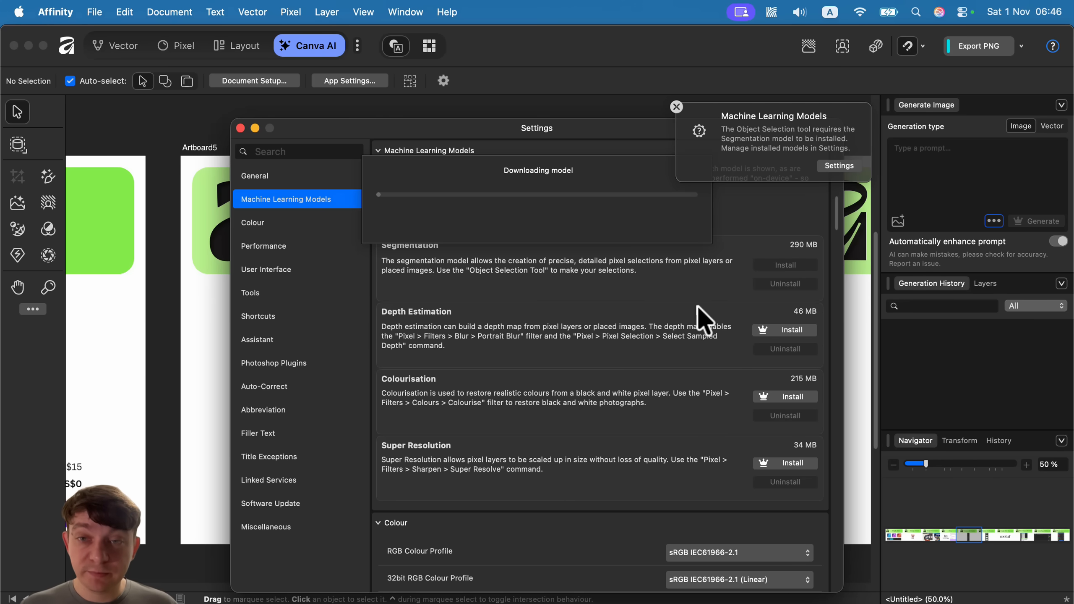
mouse_move(600, 219)
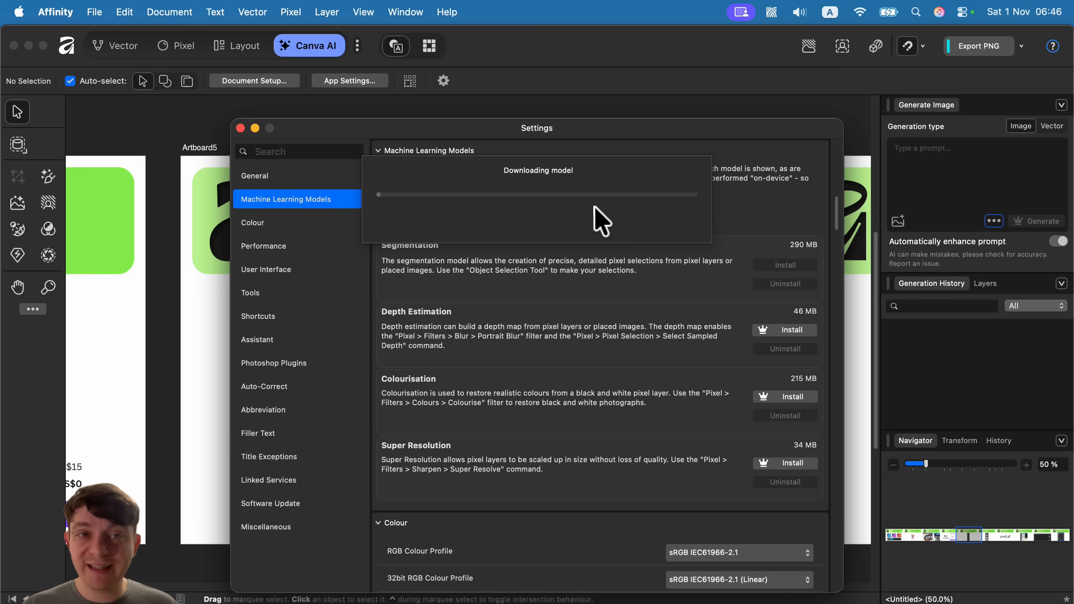
mouse_move(548, 209)
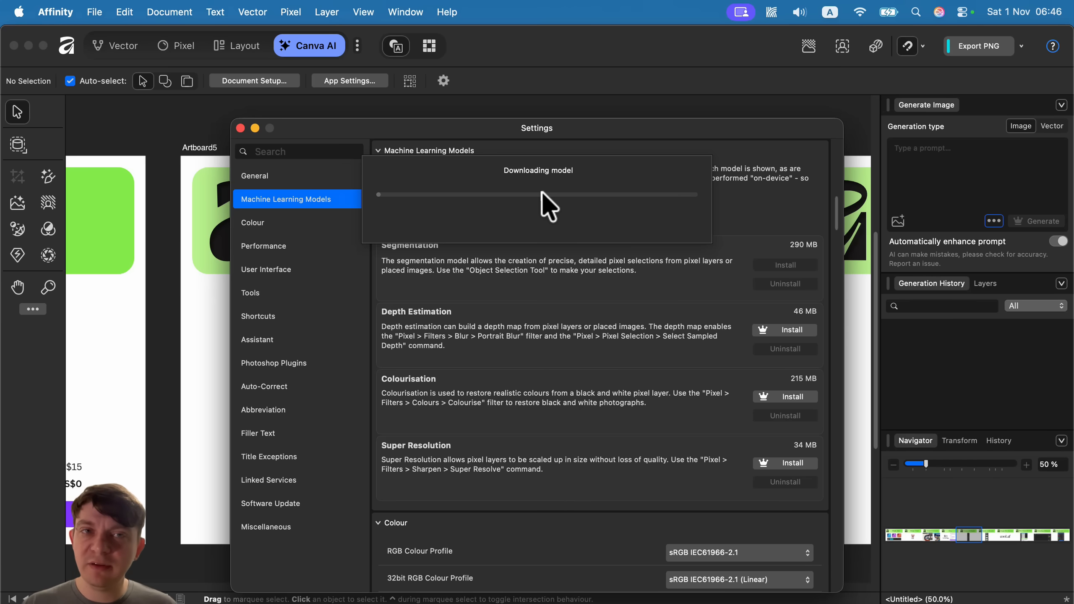
mouse_move(542, 212)
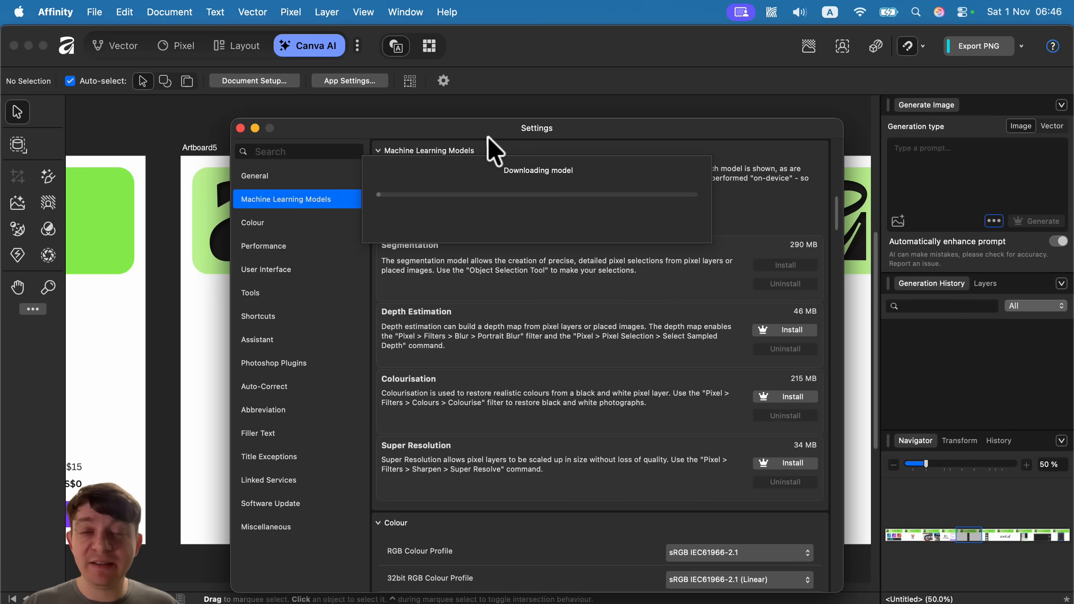
mouse_move(538, 209)
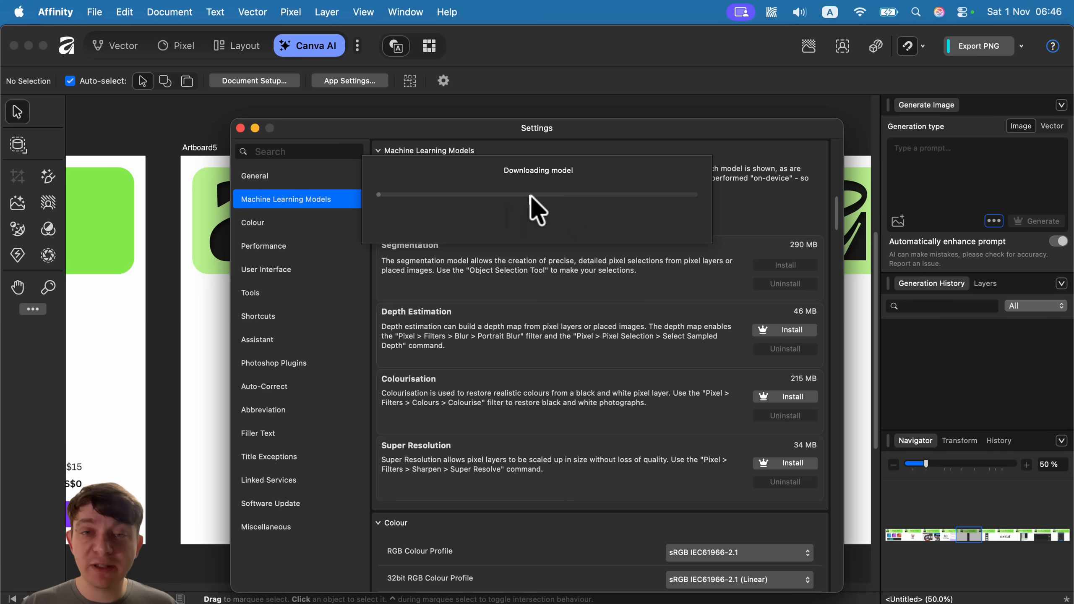
mouse_move(552, 199)
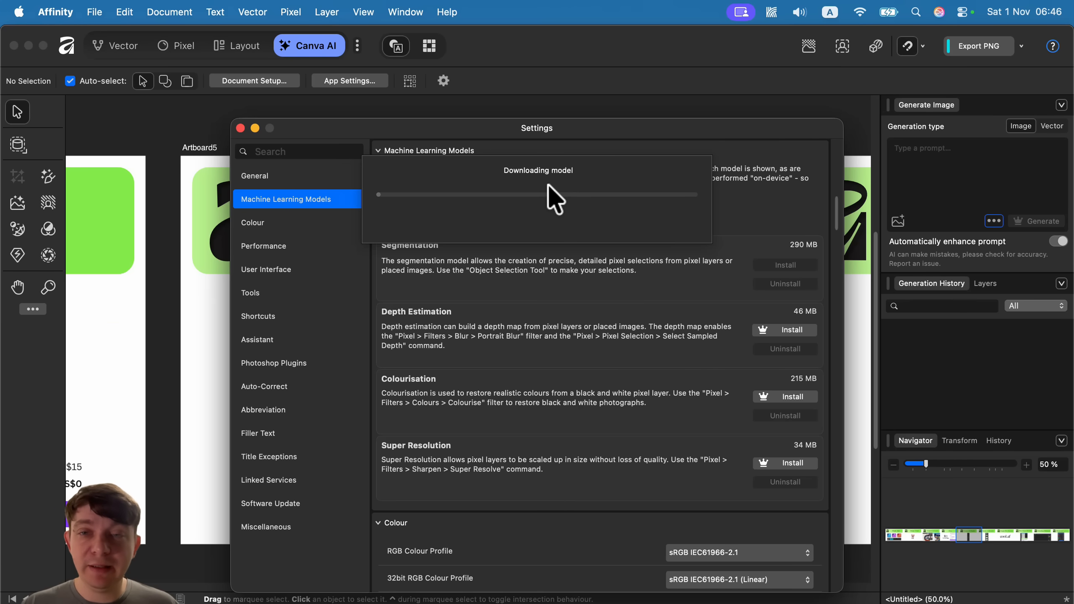
mouse_move(429, 229)
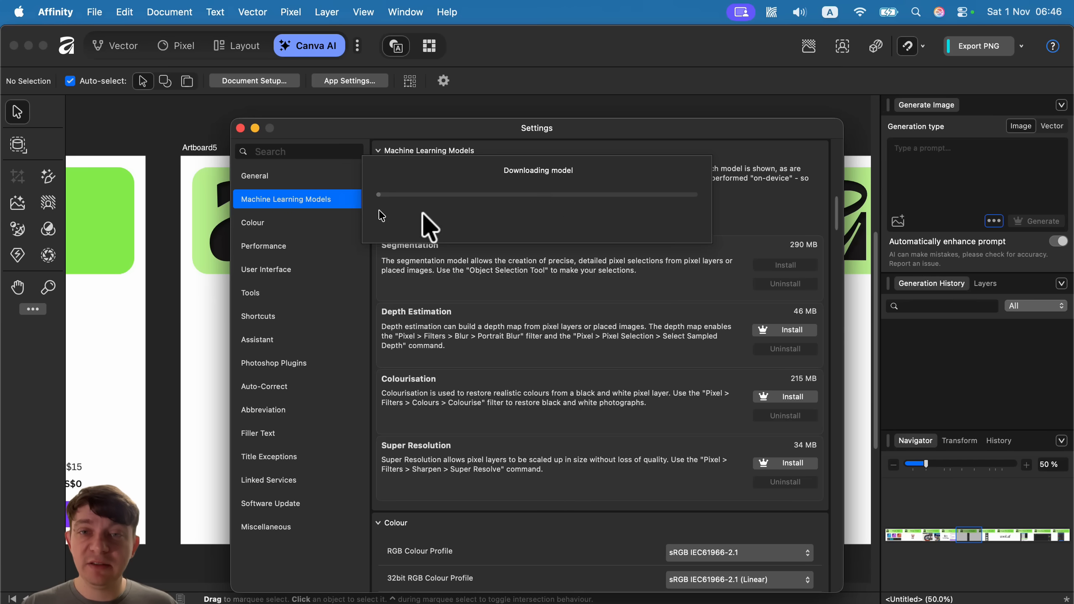
mouse_move(617, 241)
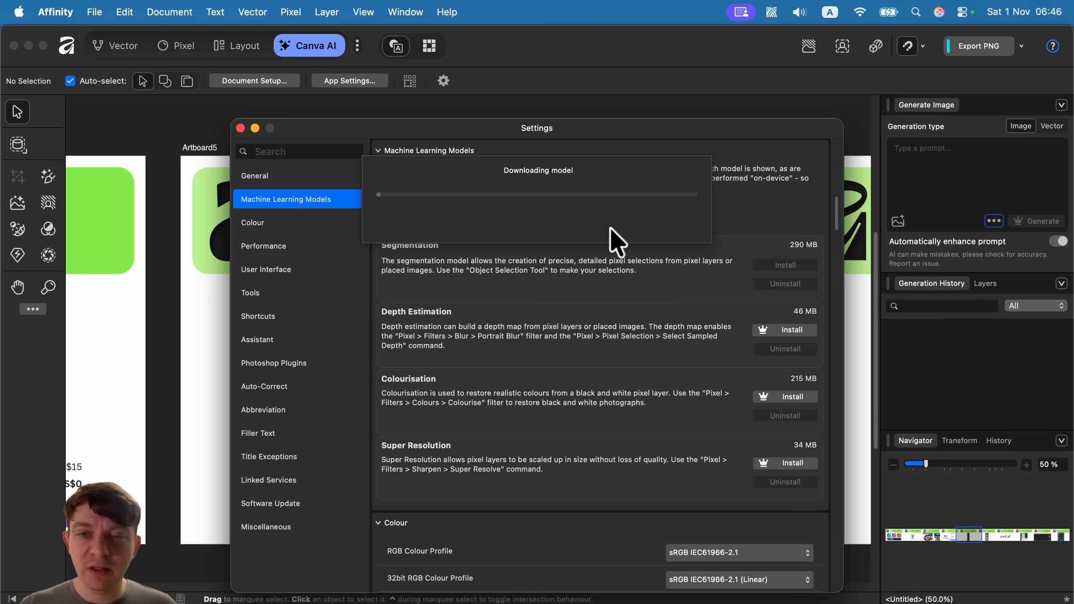
mouse_move(589, 325)
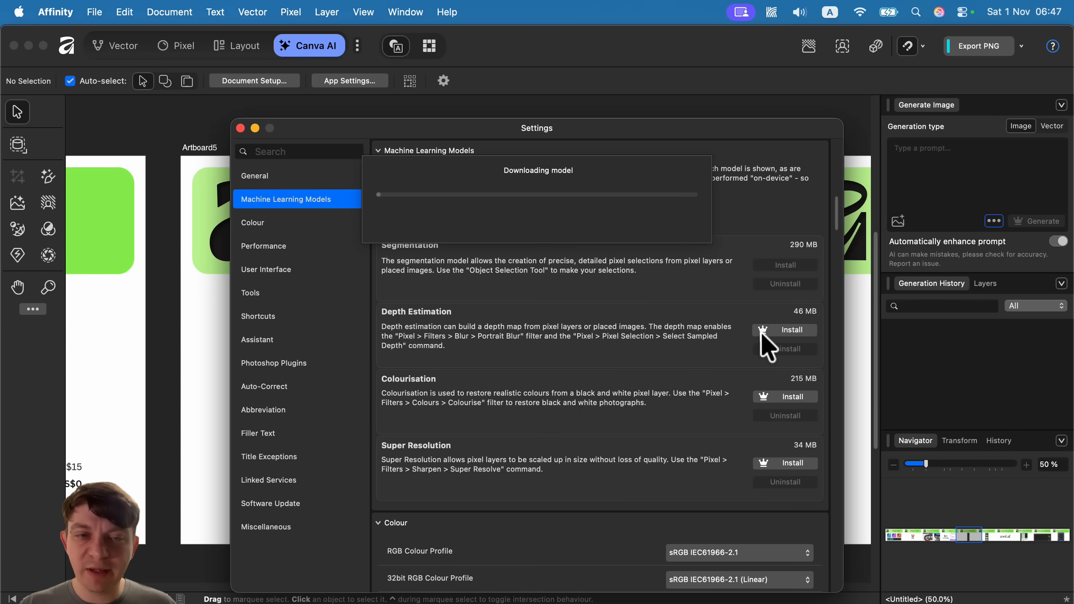
mouse_move(567, 209)
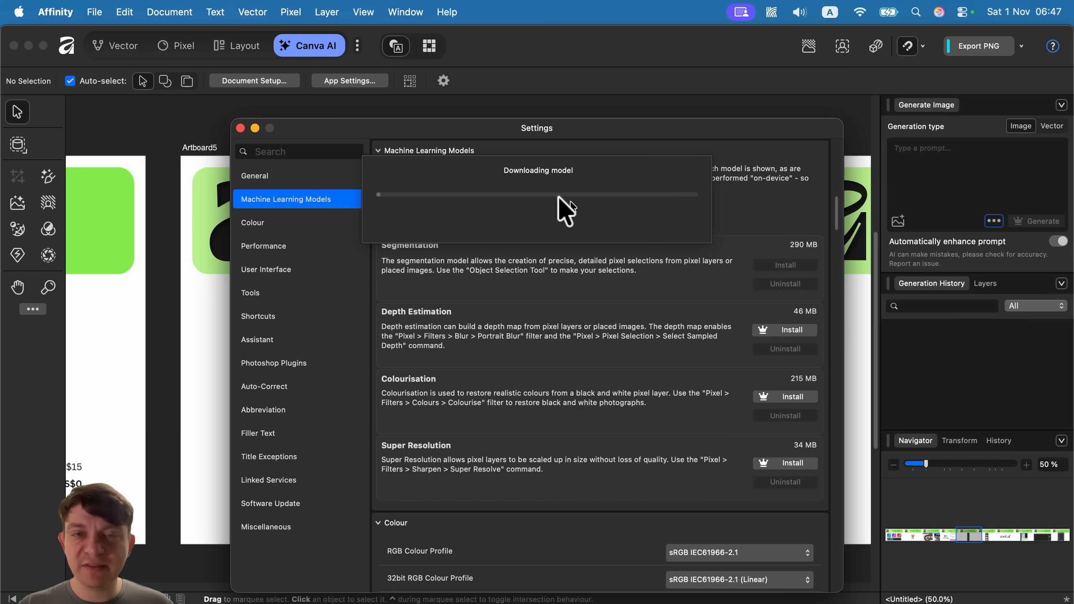
click(1057, 240)
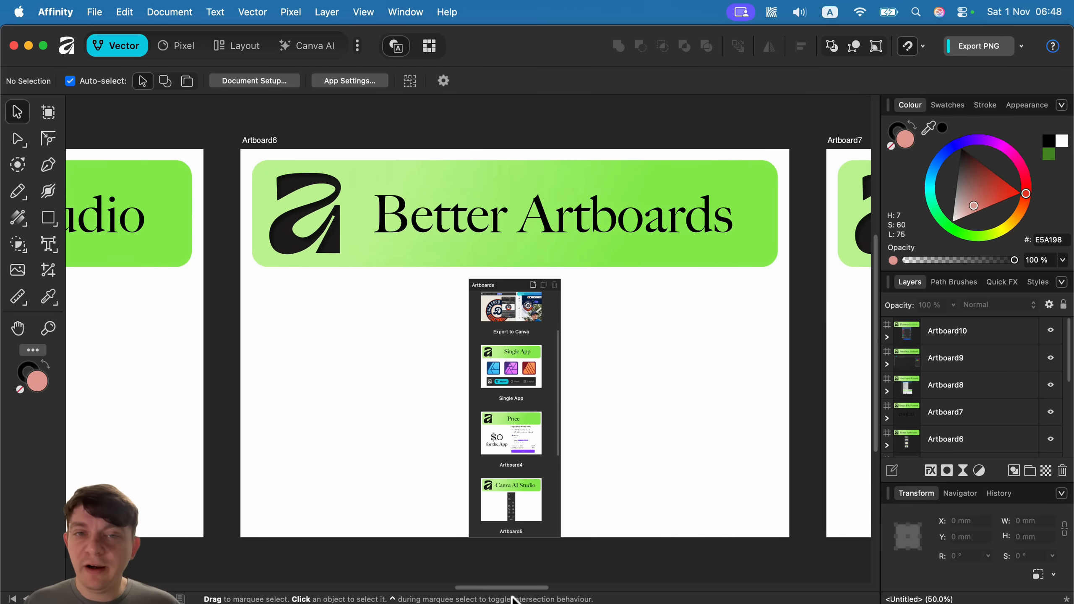
mouse_move(449, 316)
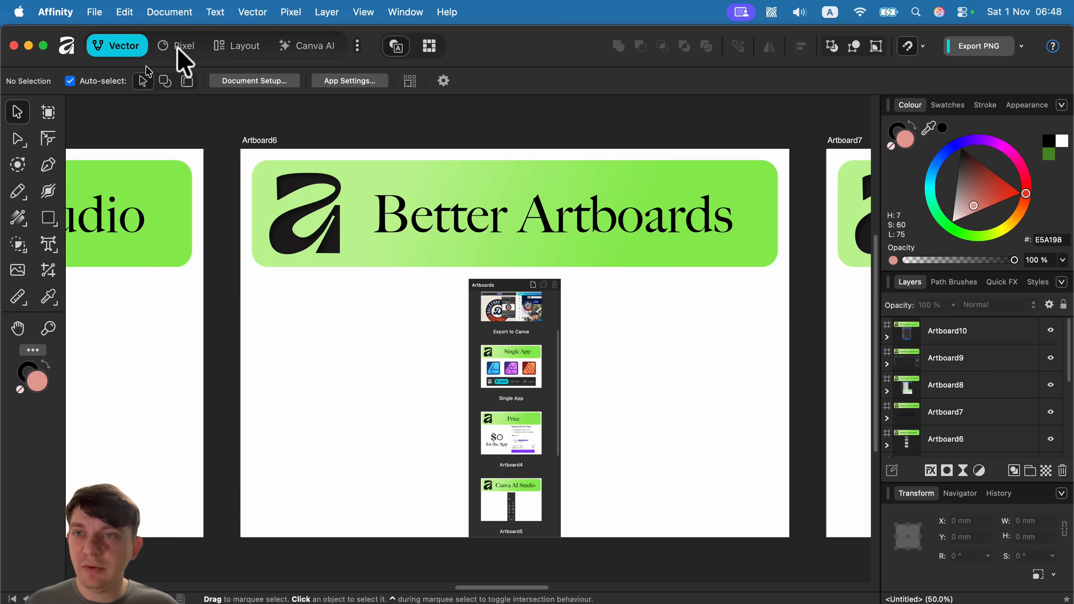
click(177, 45)
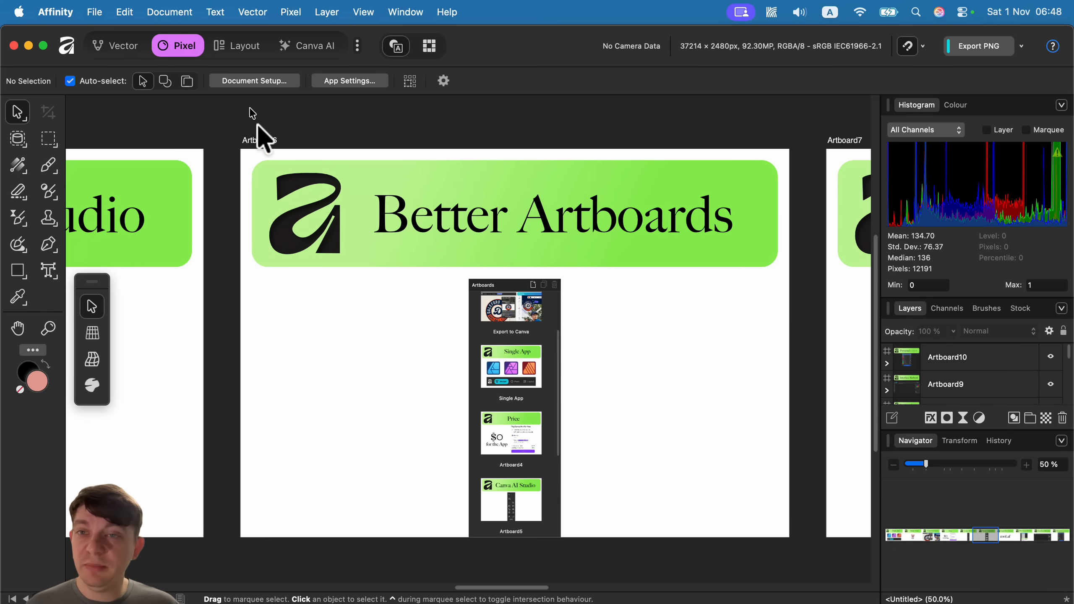
mouse_move(423, 323)
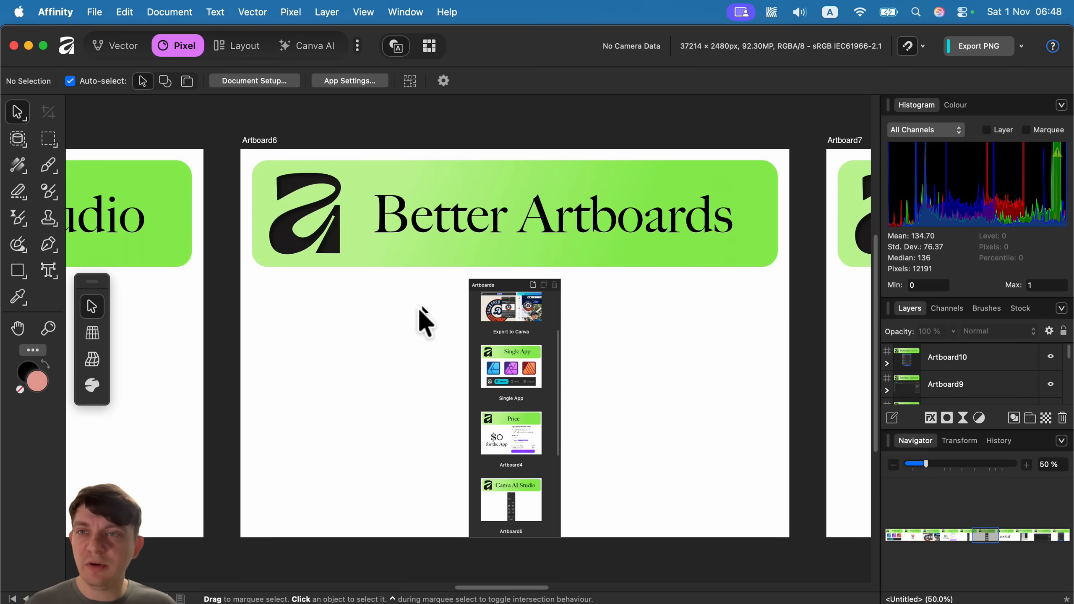
mouse_move(323, 284)
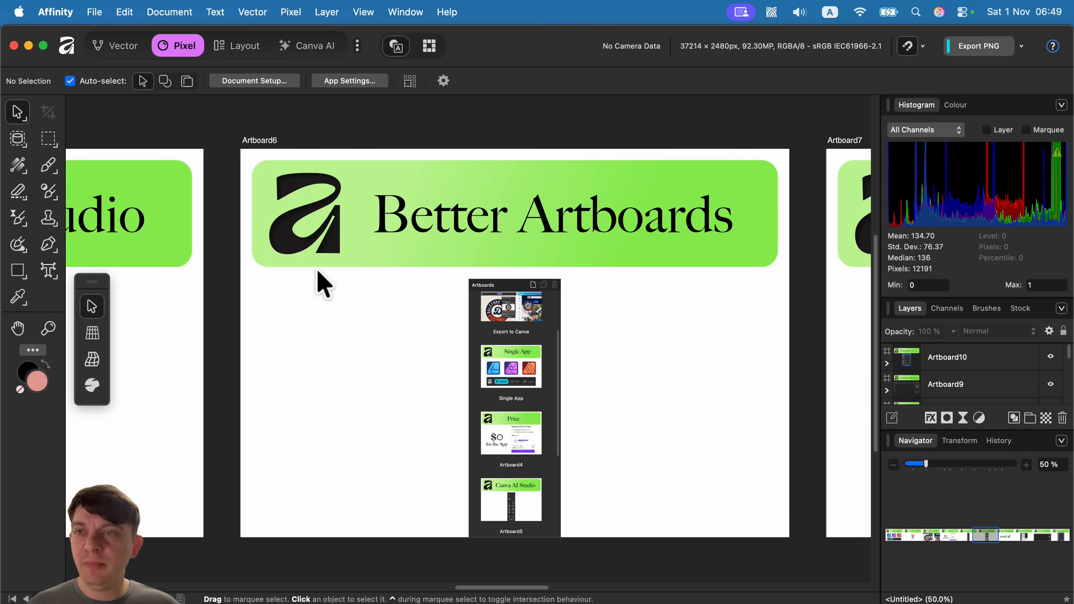
mouse_move(112, 58)
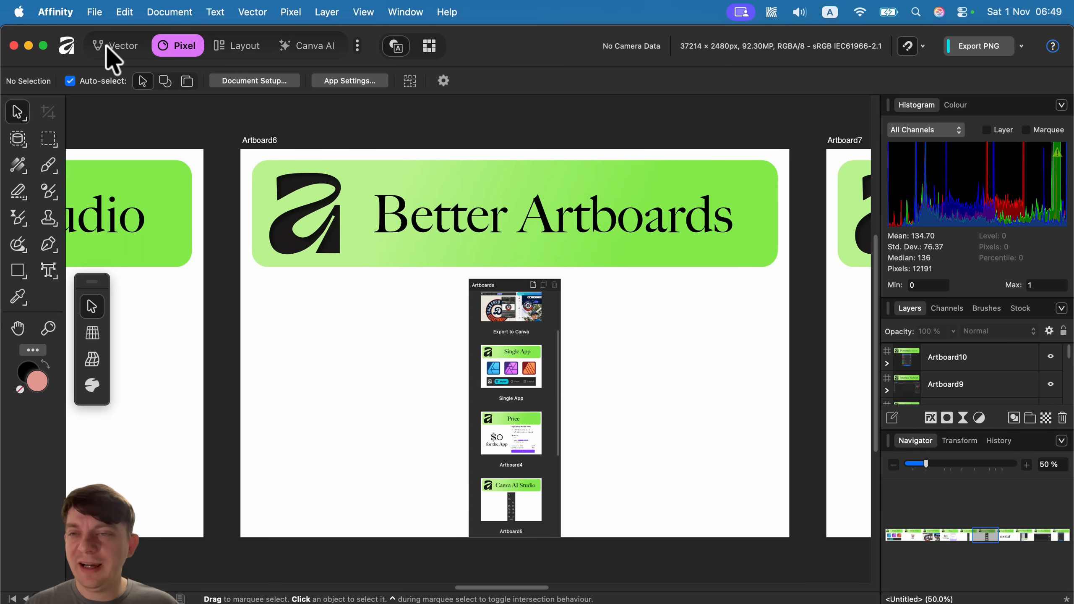
mouse_move(124, 45)
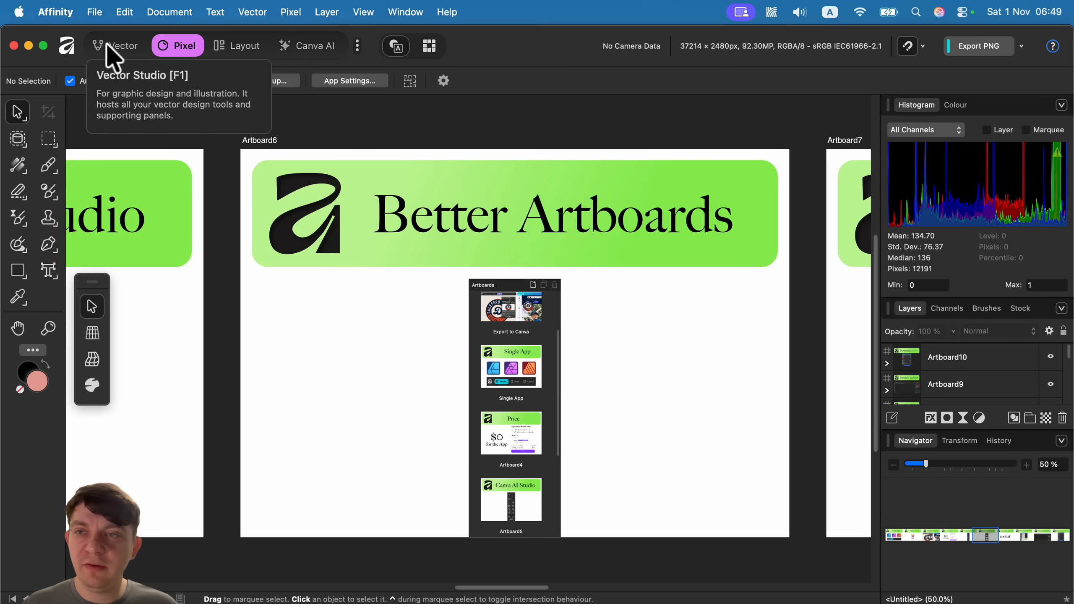
click(122, 45)
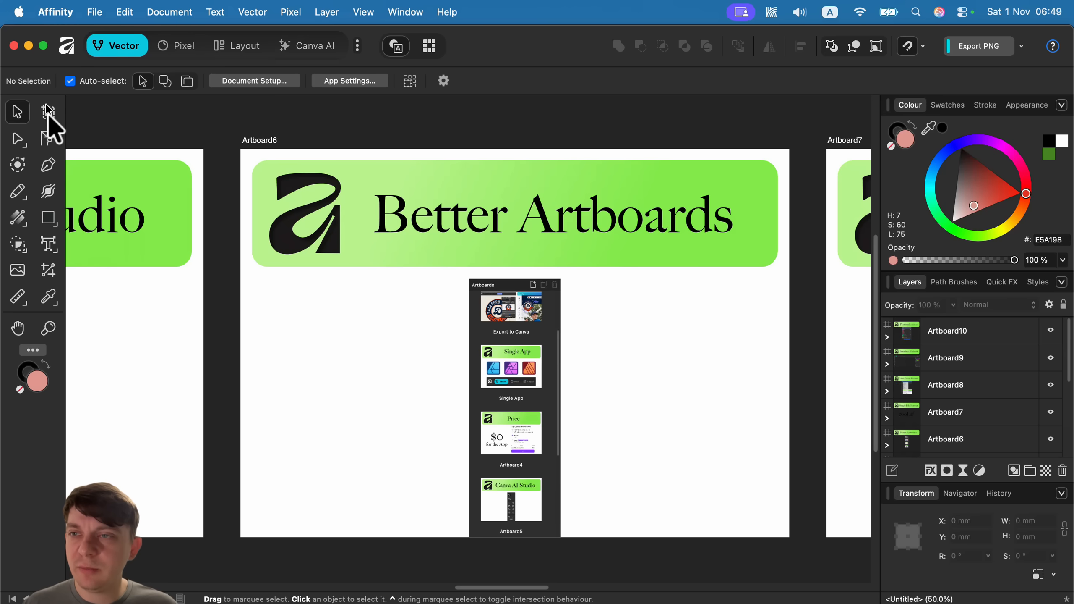
Step: Add a blank artboard below the slide with the Artboard Tool, then go to the Layout studio
click(47, 112)
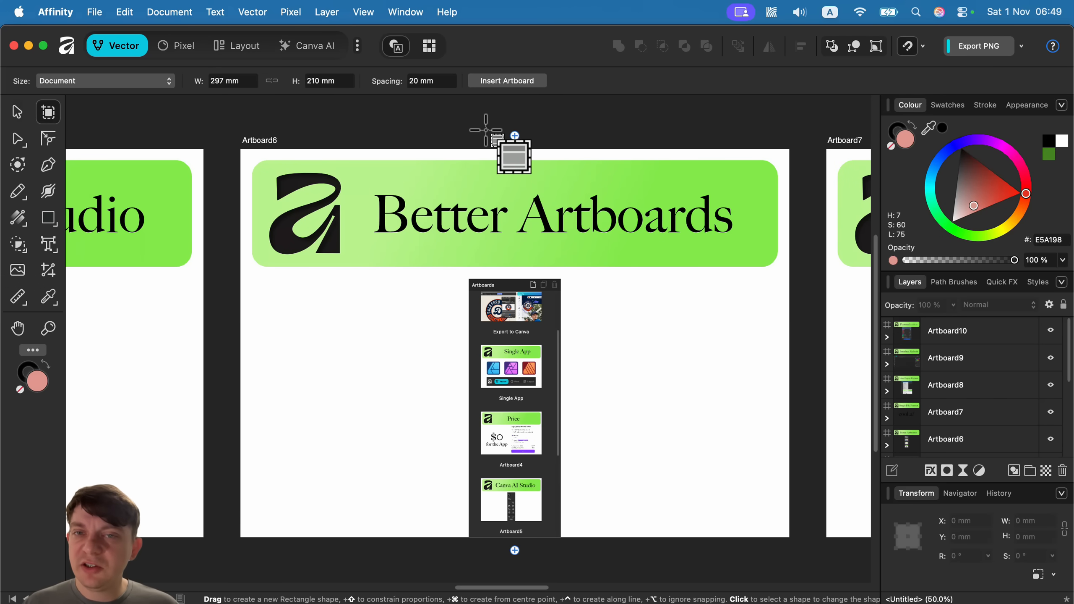
mouse_move(515, 136)
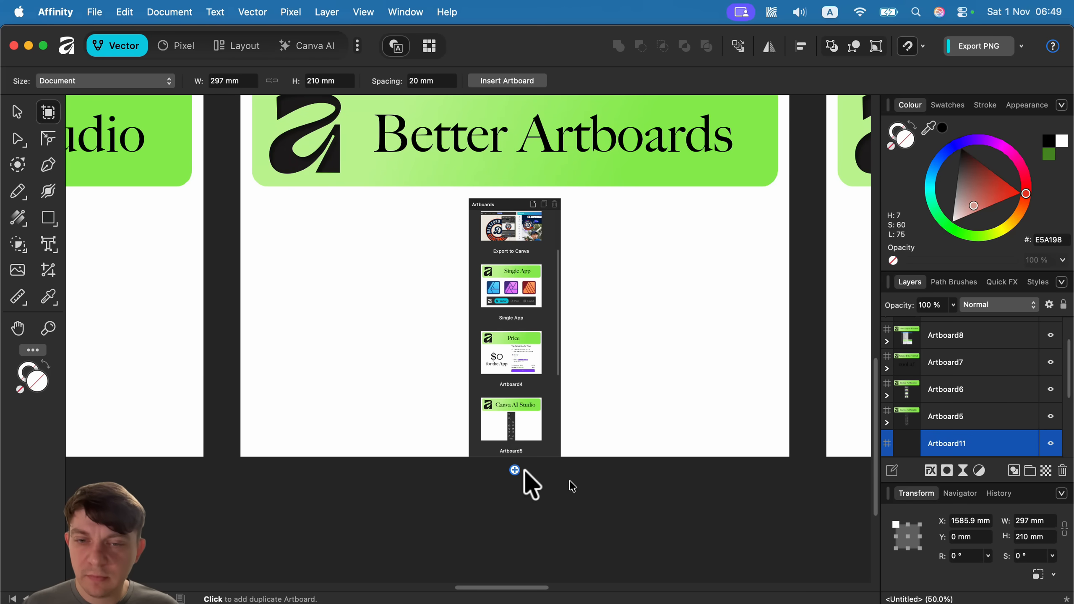
click(515, 469)
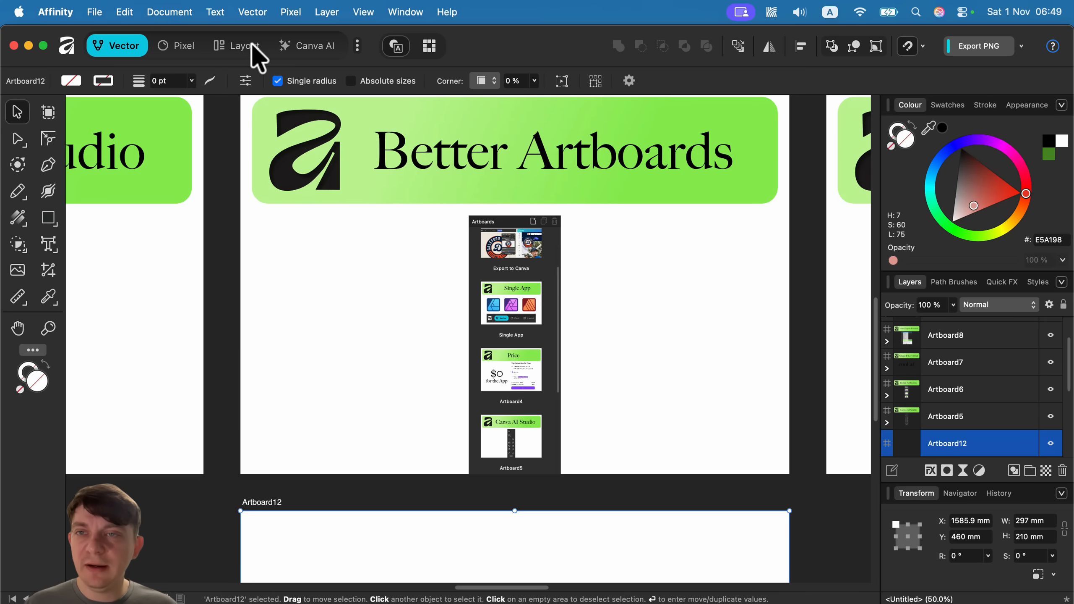
click(244, 45)
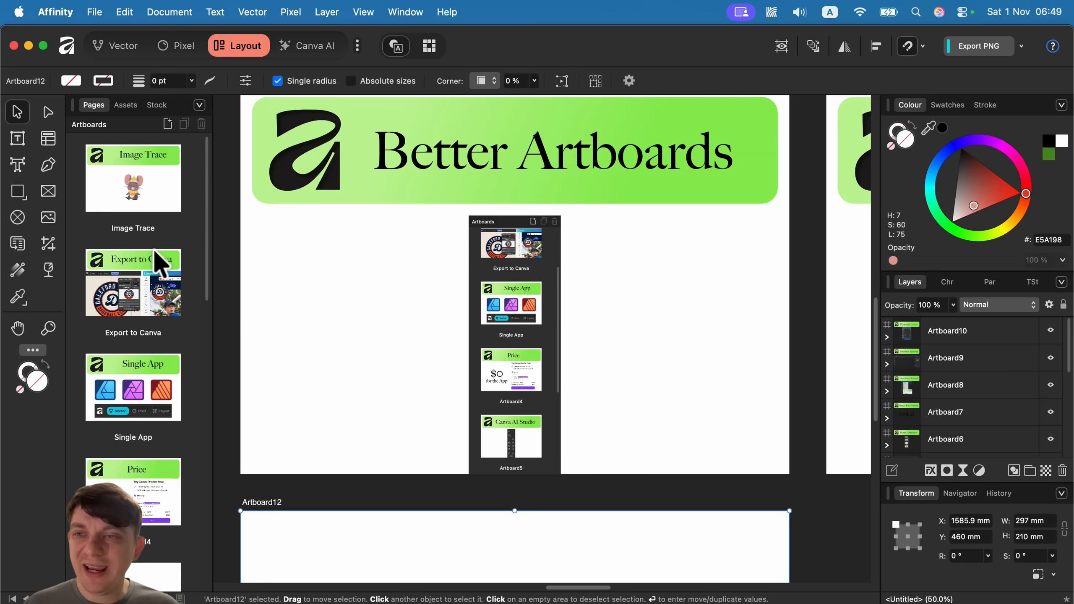
mouse_move(127, 374)
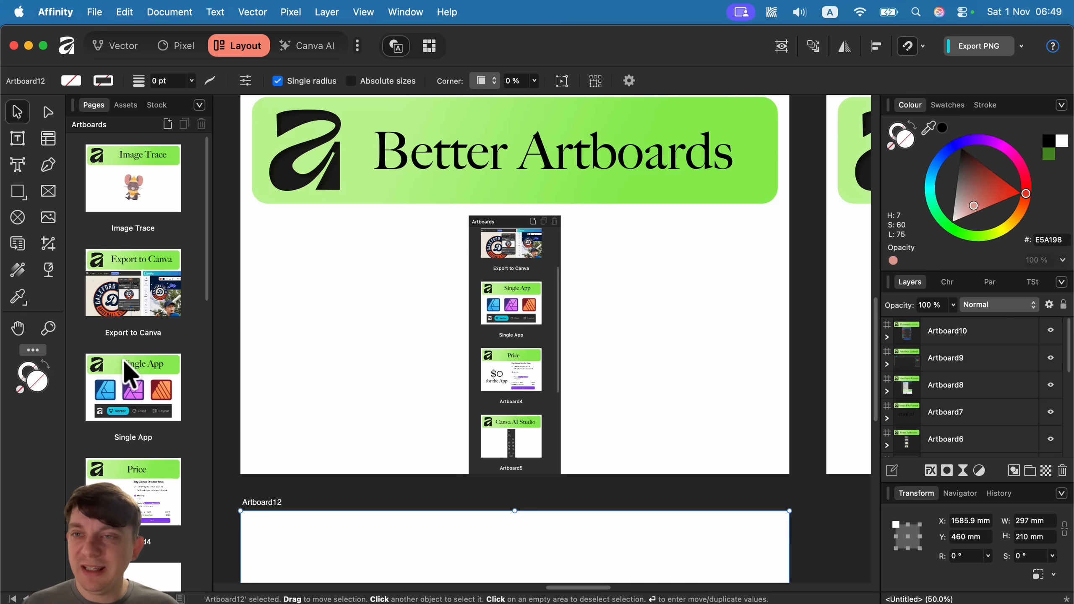
Step: Scroll down and switch back to the Vector studio workspace
scroll(down, 3)
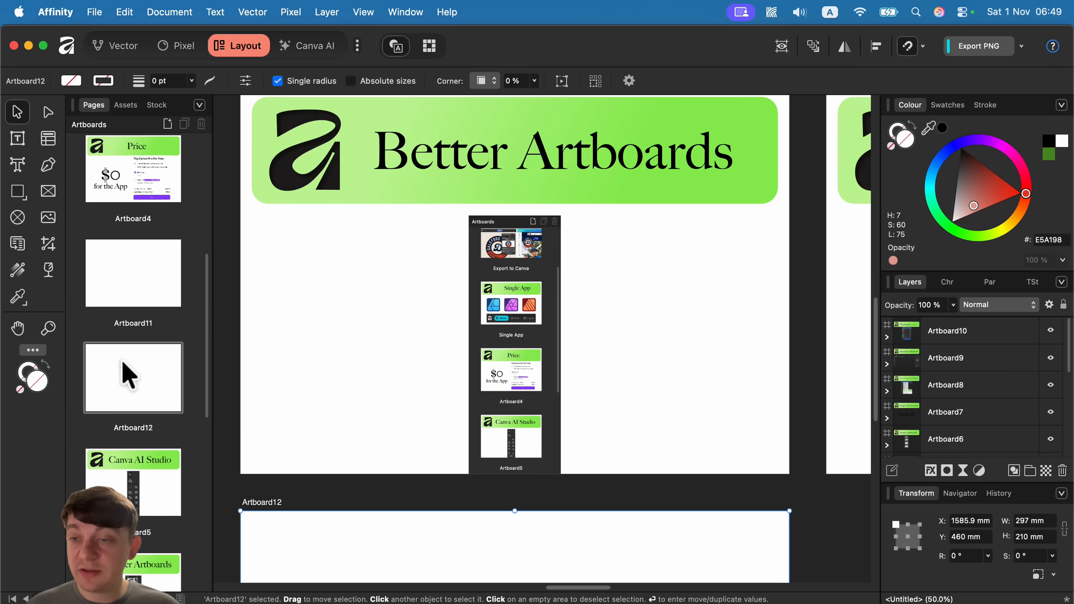
scroll(down, 3)
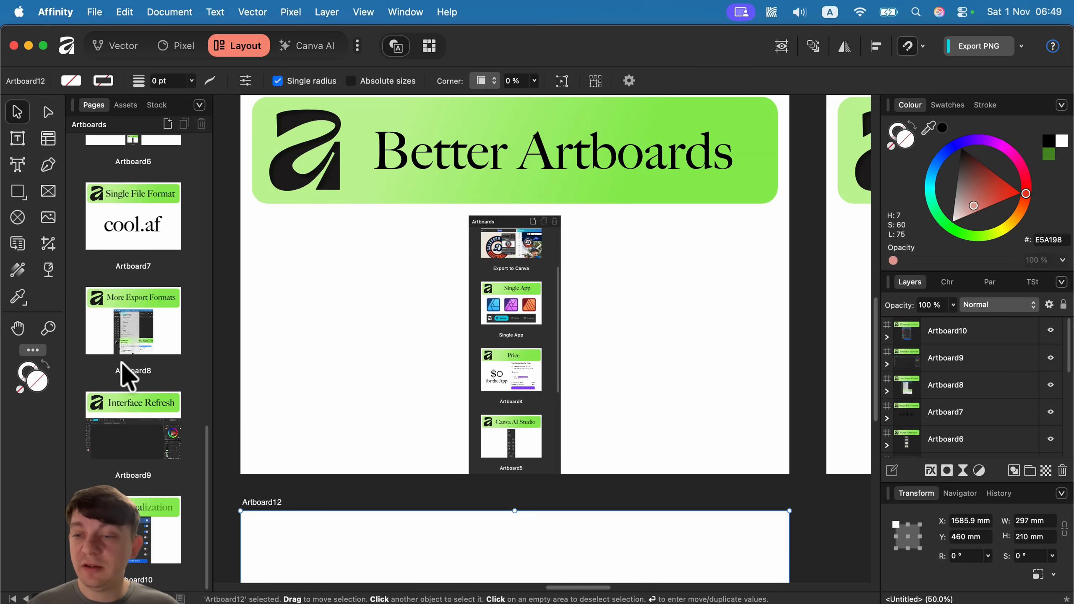
mouse_move(130, 58)
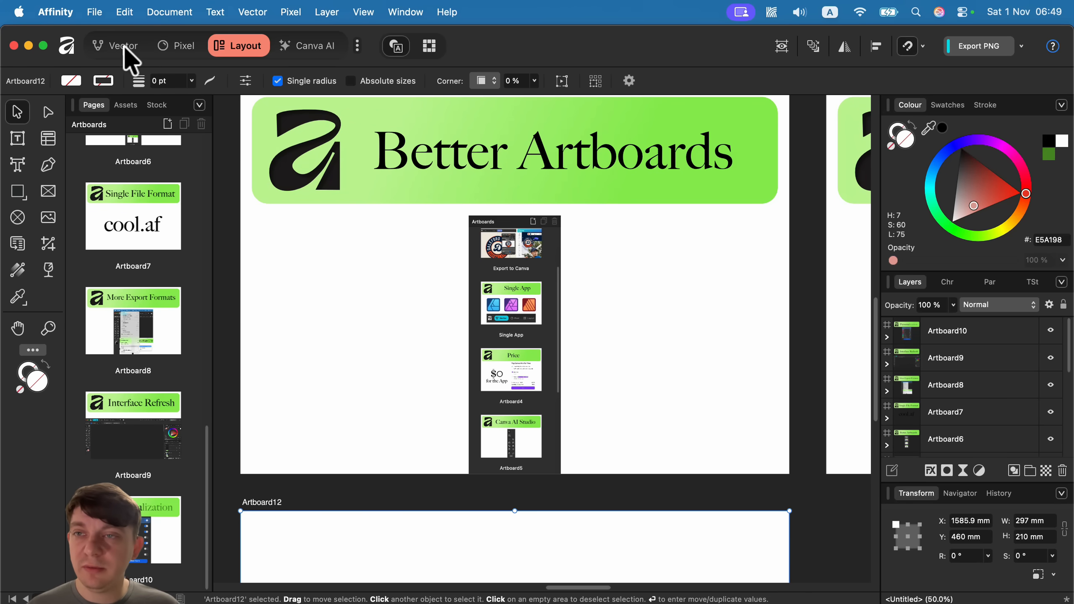
mouse_move(122, 45)
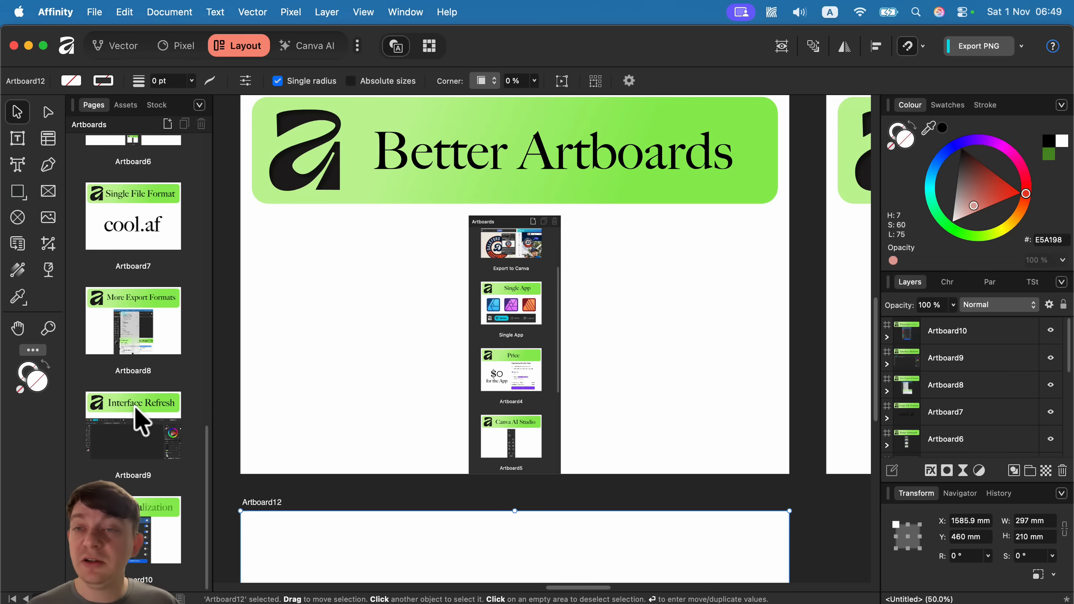
mouse_move(184, 222)
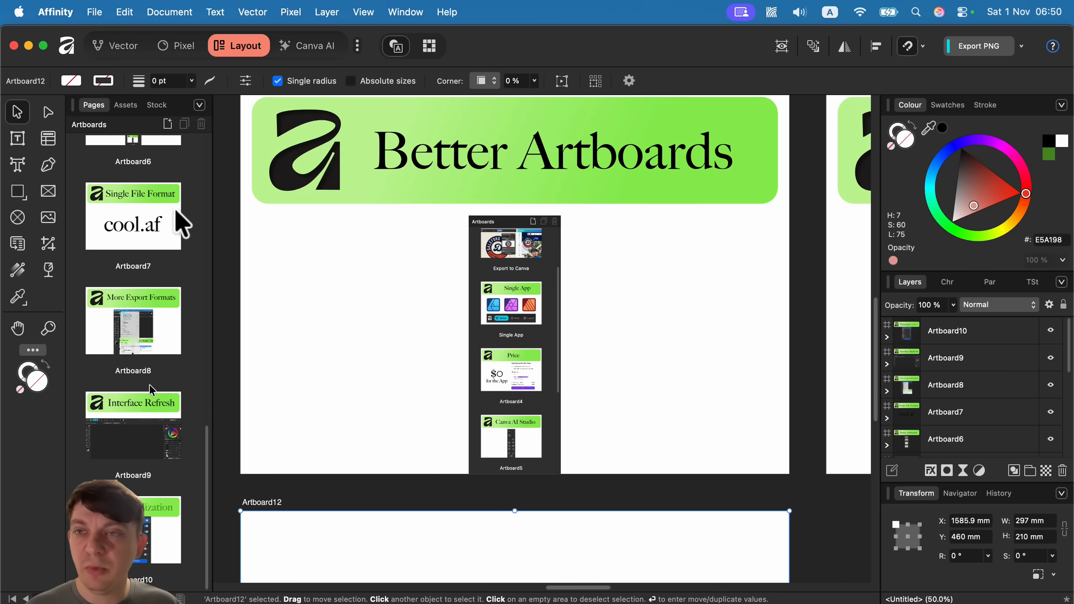
click(122, 45)
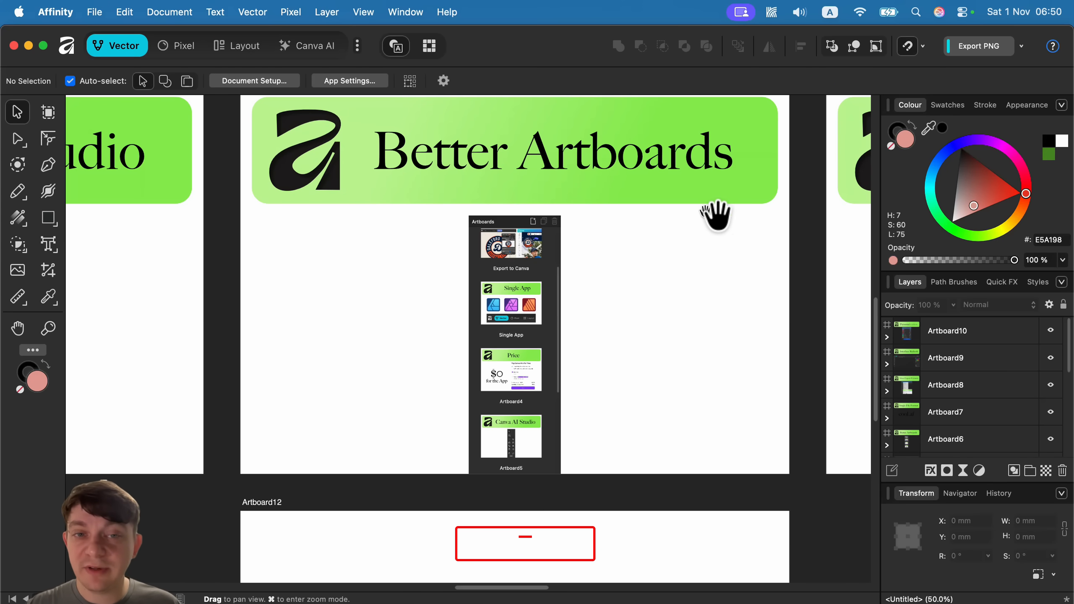
Step: Pan to the More Export Formats slide, return to the Layout studio and bring up the File menu
drag(716, 216, 634, 312)
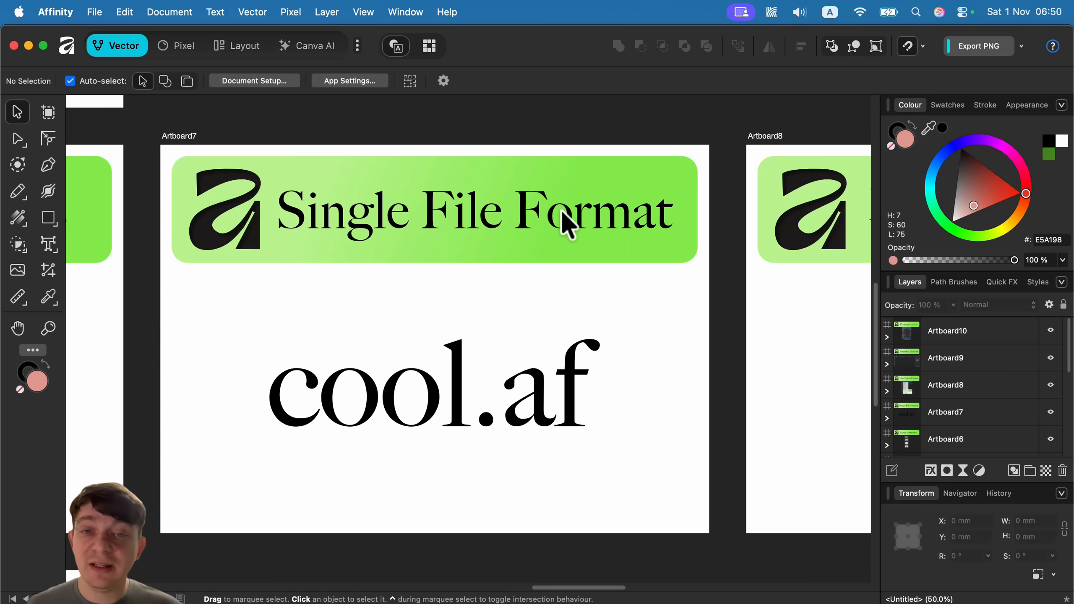
mouse_move(542, 140)
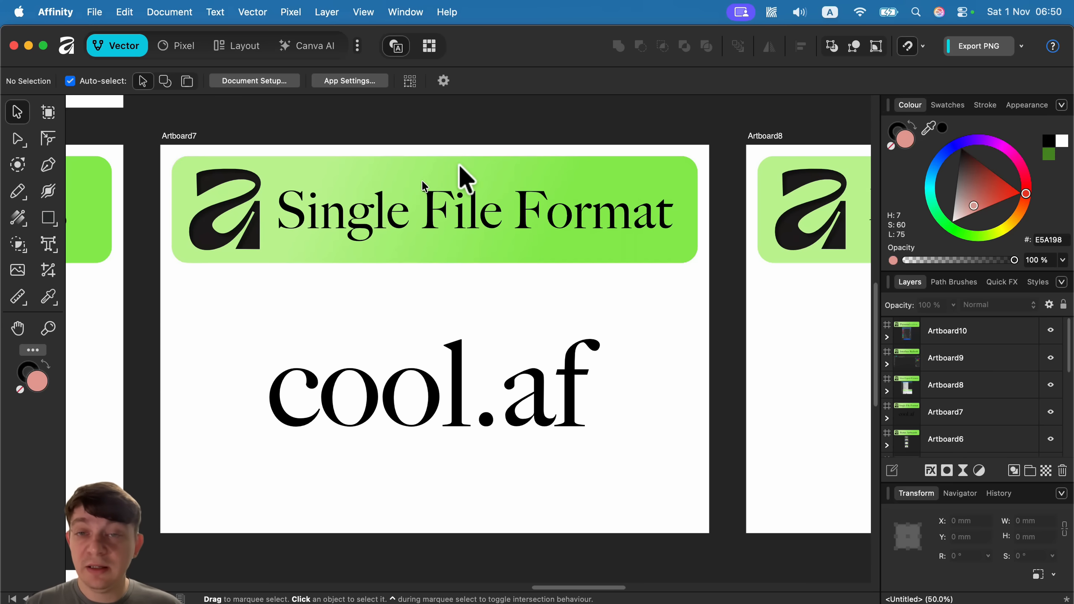
mouse_move(500, 370)
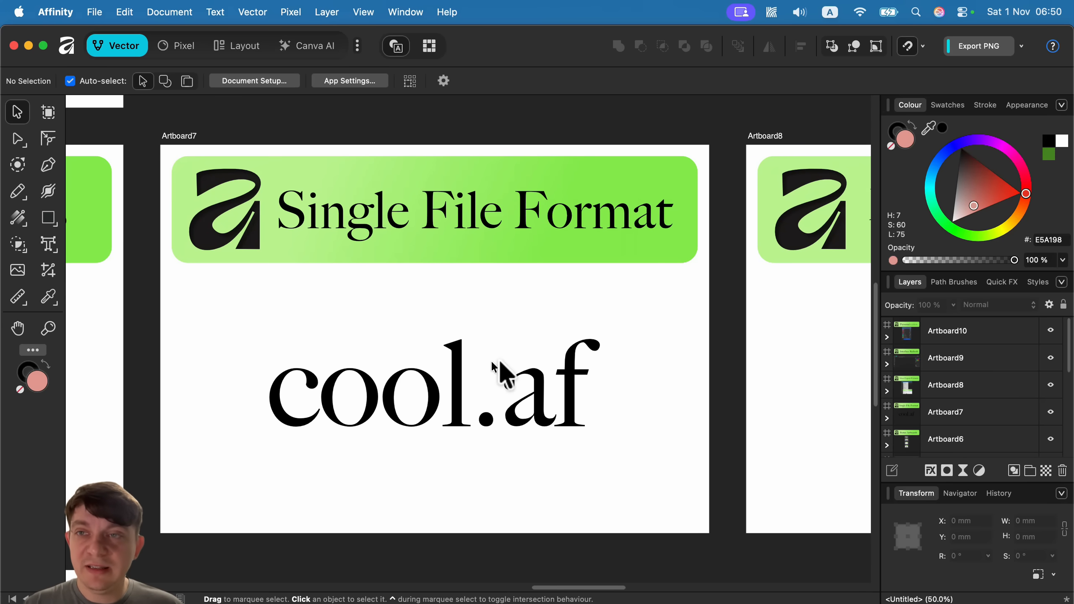
mouse_move(275, 58)
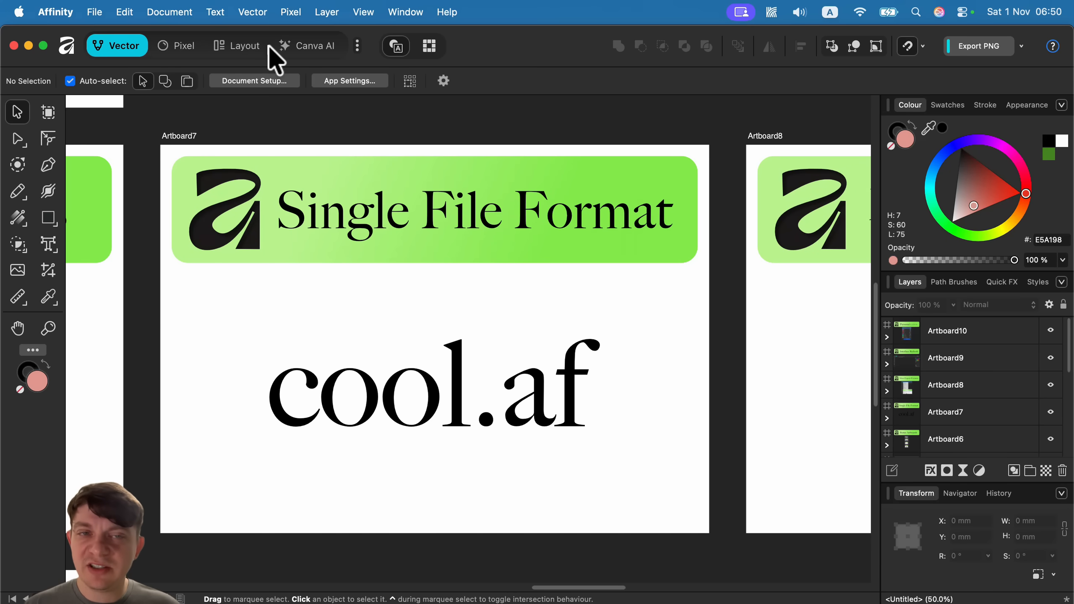
mouse_move(243, 45)
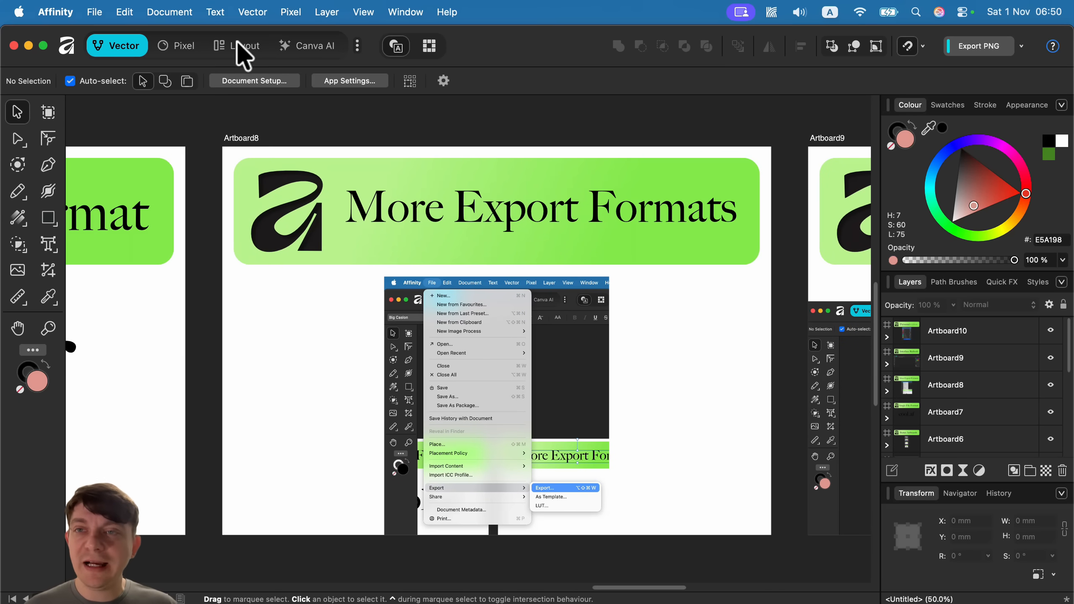
click(238, 45)
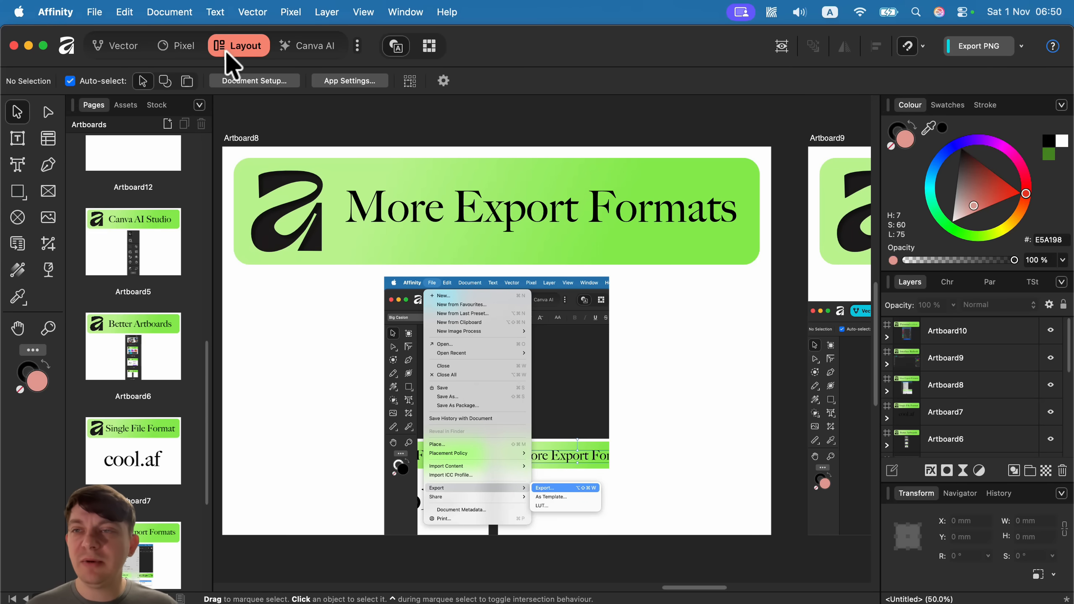
mouse_move(95, 11)
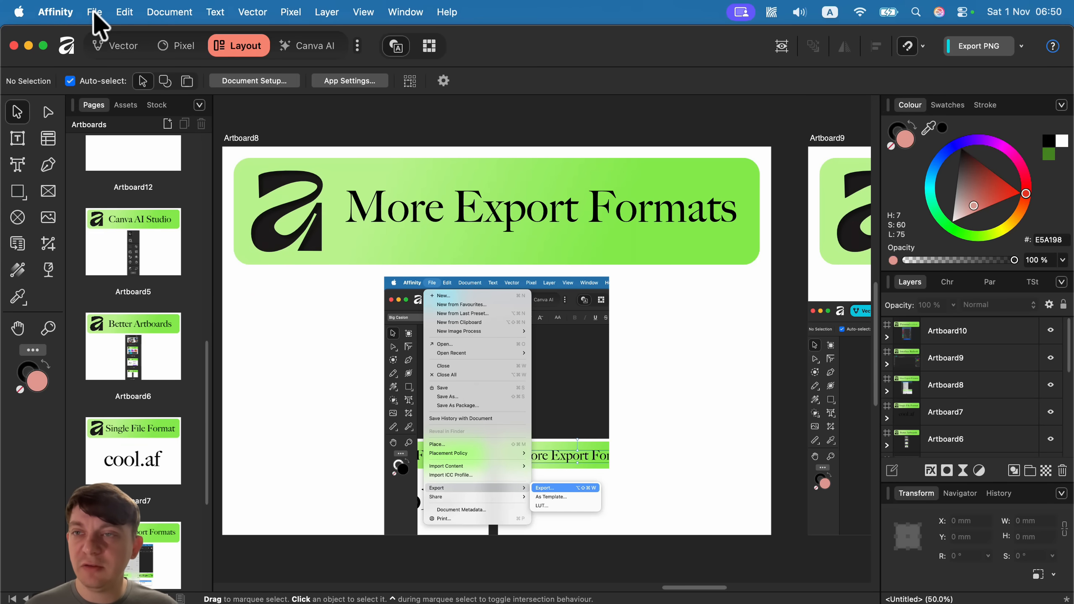
click(95, 12)
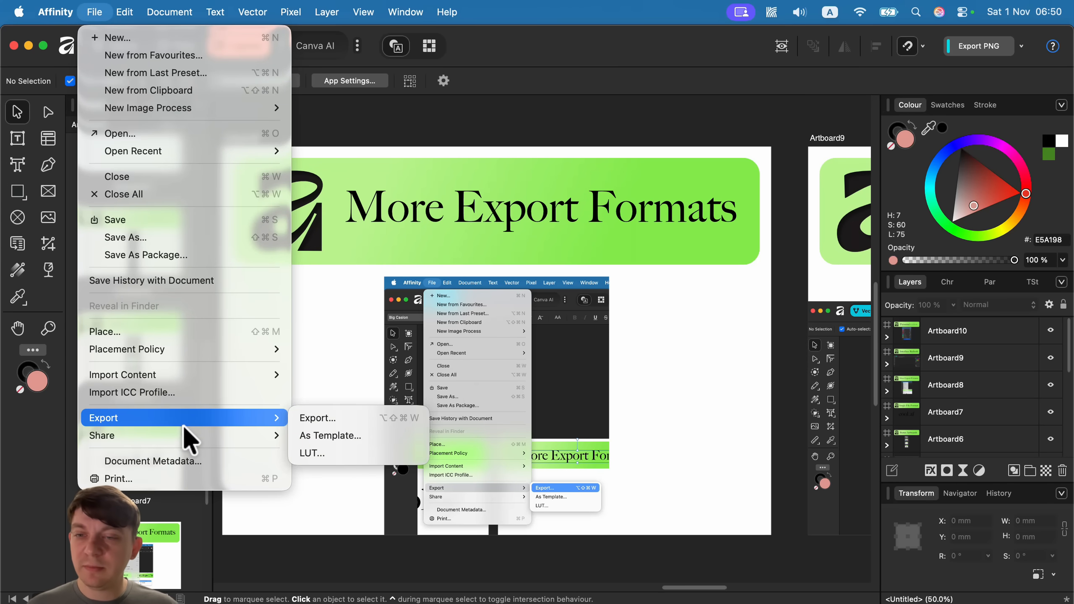
Step: Open the Export dialog and expand the EPUB (Fixed Layout) presets
click(317, 418)
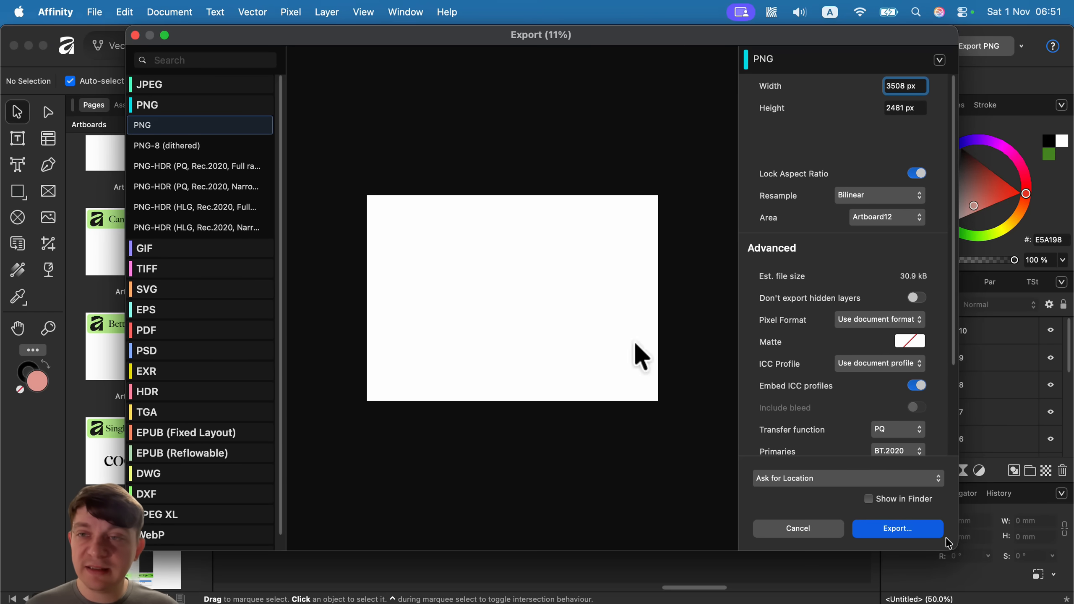
mouse_move(196, 237)
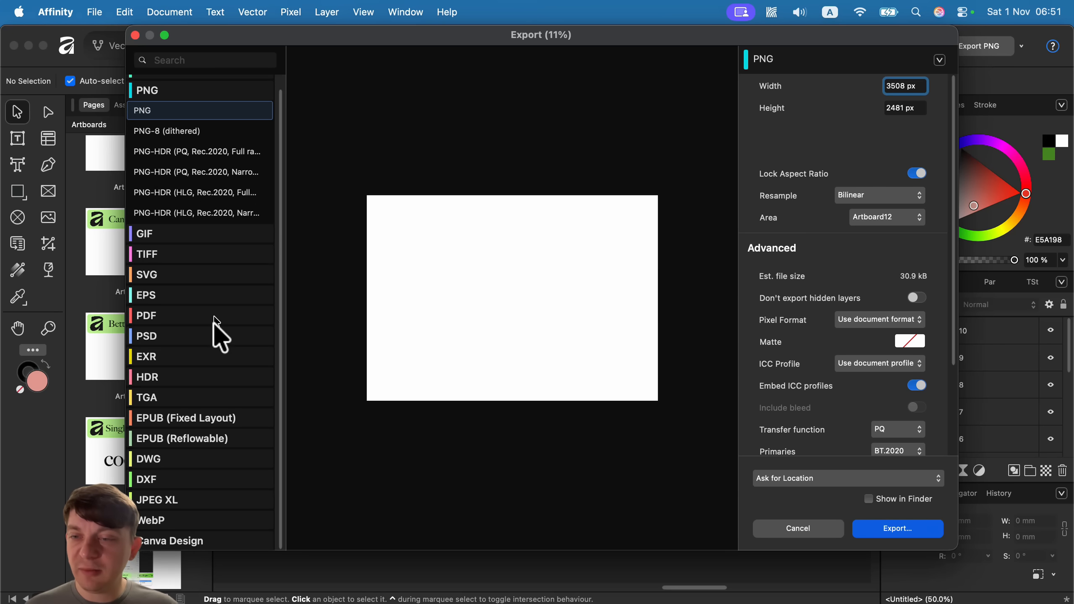
mouse_move(156, 431)
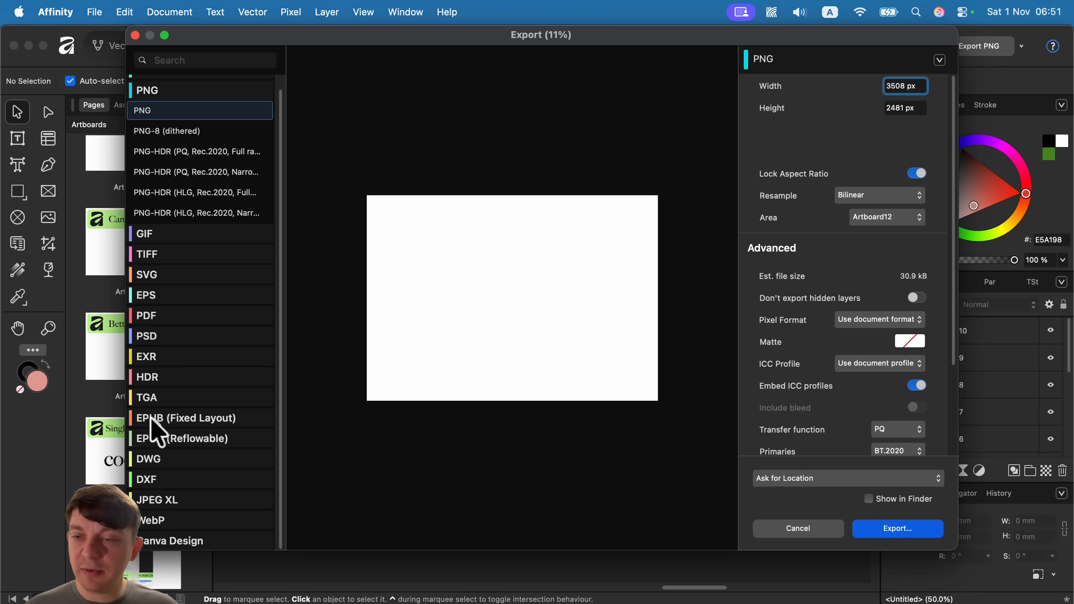
click(199, 329)
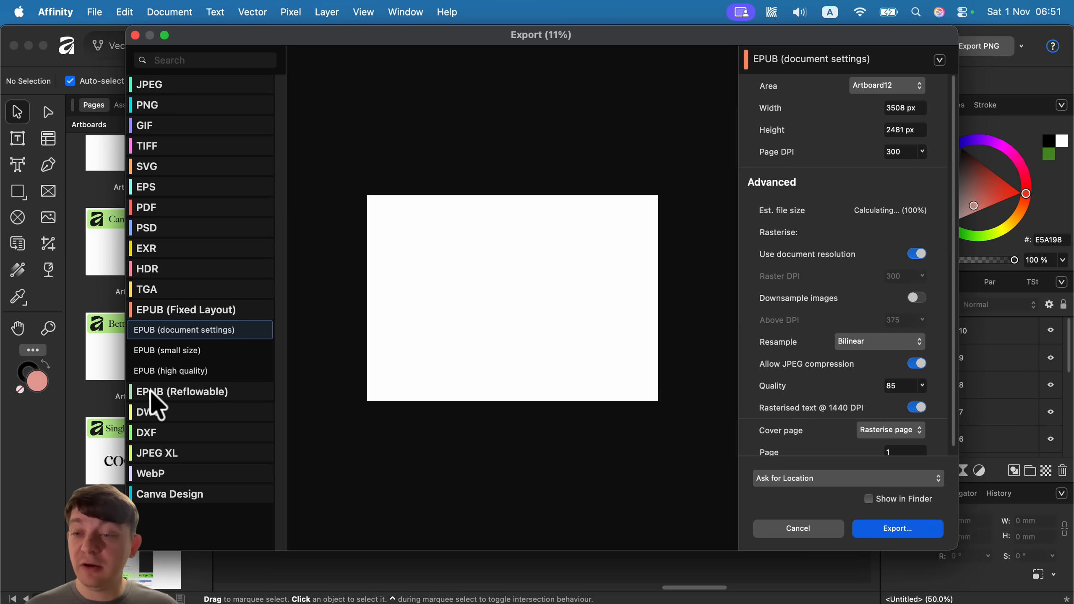
mouse_move(184, 515)
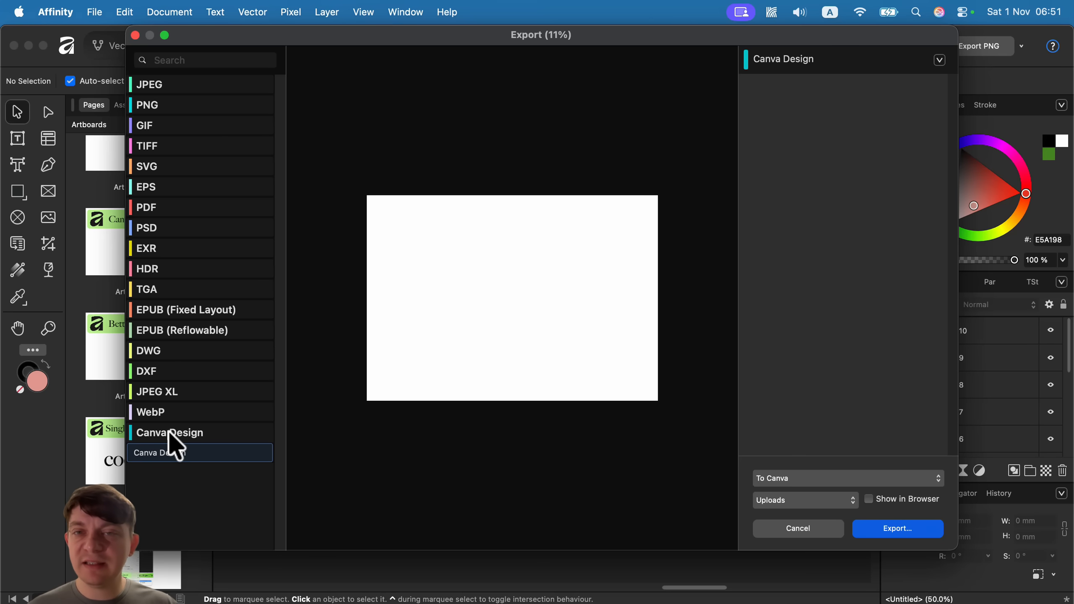
mouse_move(756, 512)
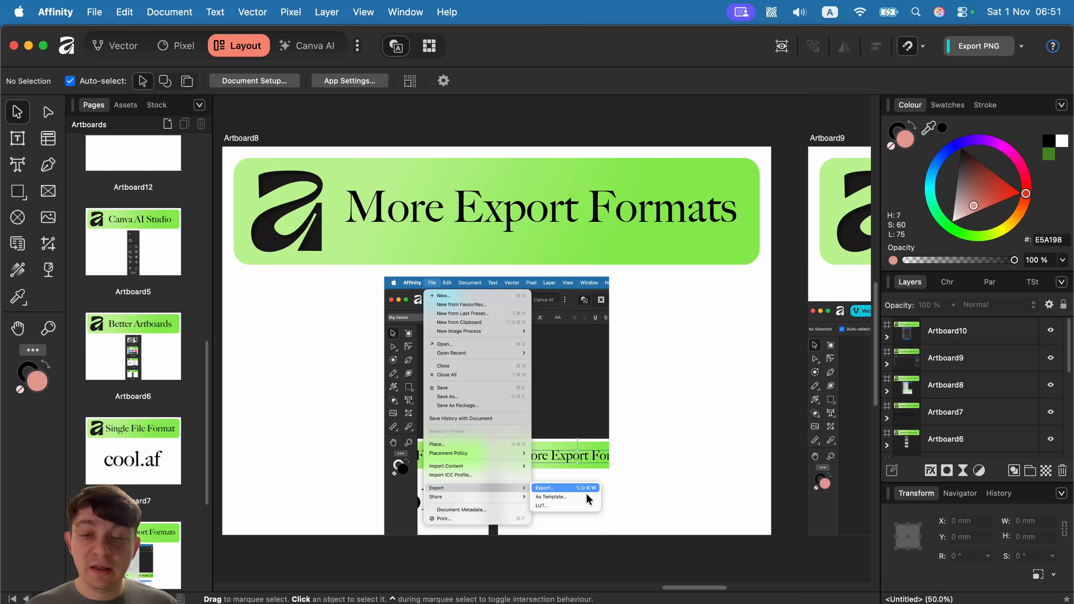
mouse_move(694, 596)
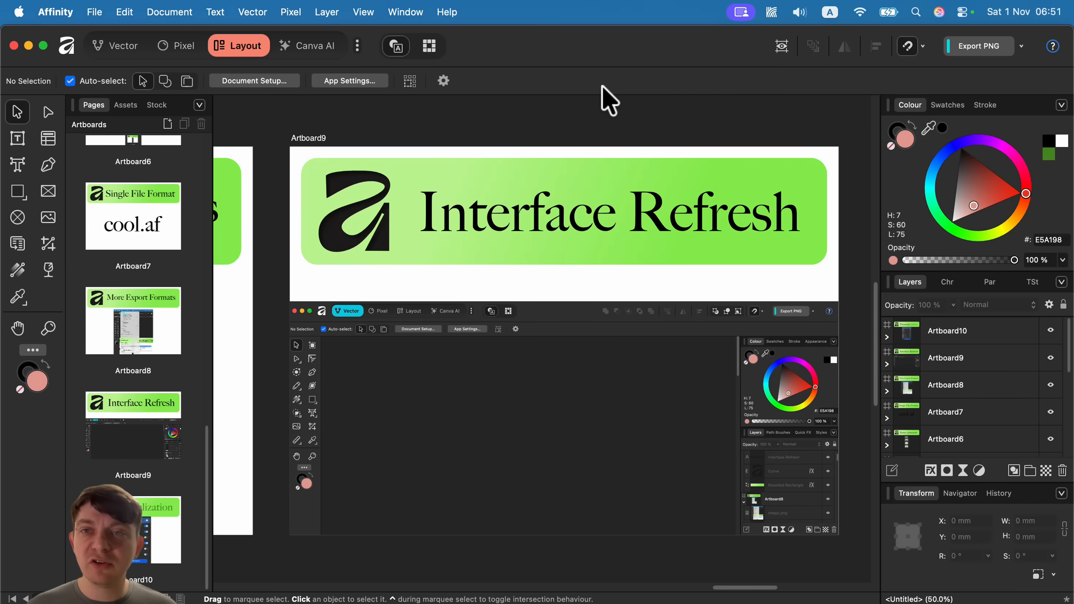
mouse_move(544, 58)
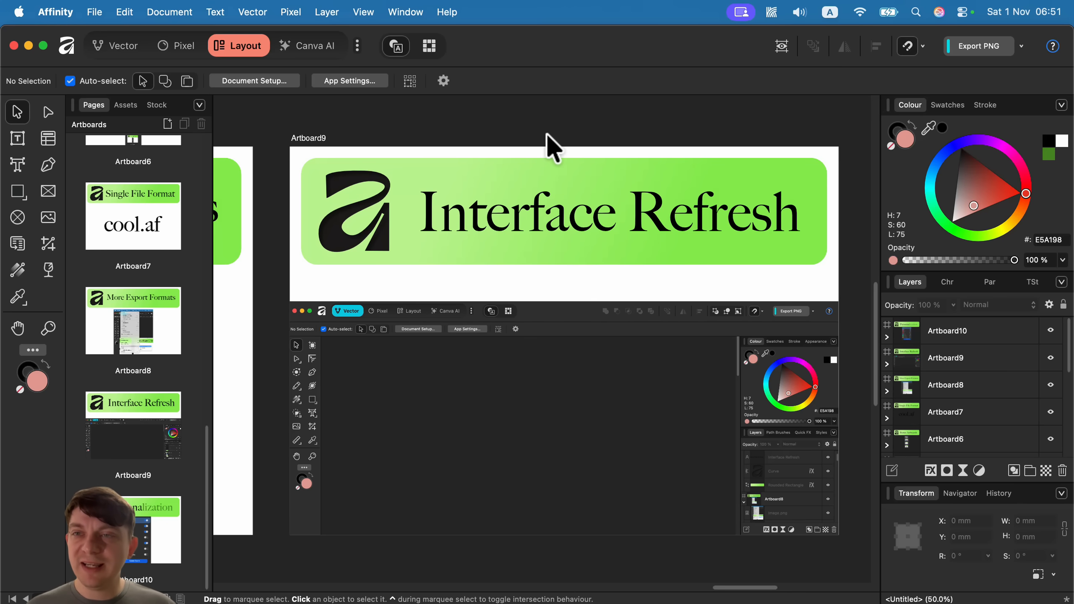
mouse_move(151, 96)
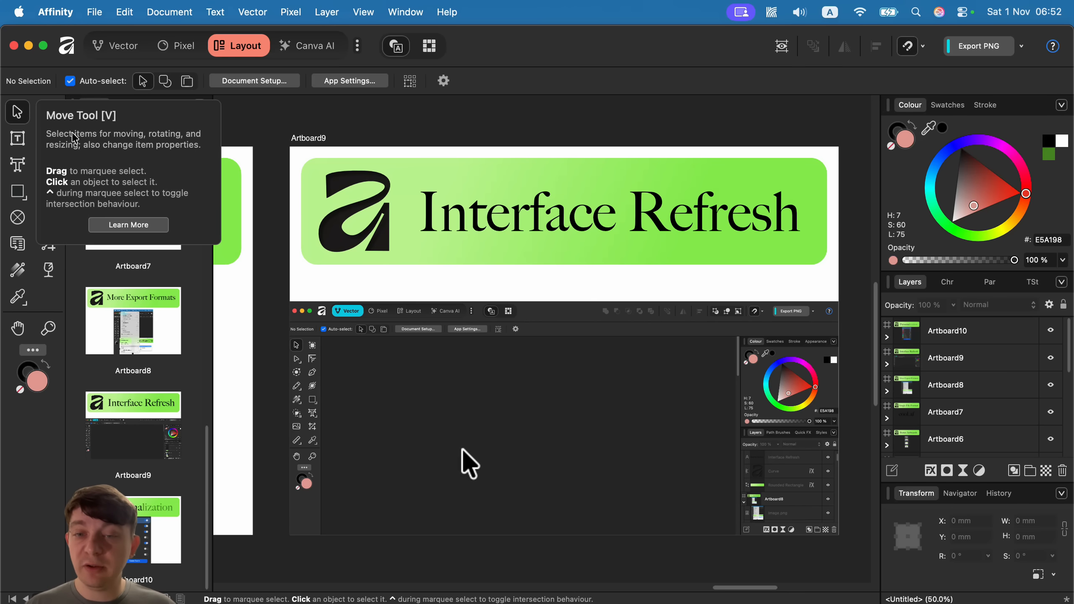
mouse_move(633, 530)
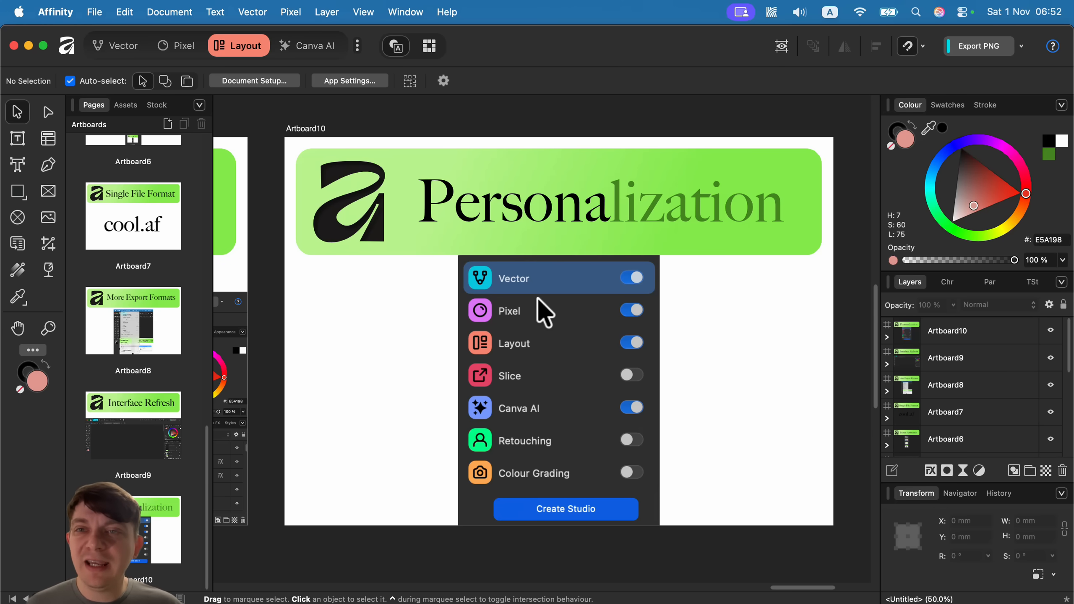
mouse_move(368, 56)
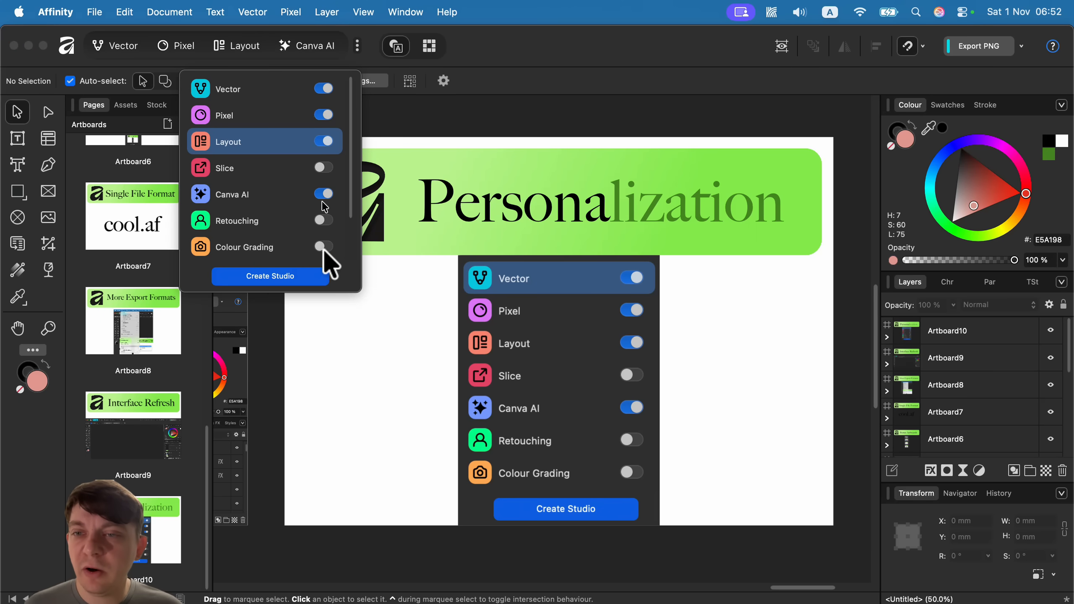
mouse_move(302, 298)
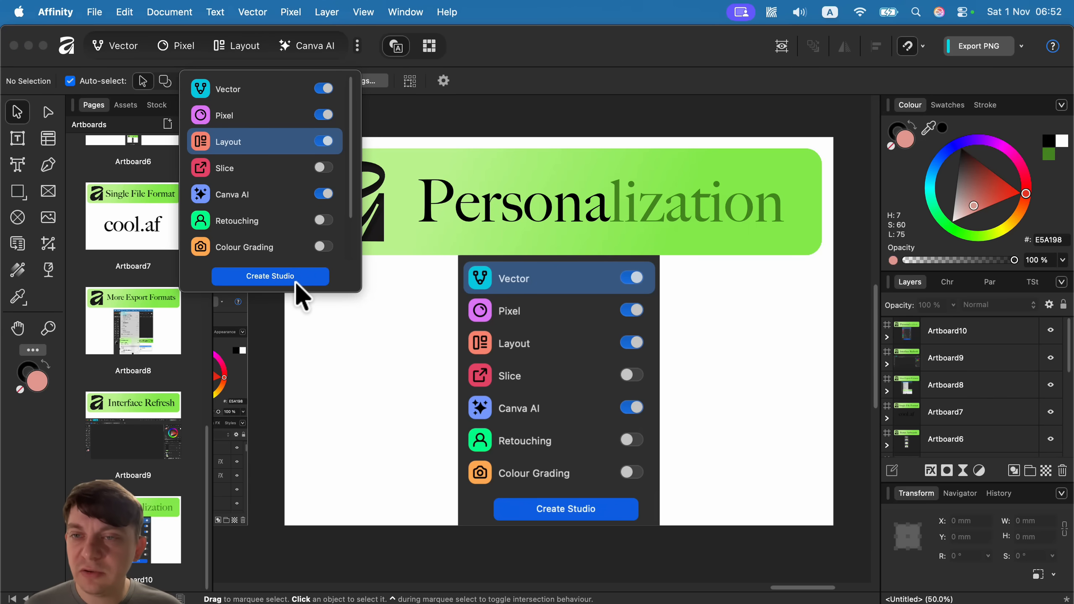
mouse_move(269, 142)
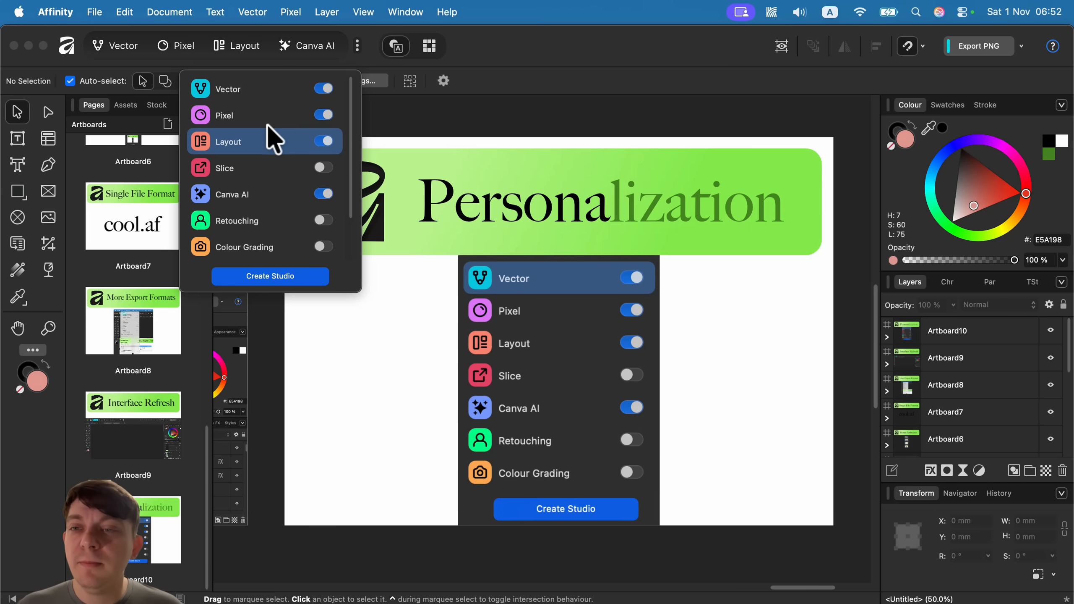
mouse_move(356, 213)
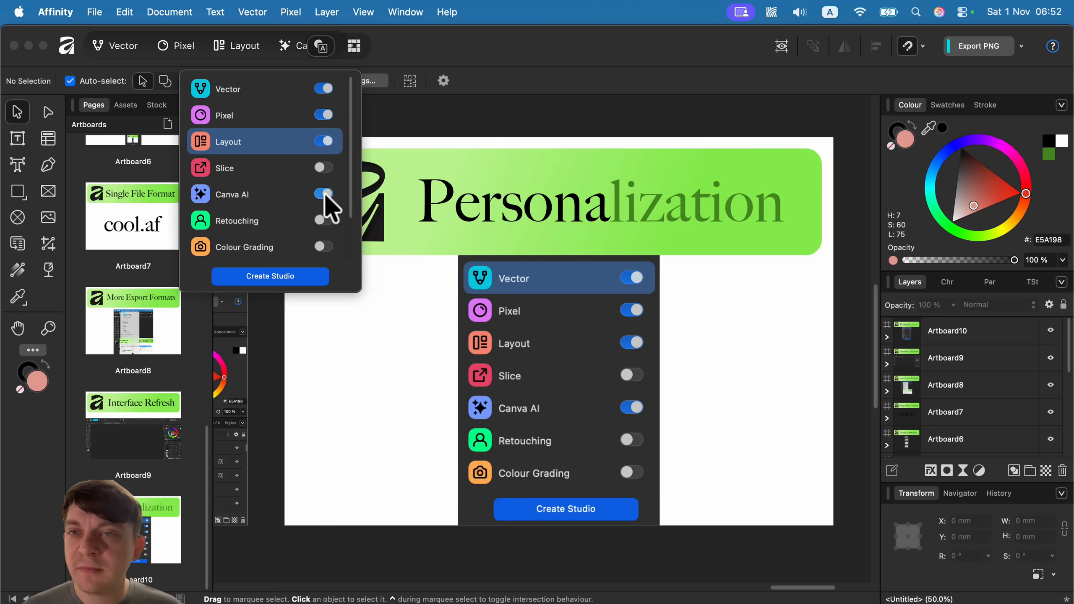
Step: Disable the Canva AI studio, enable Slice, and start creating a custom studio
click(324, 194)
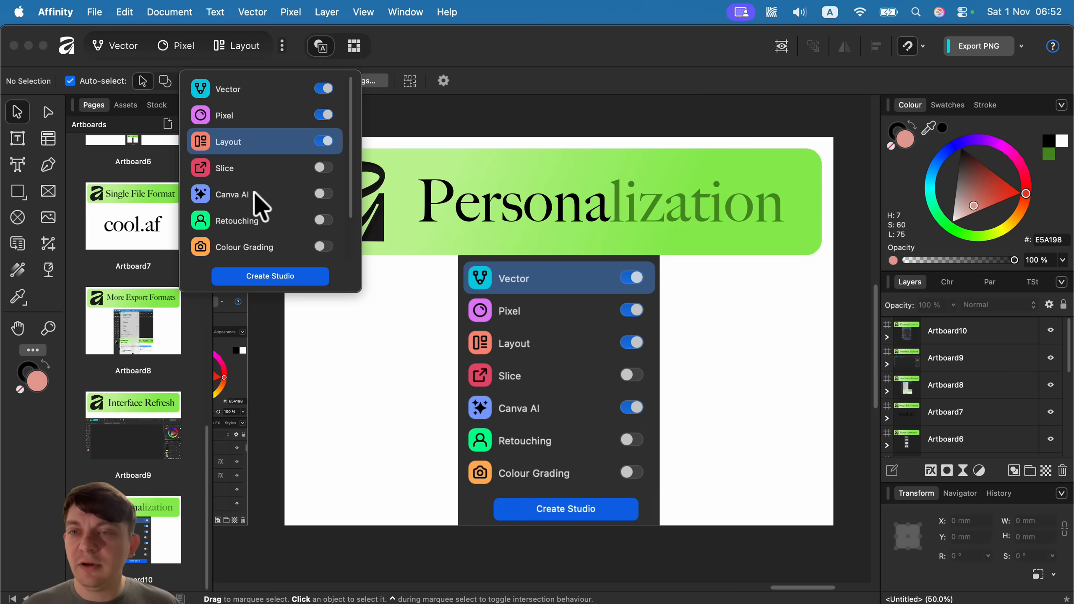
scroll(down, 3)
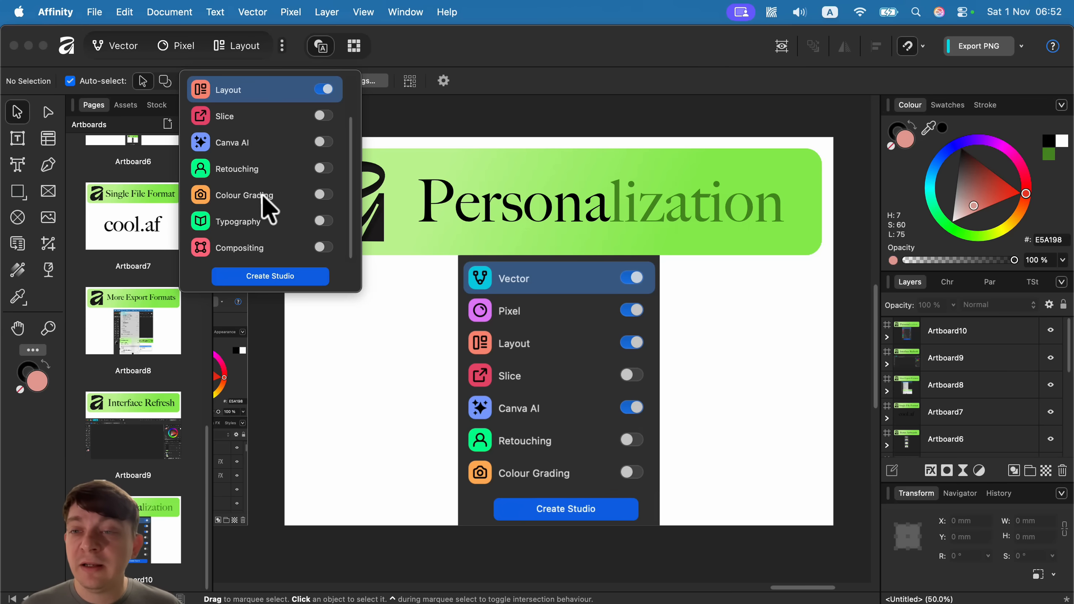
mouse_move(342, 258)
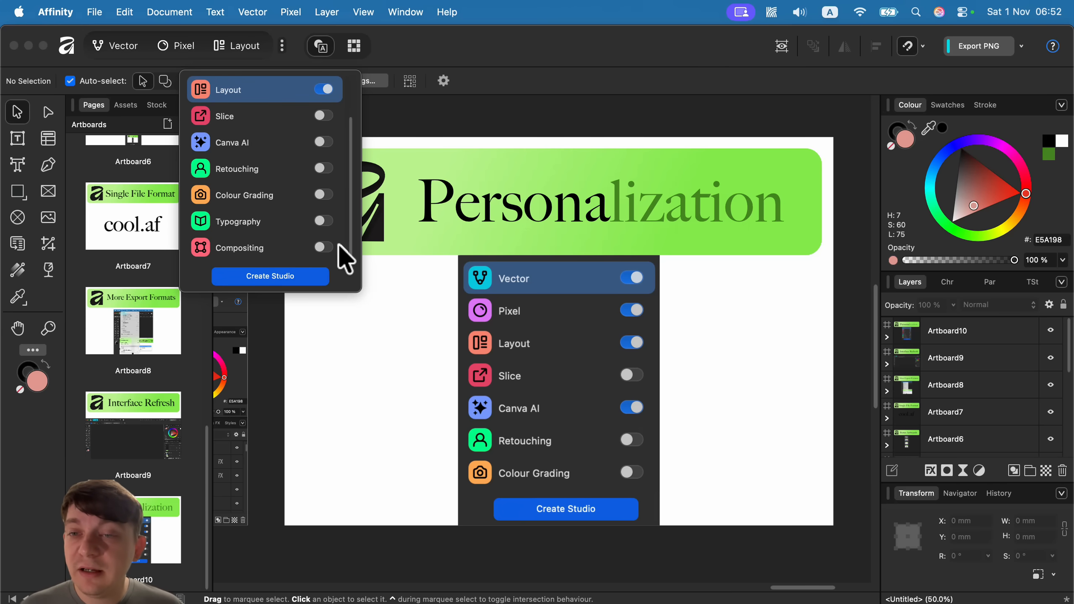
mouse_move(336, 182)
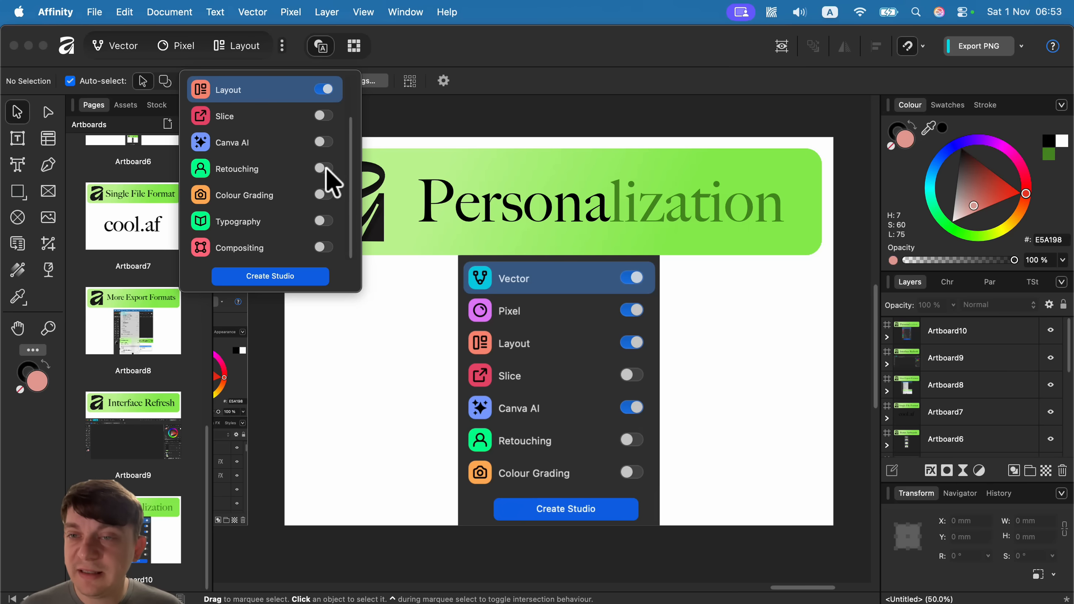
mouse_move(254, 130)
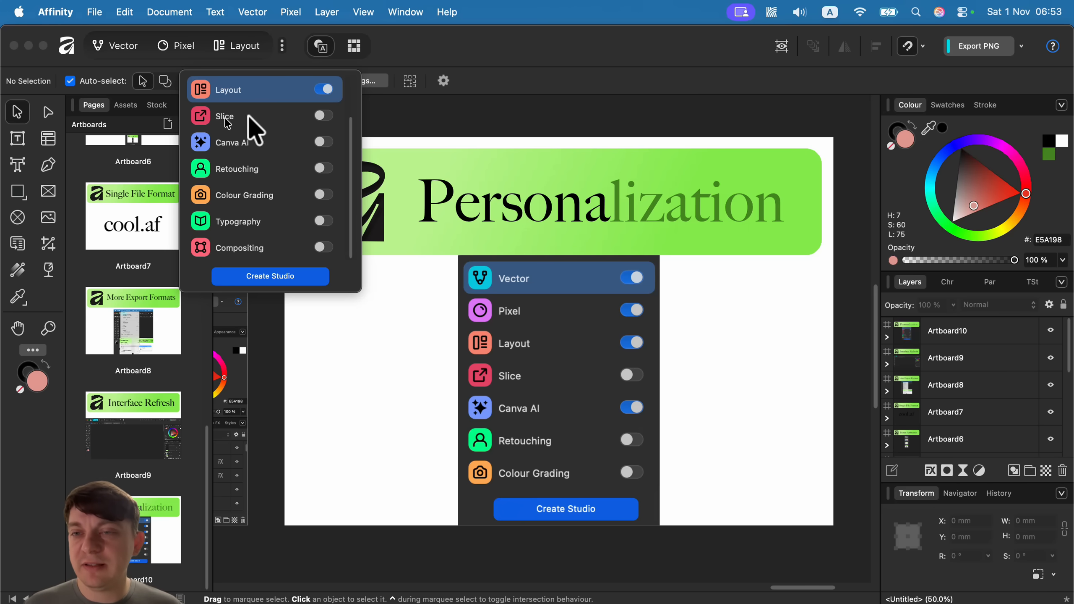
click(323, 115)
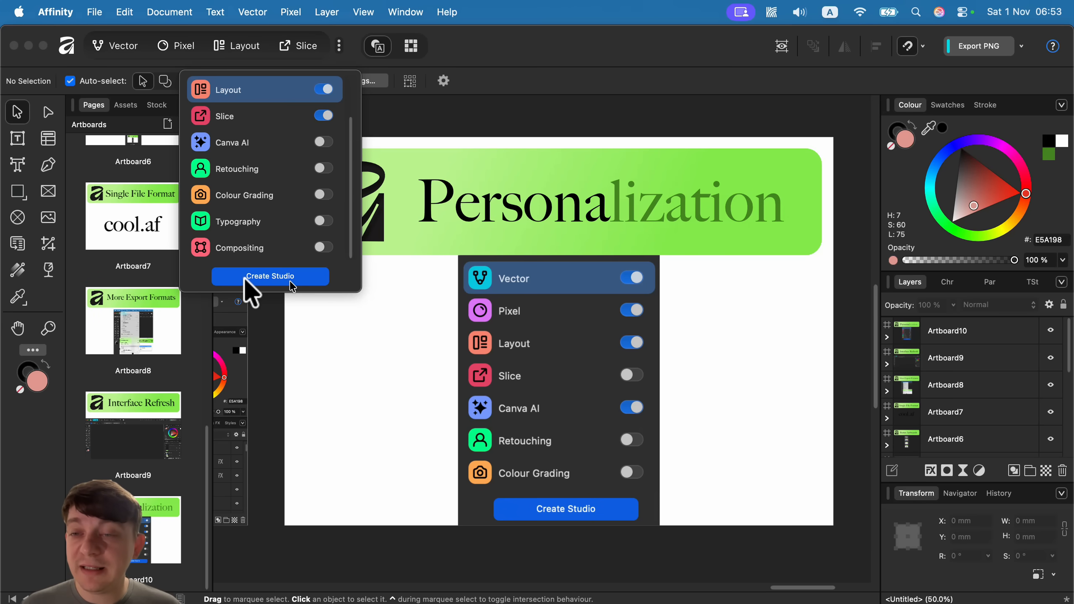
click(270, 275)
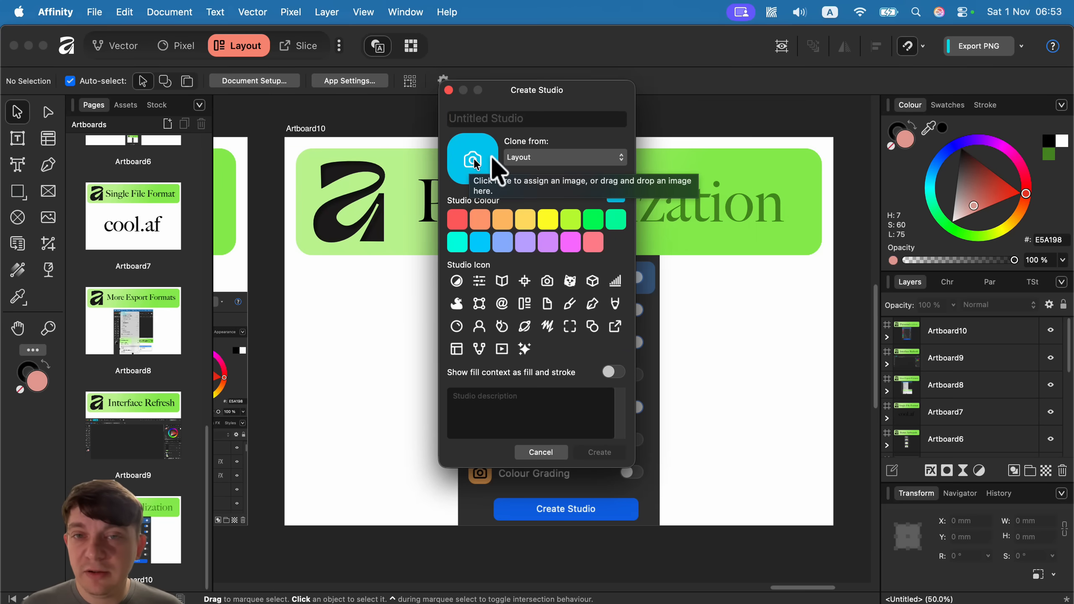
Step: Review the Create Studio colour, icon and clone options, then cancel without creating one
click(509, 178)
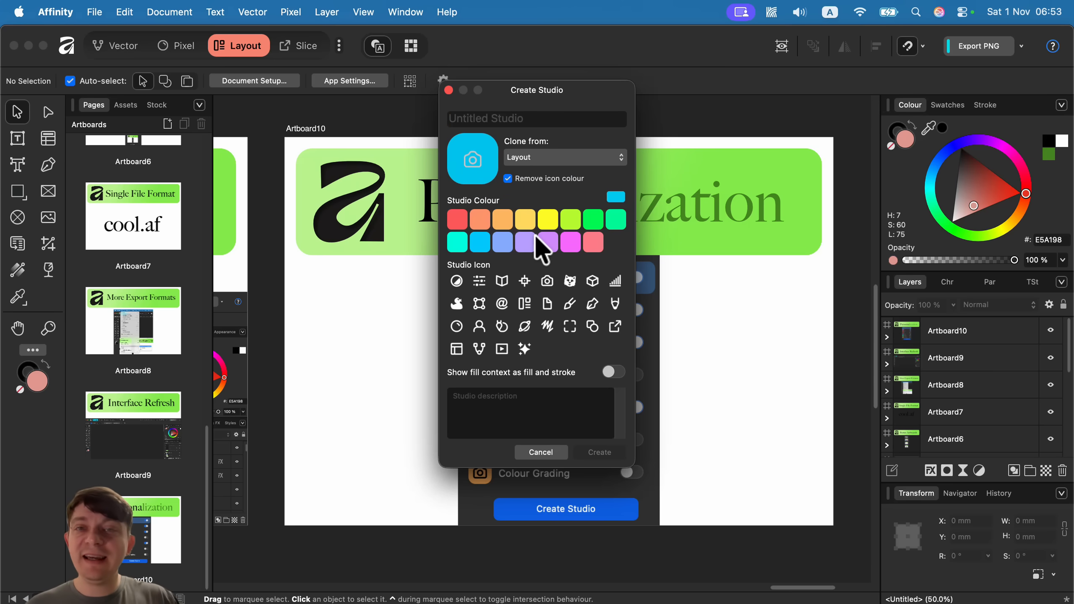
mouse_move(352, 233)
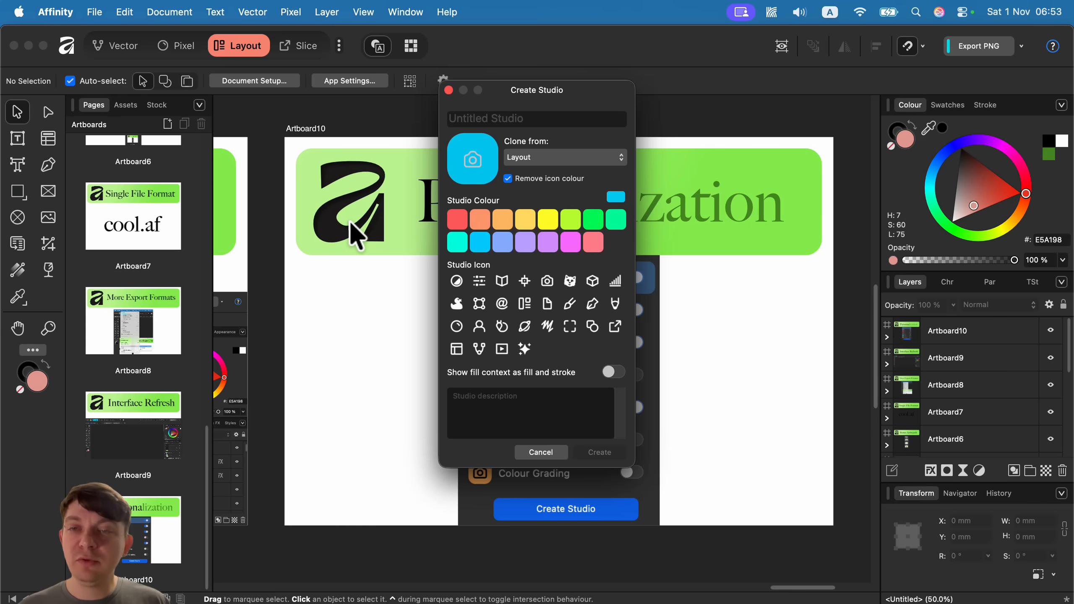
mouse_move(488, 198)
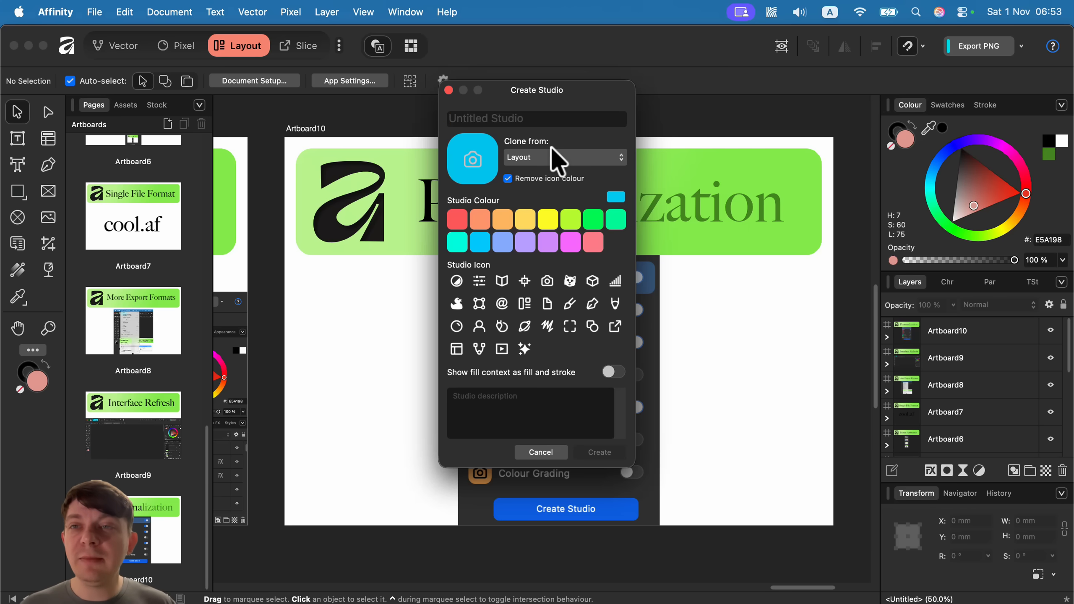
mouse_move(580, 456)
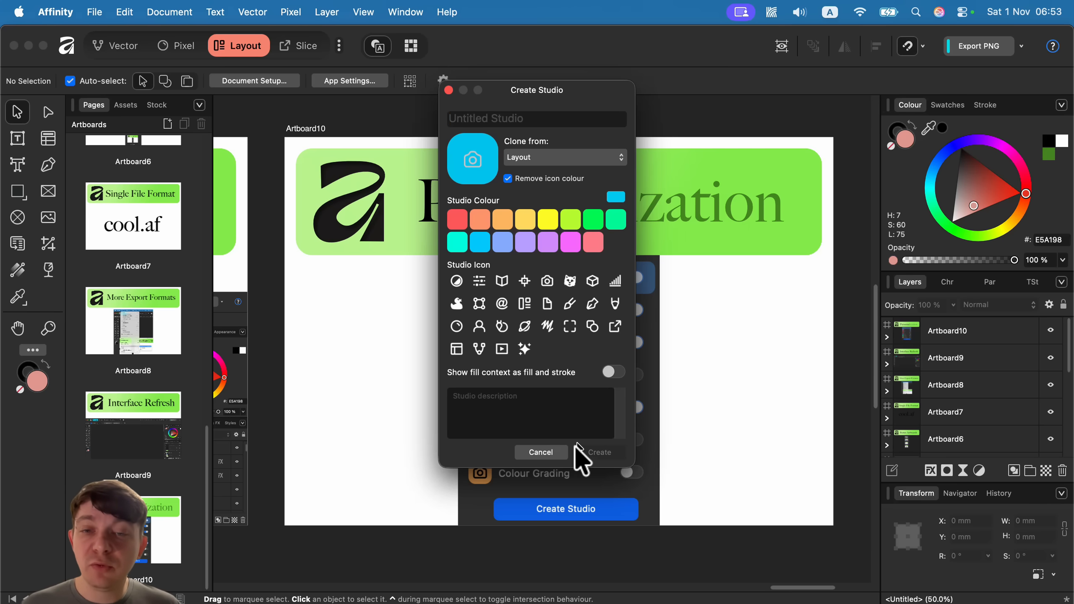
mouse_move(573, 459)
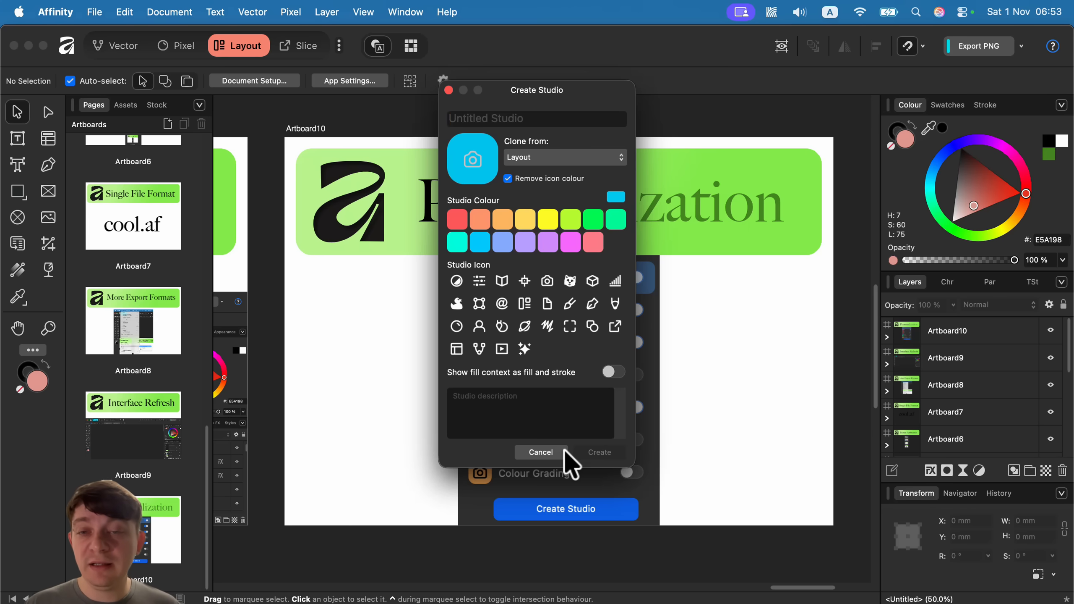
mouse_move(561, 445)
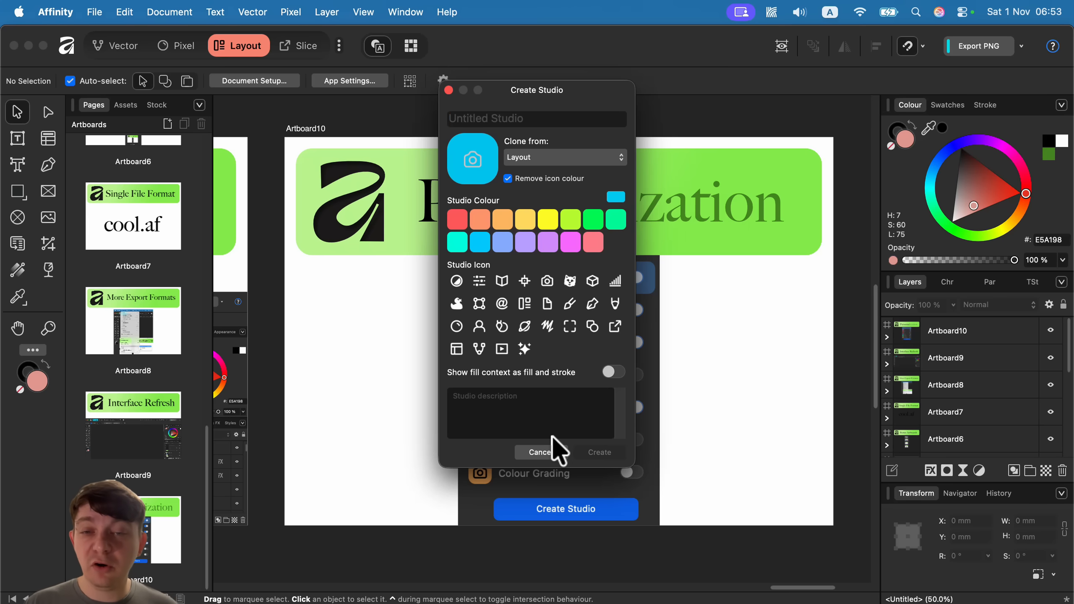
click(539, 452)
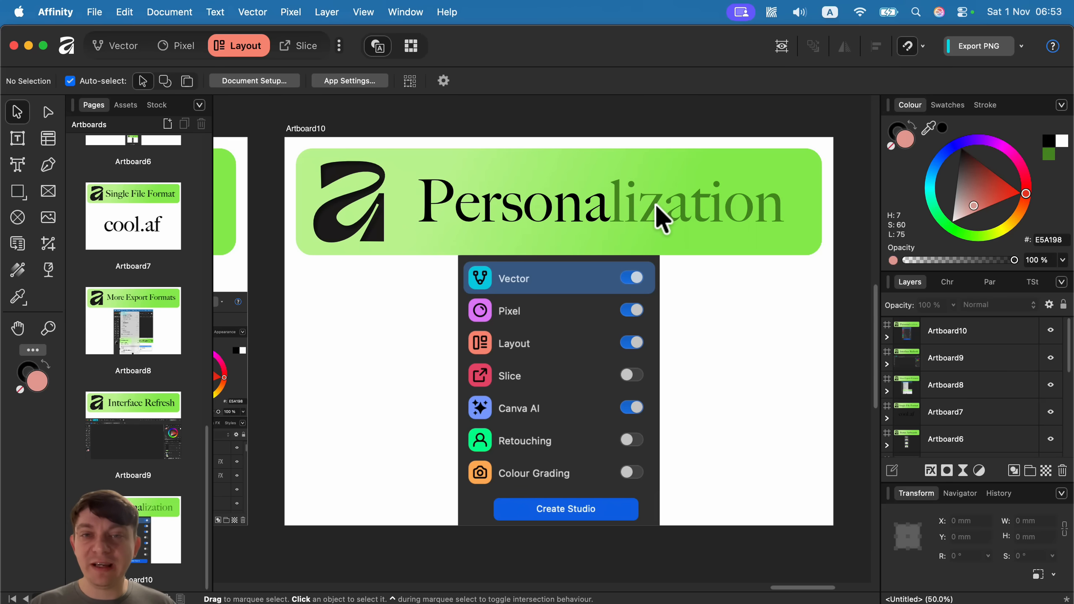
mouse_move(772, 403)
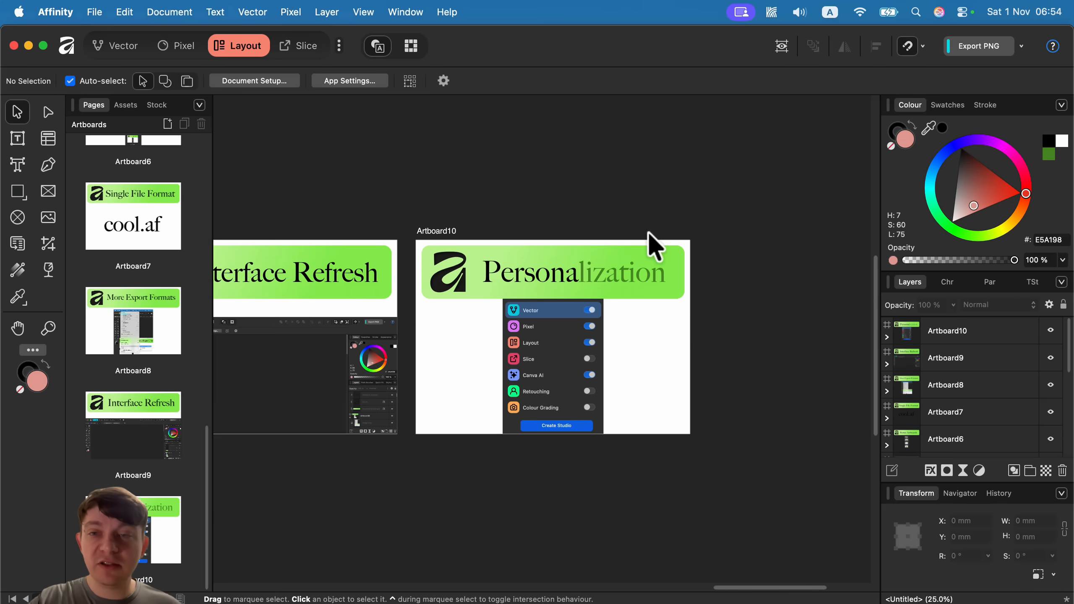
mouse_move(583, 223)
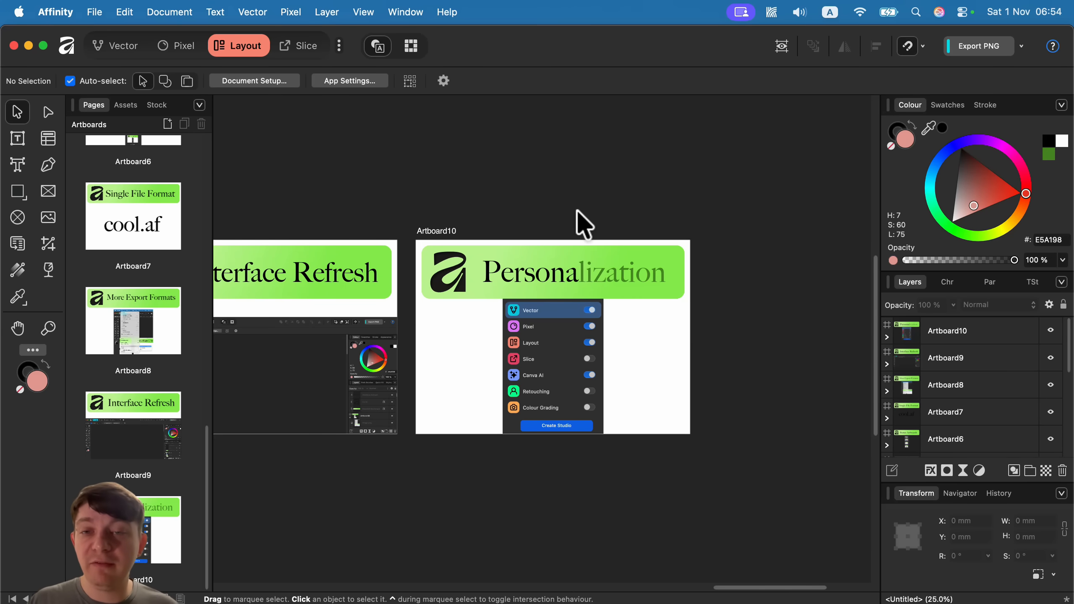
mouse_move(389, 230)
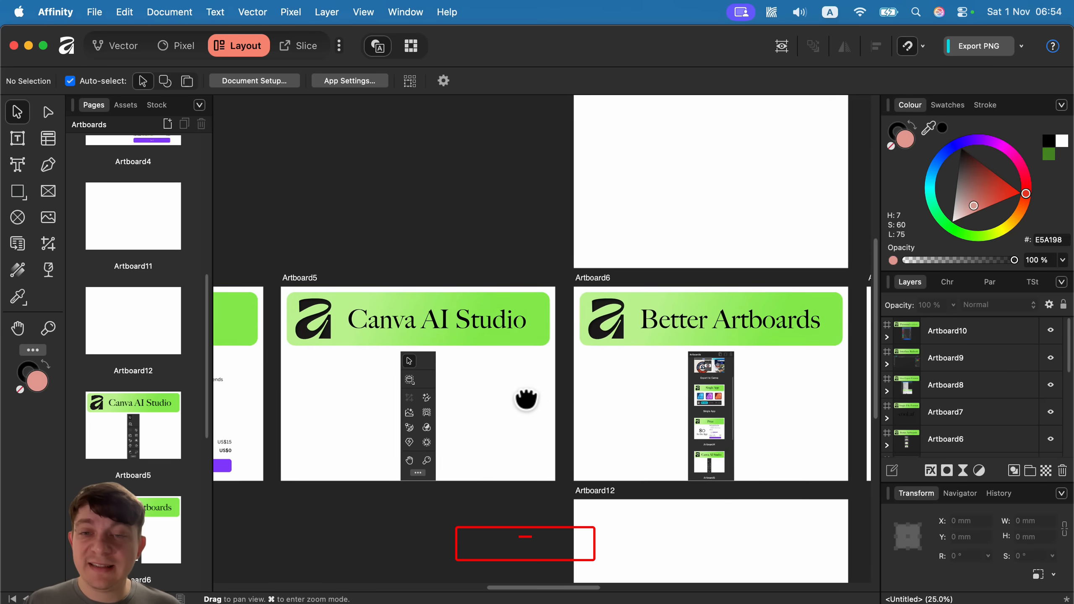
mouse_move(494, 390)
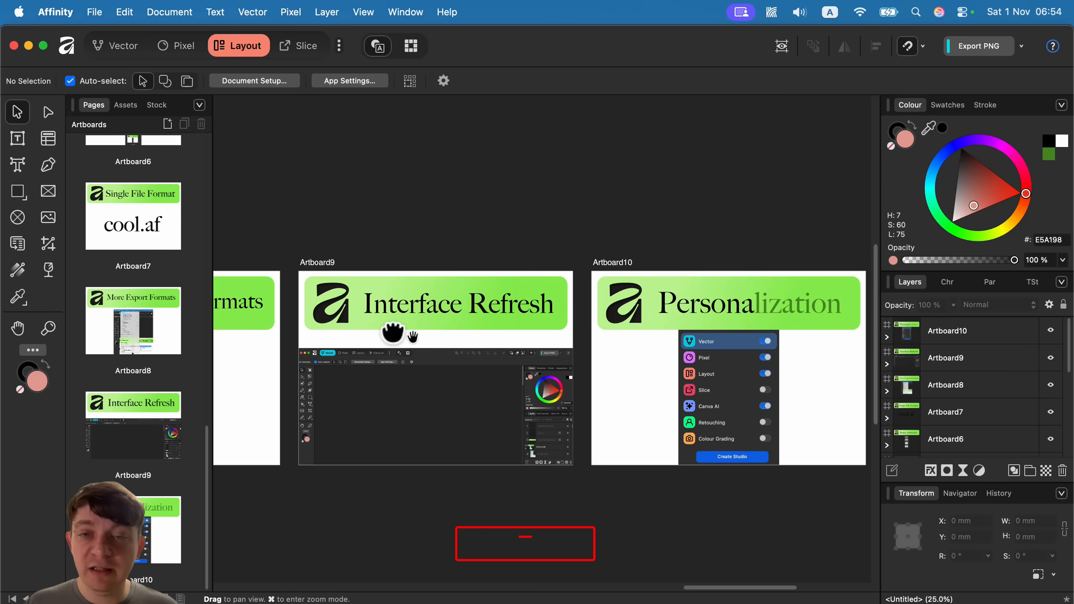
mouse_move(726, 380)
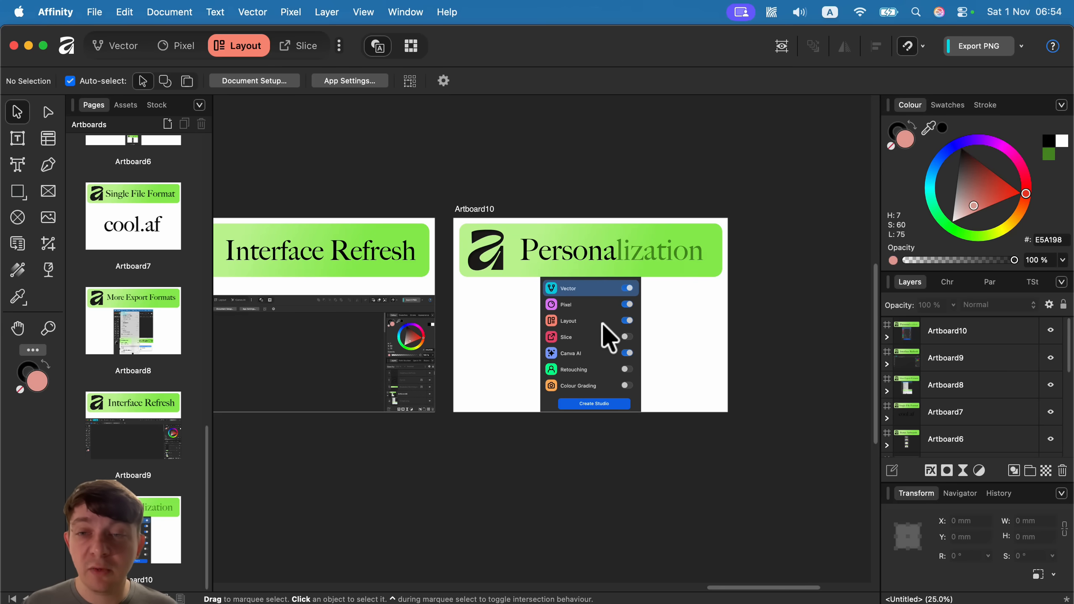
mouse_move(695, 336)
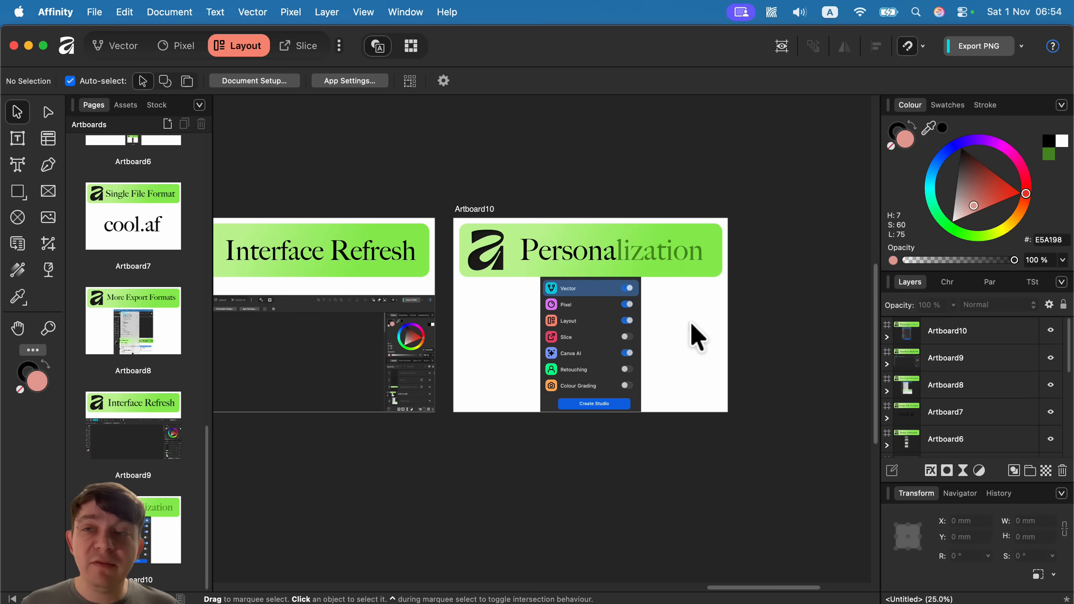
mouse_move(120, 58)
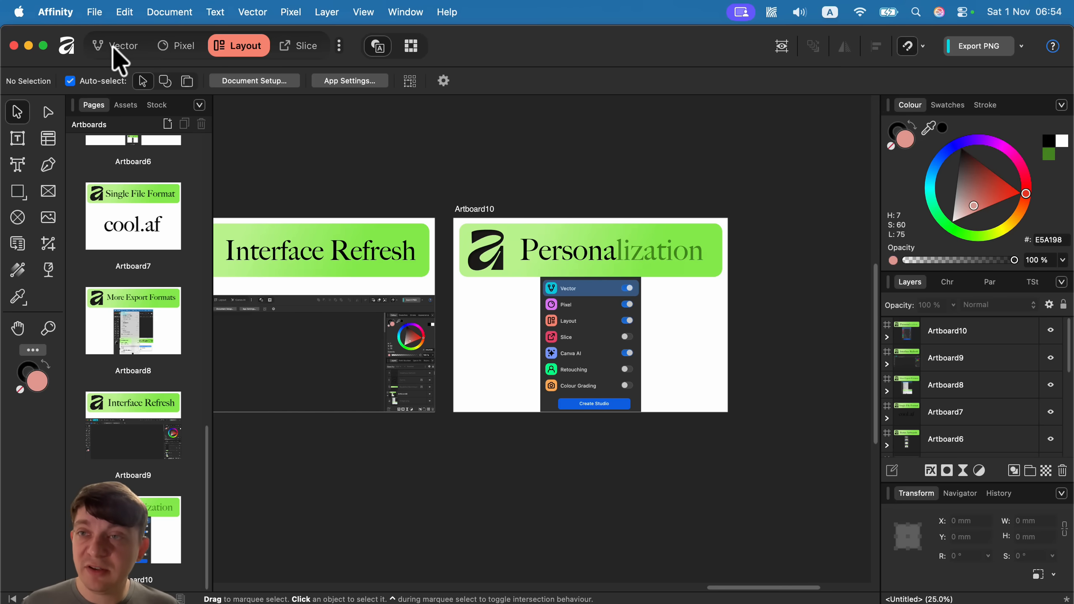
Step: Flip through the Pixel and Layout studios, then settle on the Vector studio
click(178, 46)
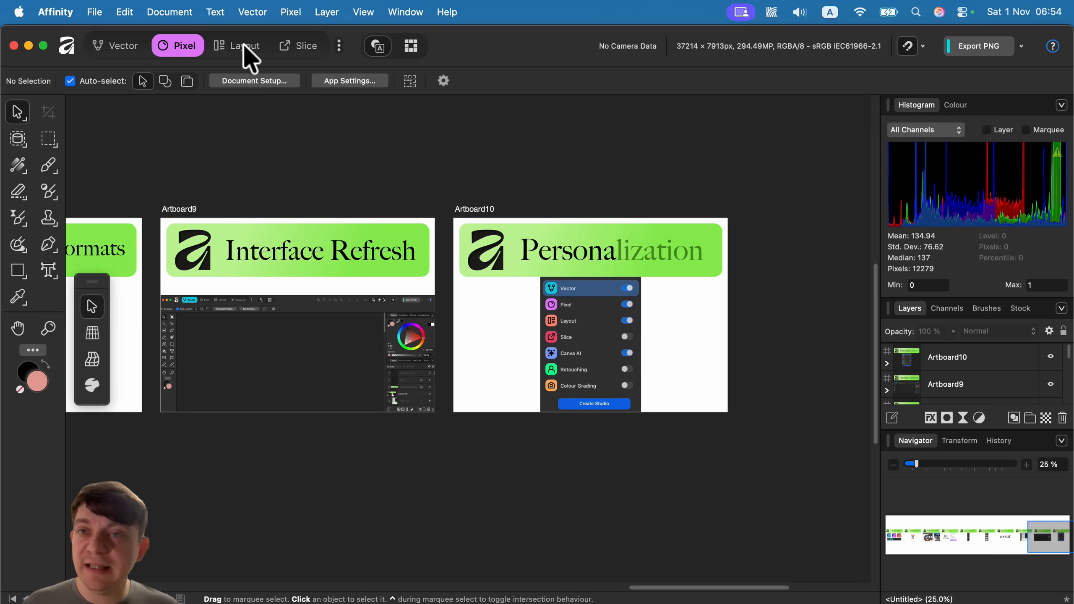
click(238, 46)
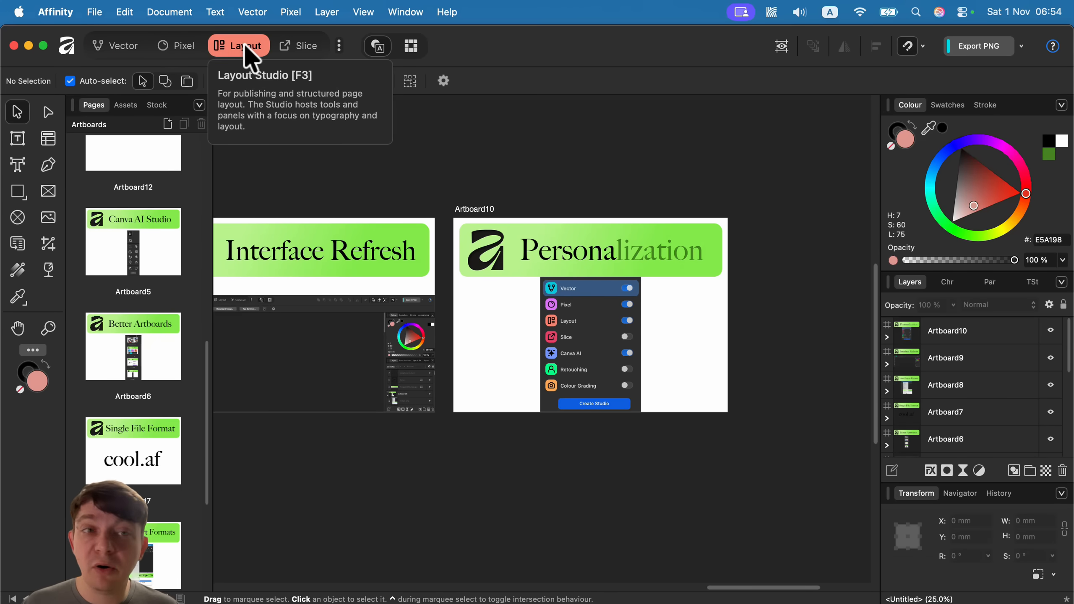
click(124, 46)
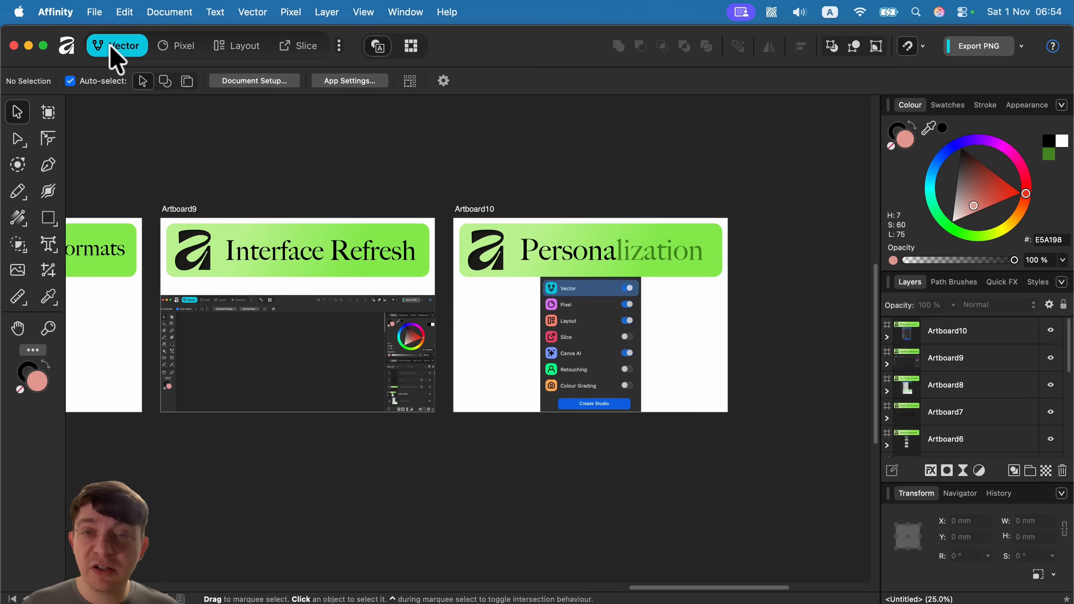
mouse_move(116, 46)
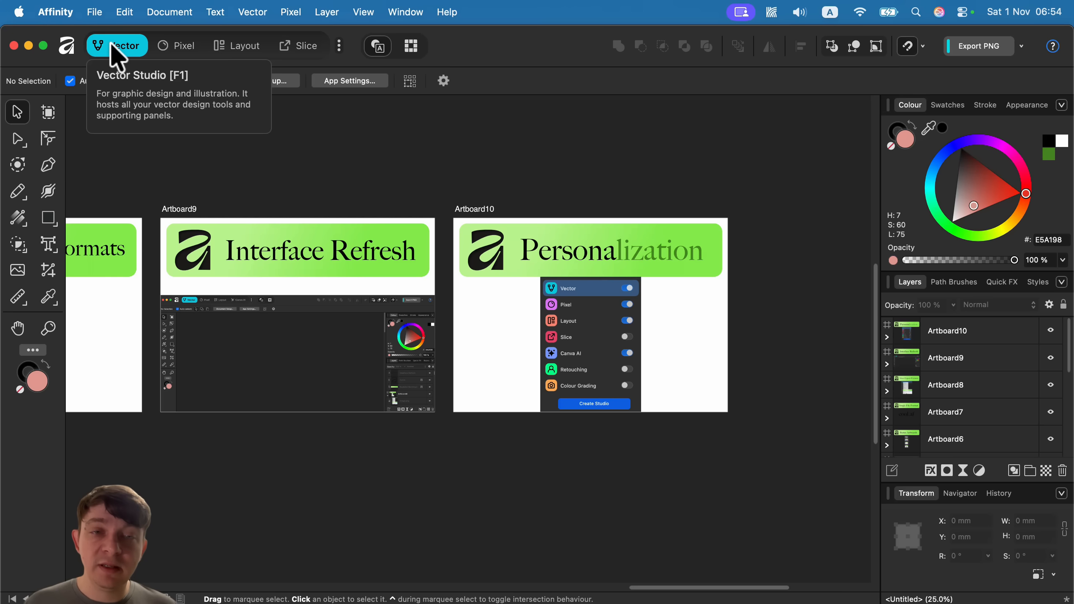